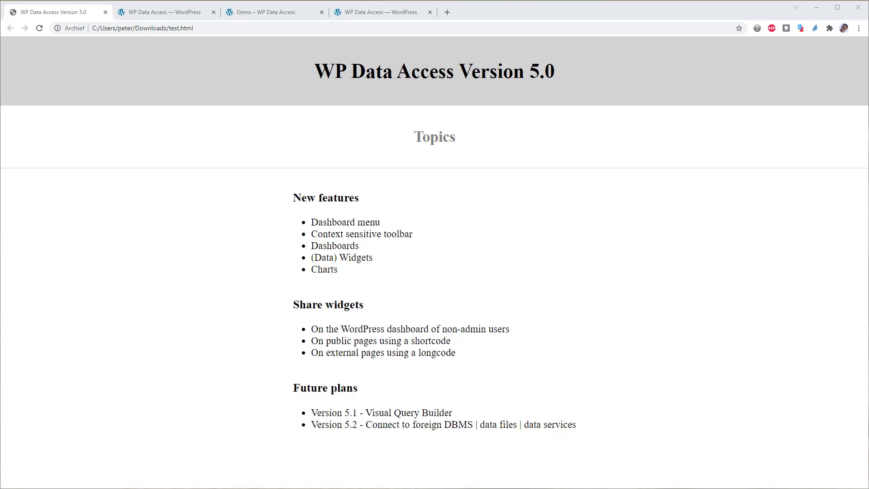
Switch to the WP Data Access admin tab showing the Premium Data Explorer.
left_click(163, 11)
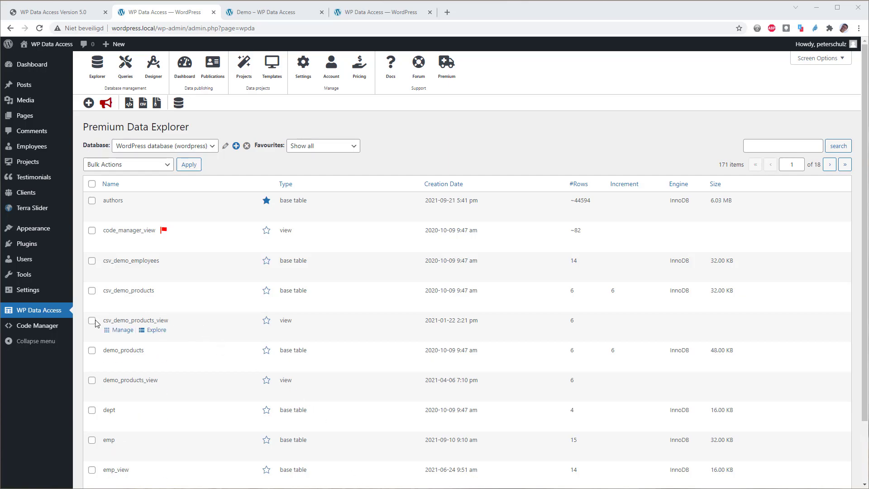
mouse_move(32, 312)
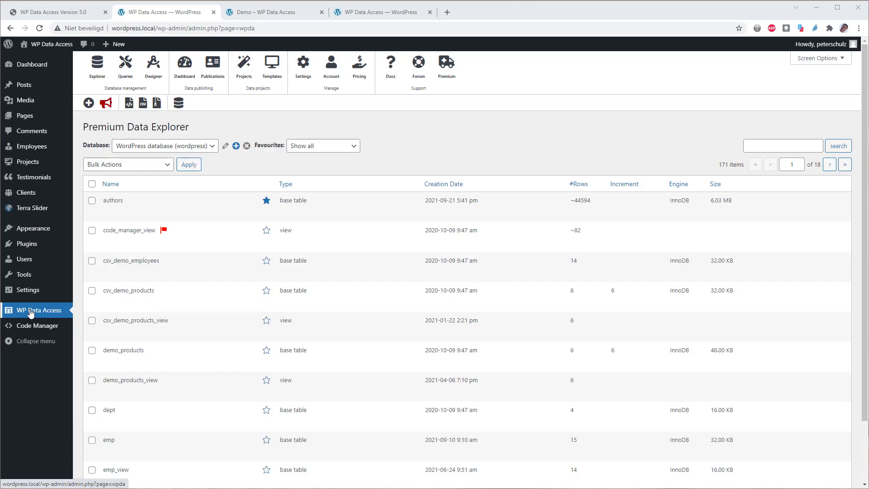
mouse_move(97, 63)
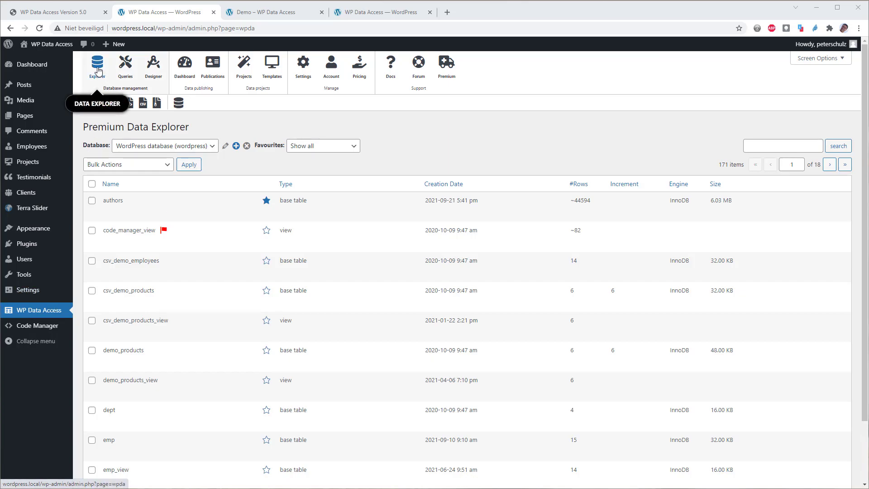
mouse_move(124, 65)
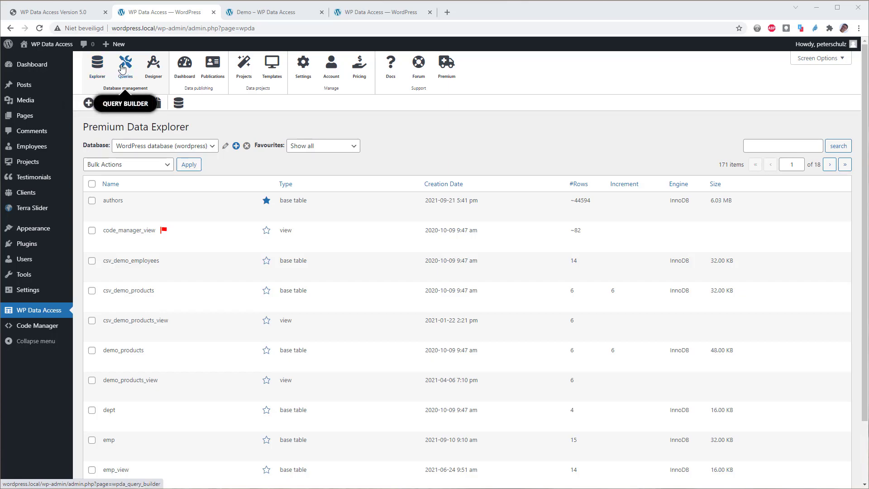
mouse_move(153, 65)
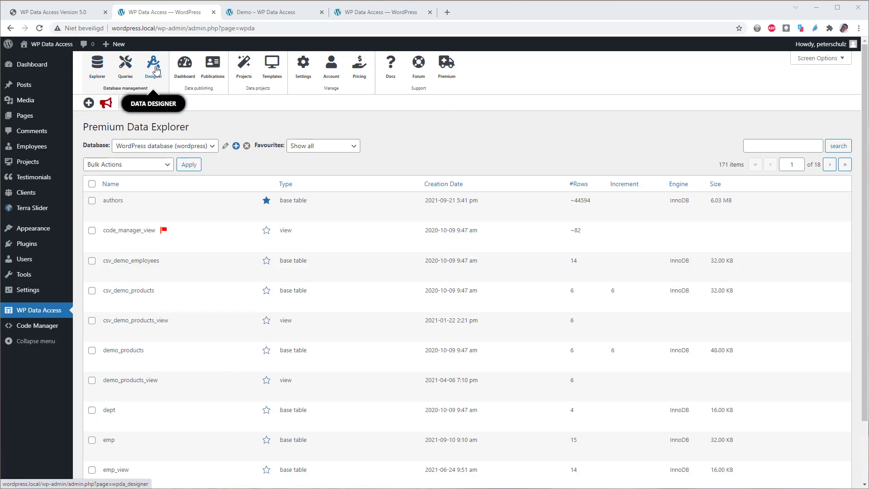
mouse_move(212, 65)
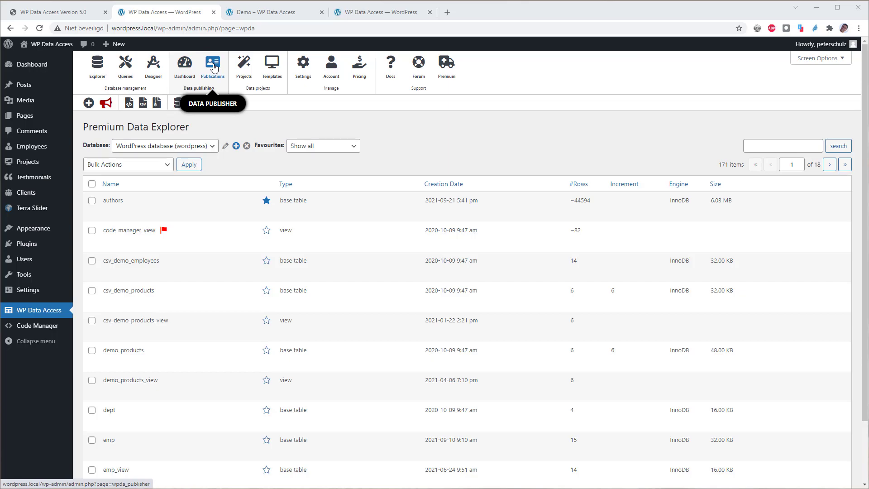
mouse_move(243, 64)
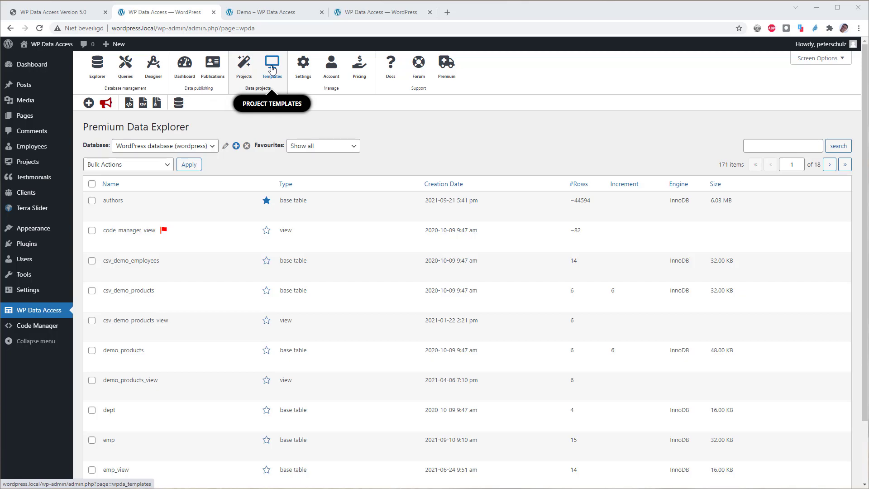
mouse_move(303, 64)
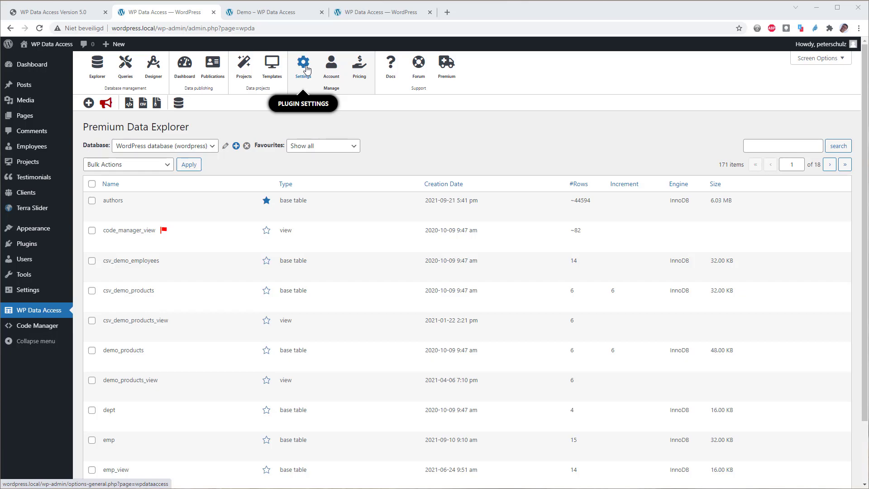
mouse_move(331, 64)
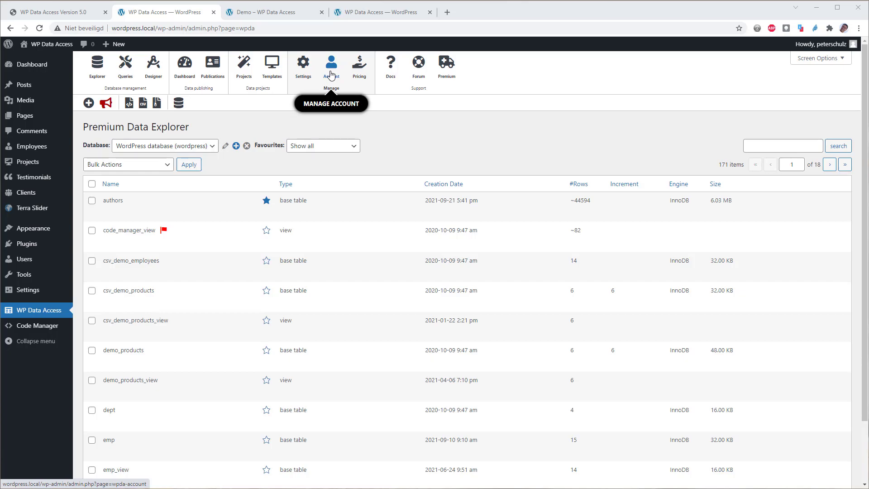
mouse_move(359, 67)
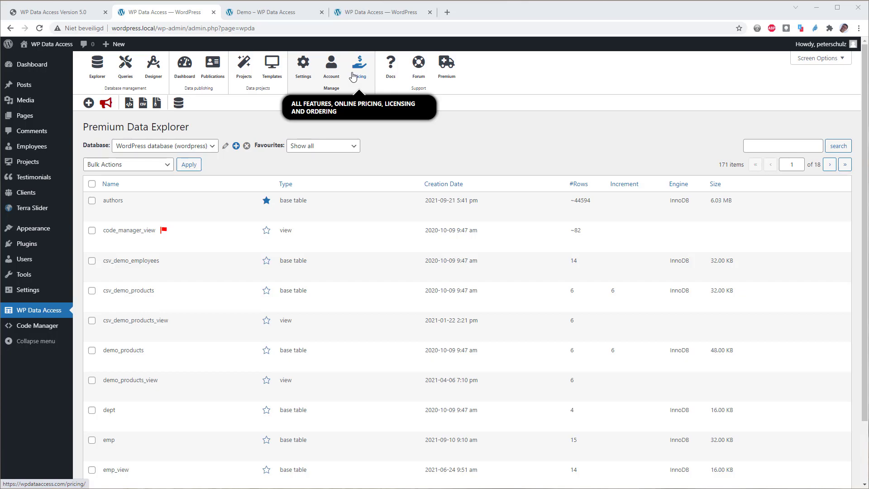
mouse_move(390, 66)
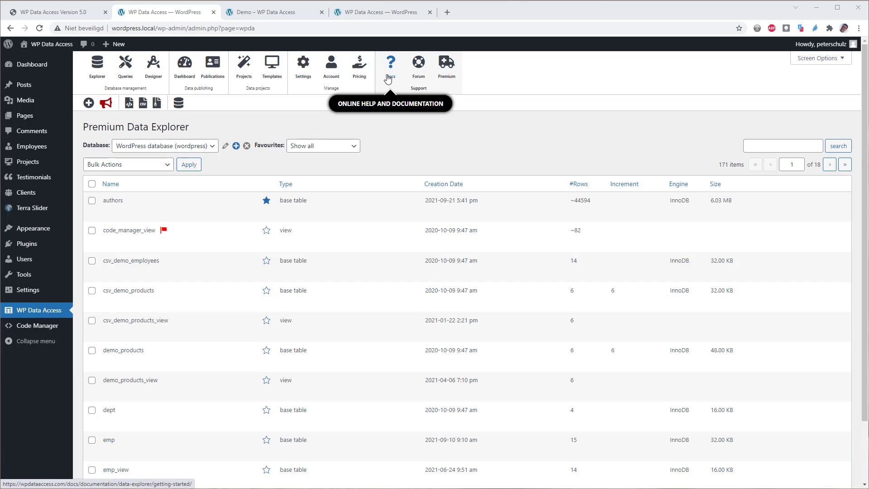
mouse_move(417, 67)
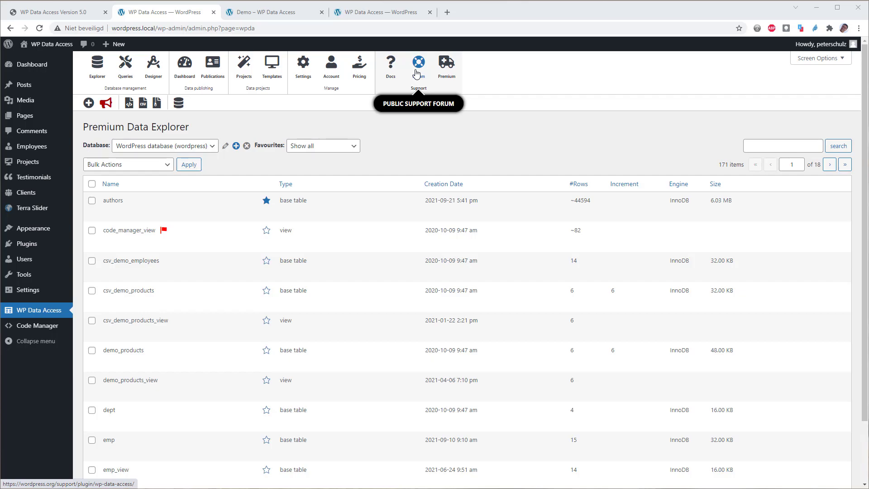
mouse_move(446, 62)
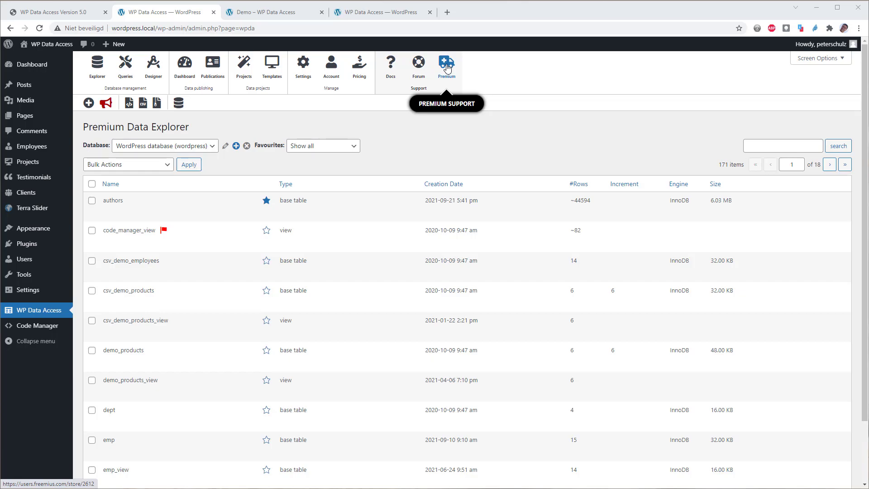
mouse_move(416, 161)
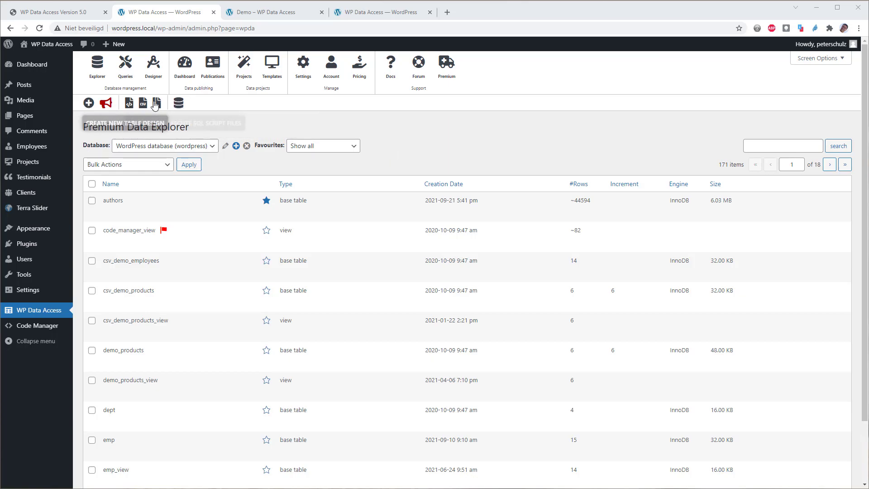
mouse_move(206, 106)
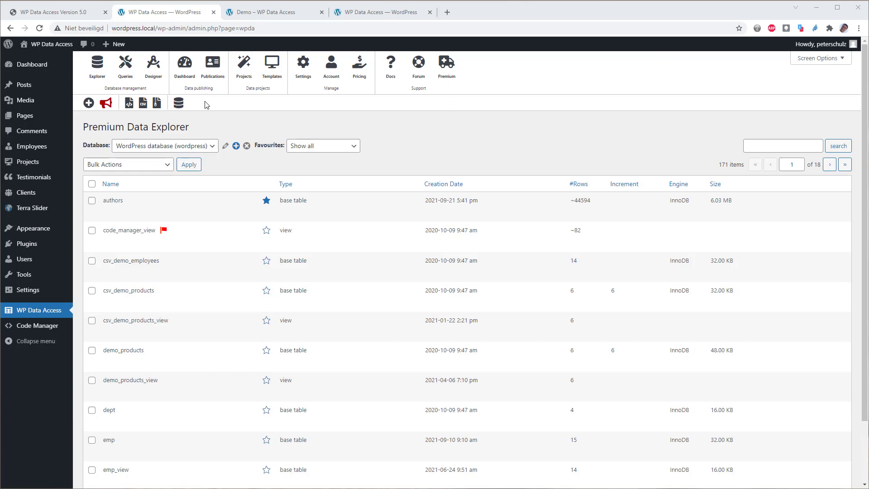
mouse_move(385, 113)
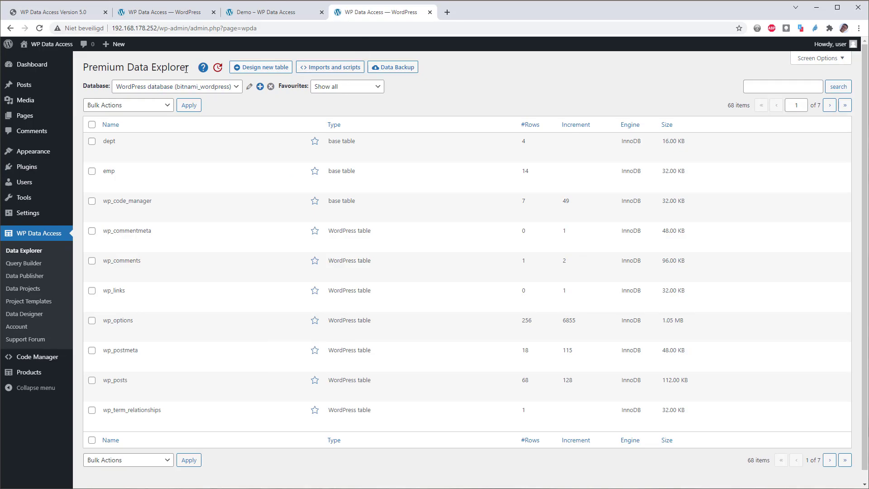
mouse_move(203, 67)
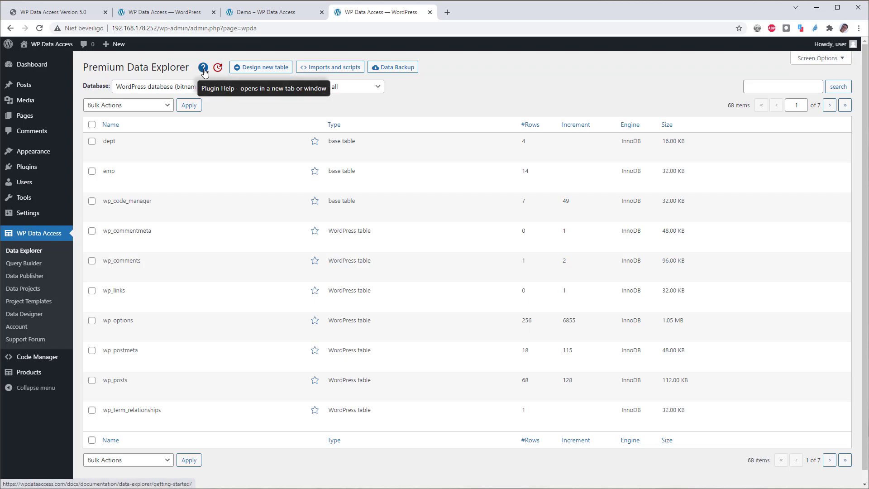
mouse_move(218, 67)
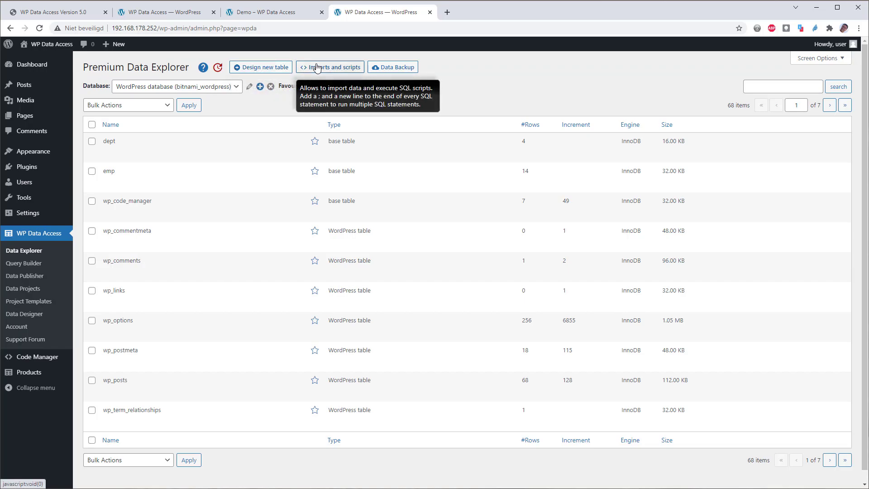
mouse_move(392, 67)
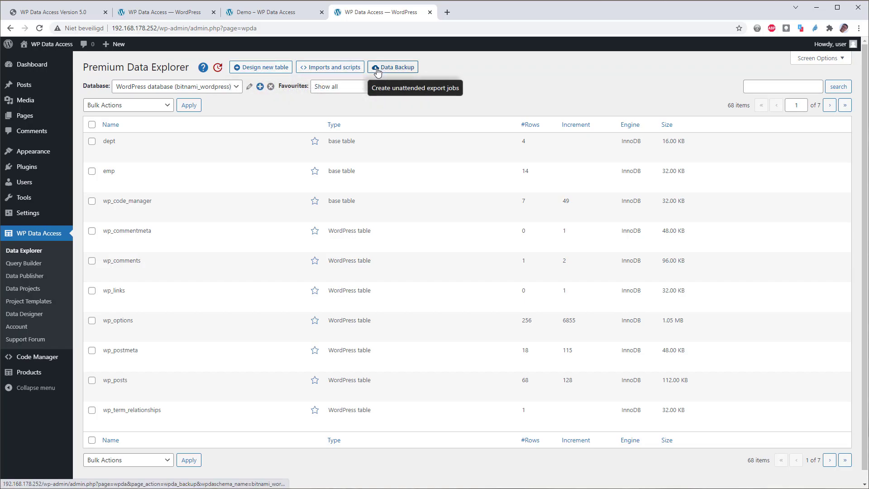
left_click(163, 12)
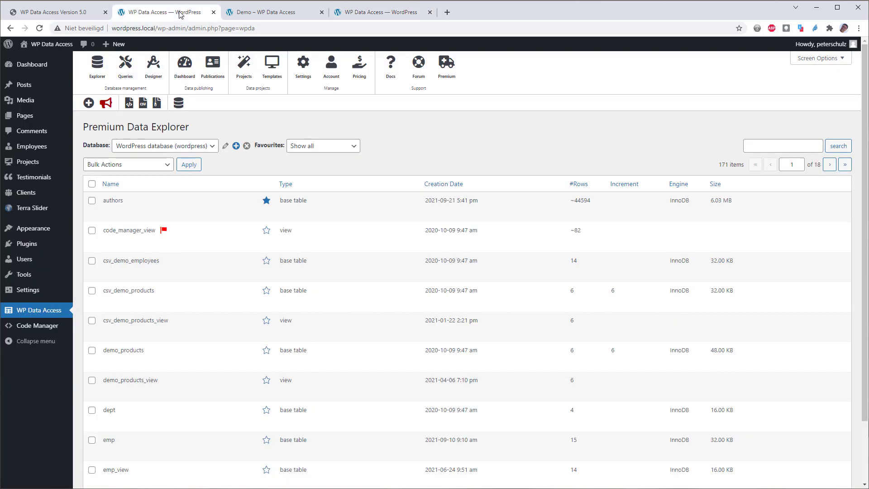
mouse_move(88, 103)
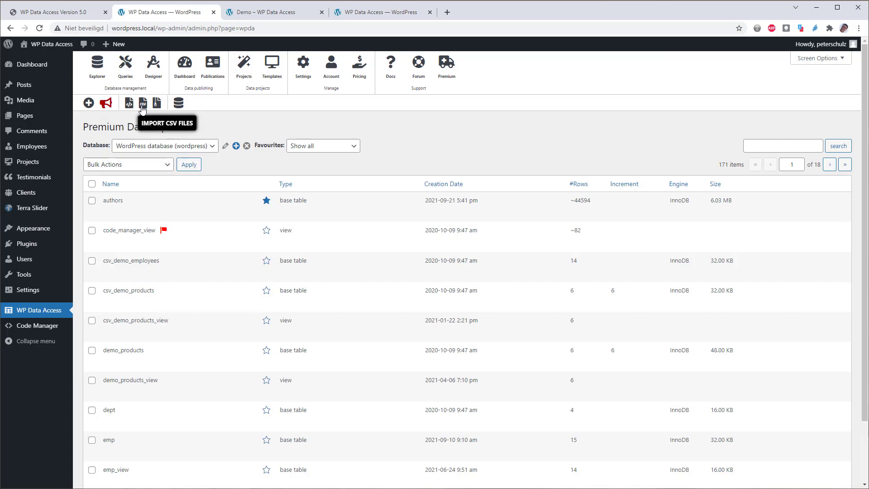
mouse_move(147, 110)
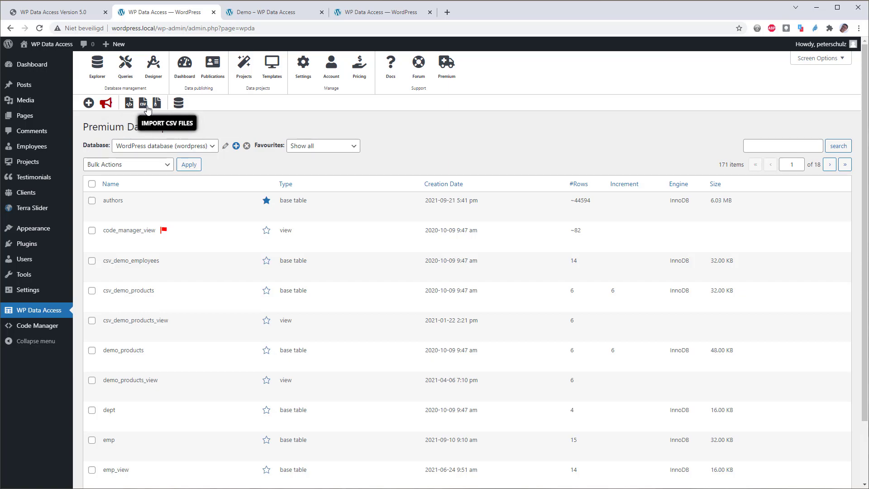
mouse_move(157, 103)
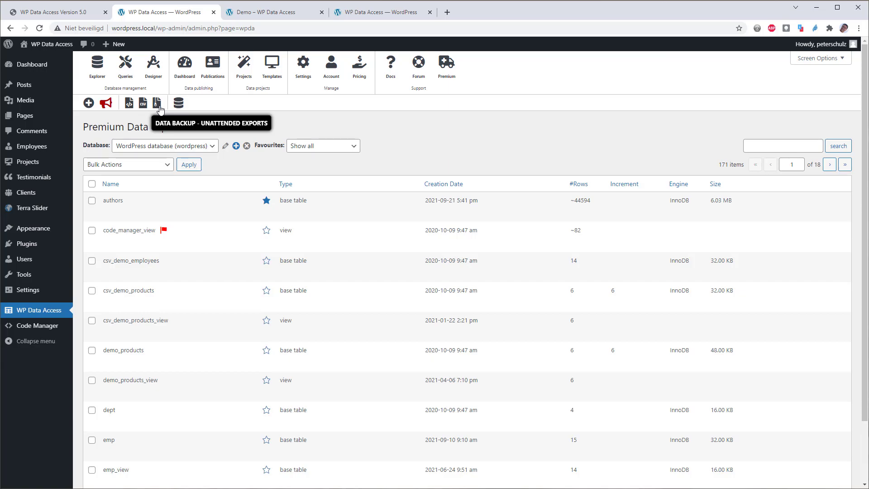
mouse_move(390, 67)
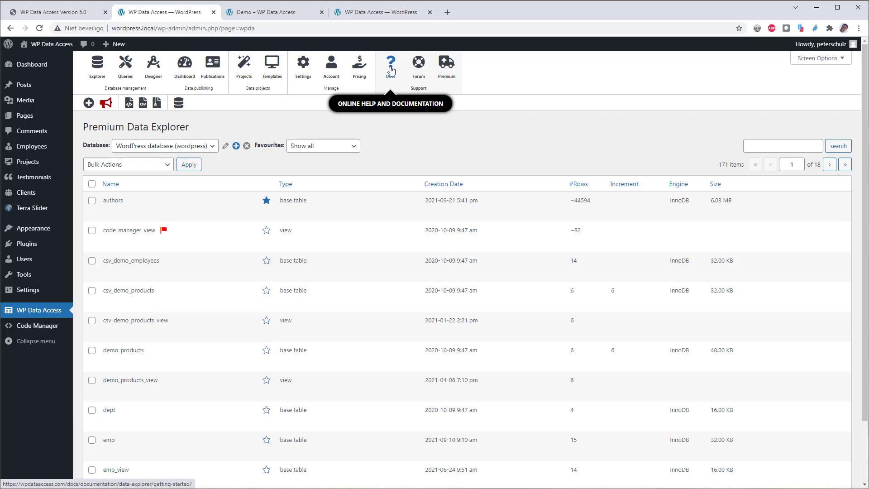
mouse_move(381, 19)
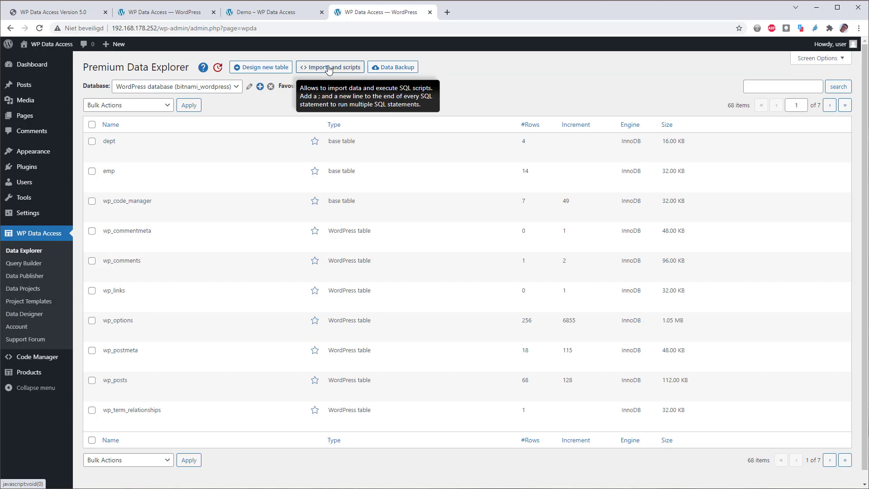
Open the test site's empty Import CSV page, then switch to the other WordPress site.
left_click(330, 67)
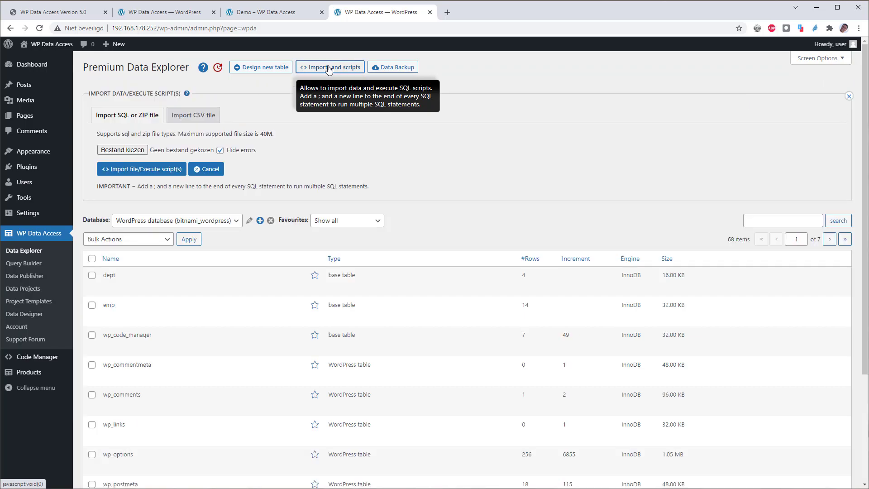
left_click(193, 114)
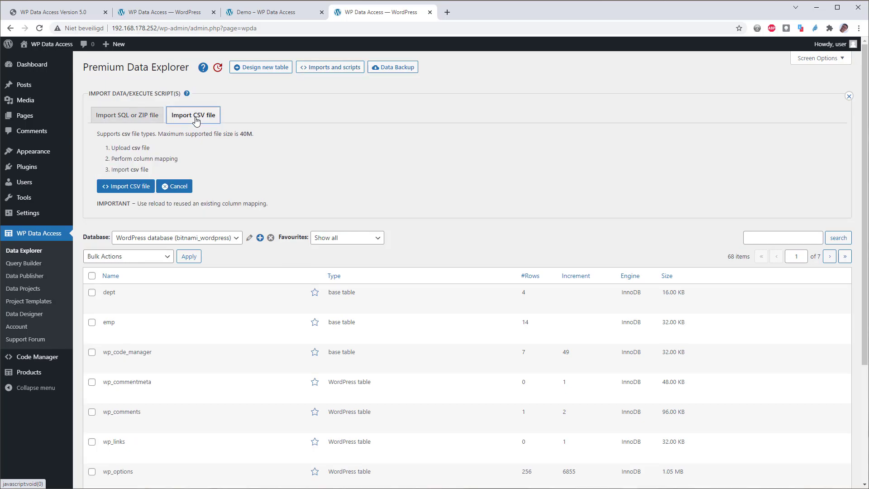
mouse_move(125, 186)
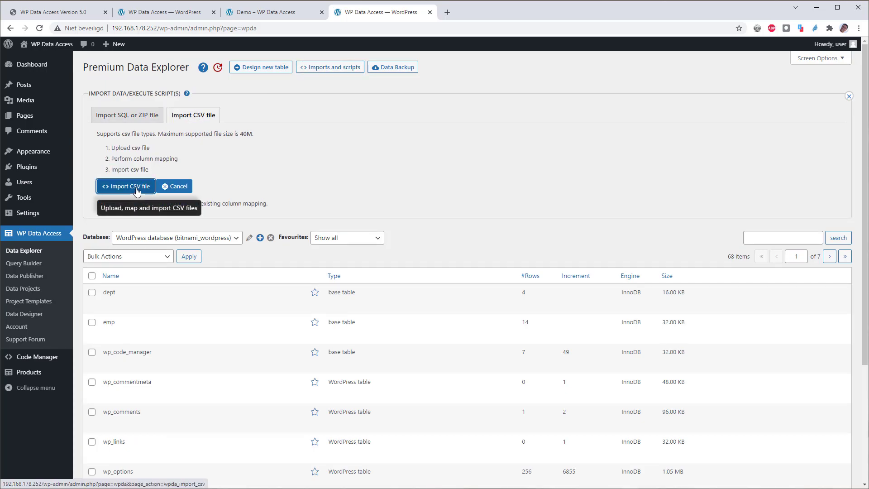
left_click(125, 186)
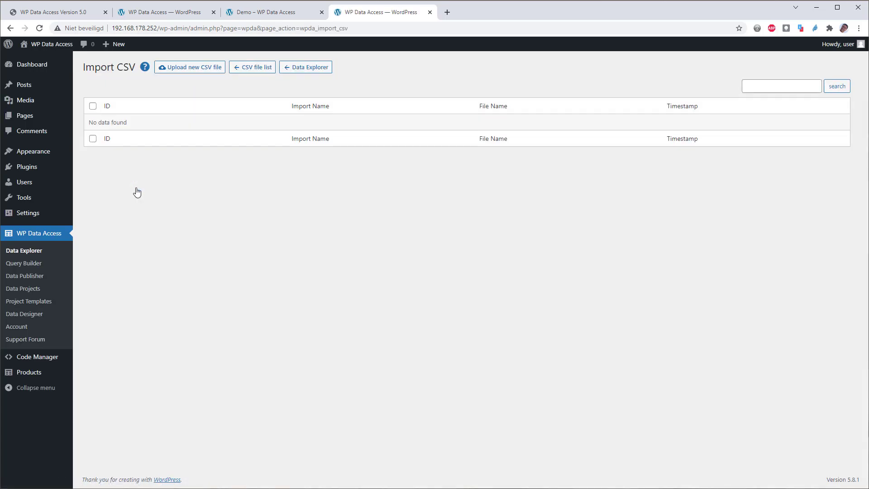
left_click(161, 12)
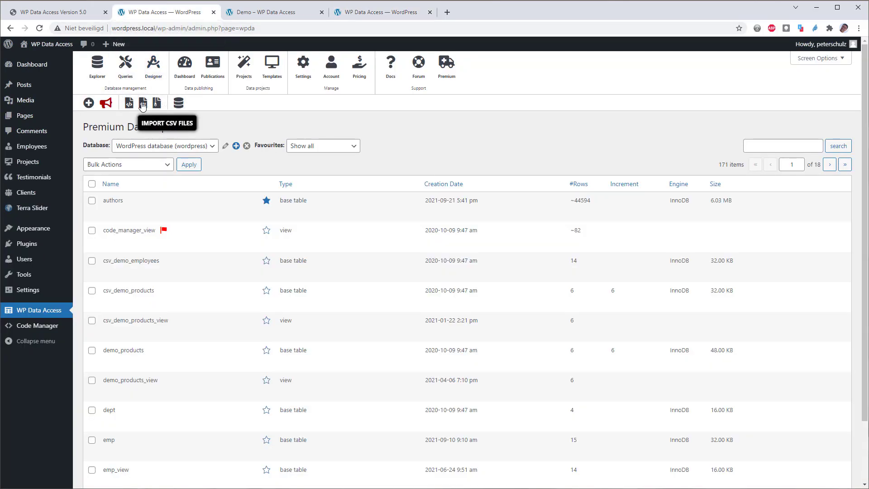
Review the 11 CSV imports, return to Explorer, and open the Data Designer's seven designs.
left_click(142, 104)
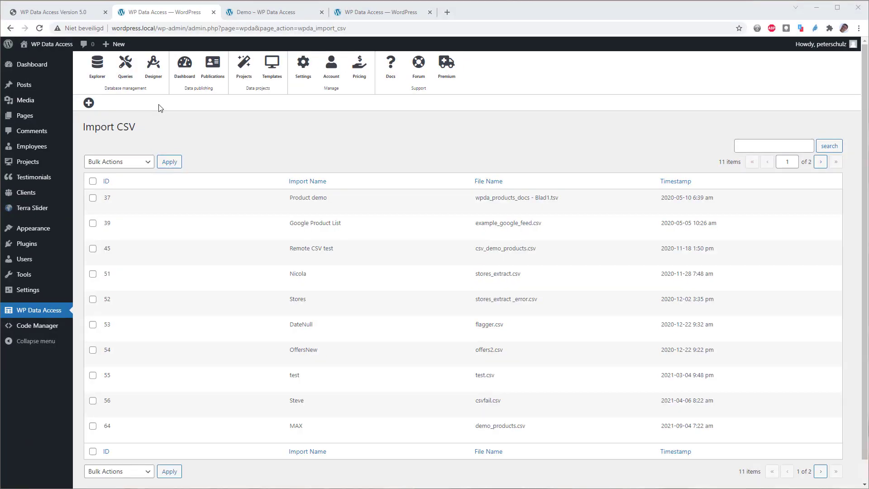
left_click(96, 64)
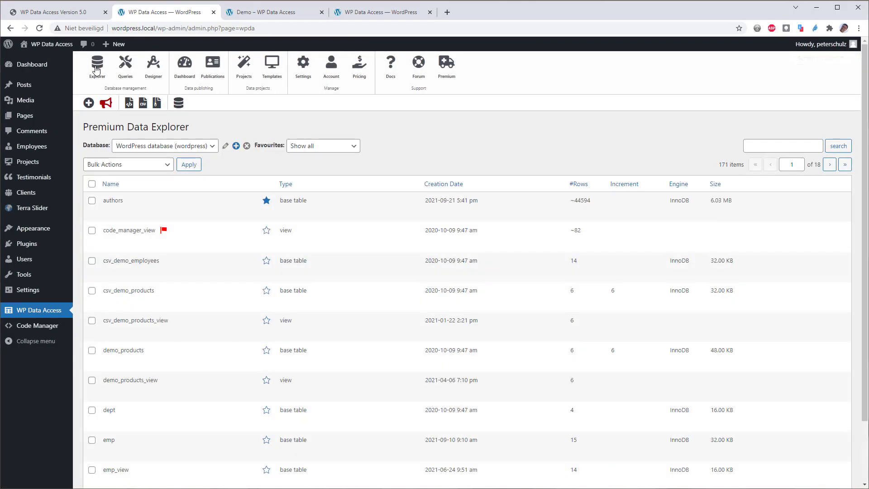
left_click(125, 64)
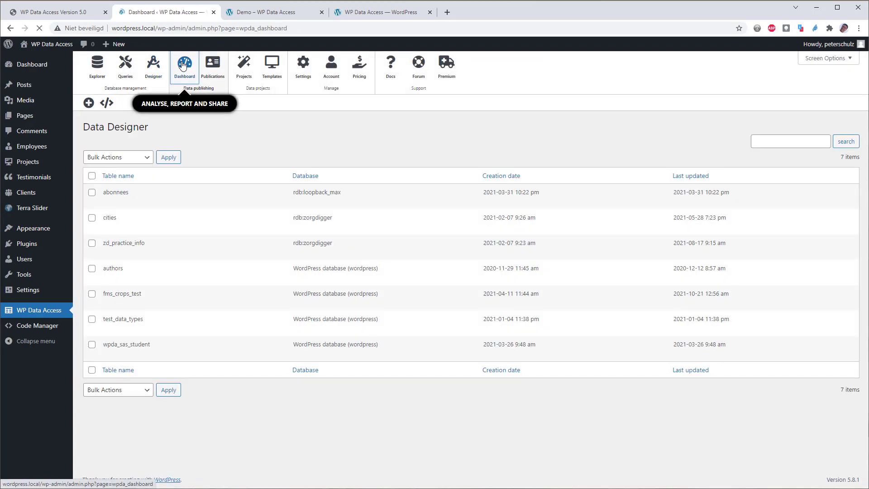
View the Data Publisher's 26 publications, then return to the dashboard with its Default tab.
left_click(212, 65)
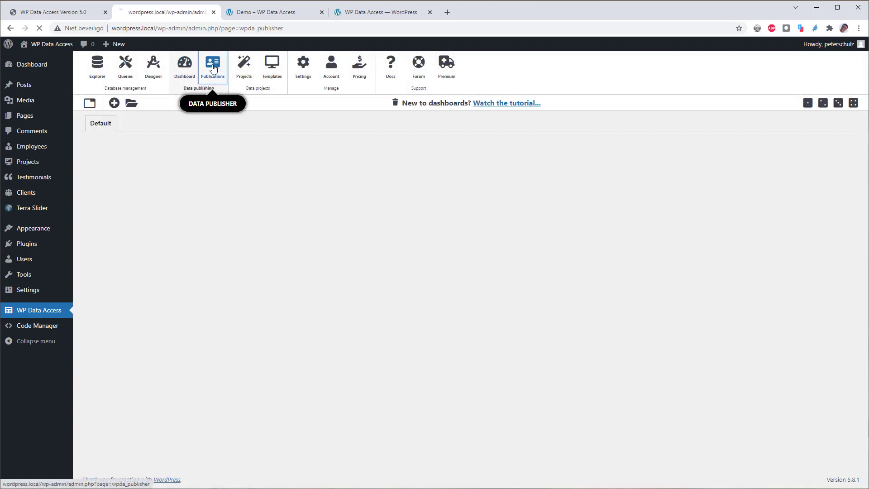
left_click(212, 65)
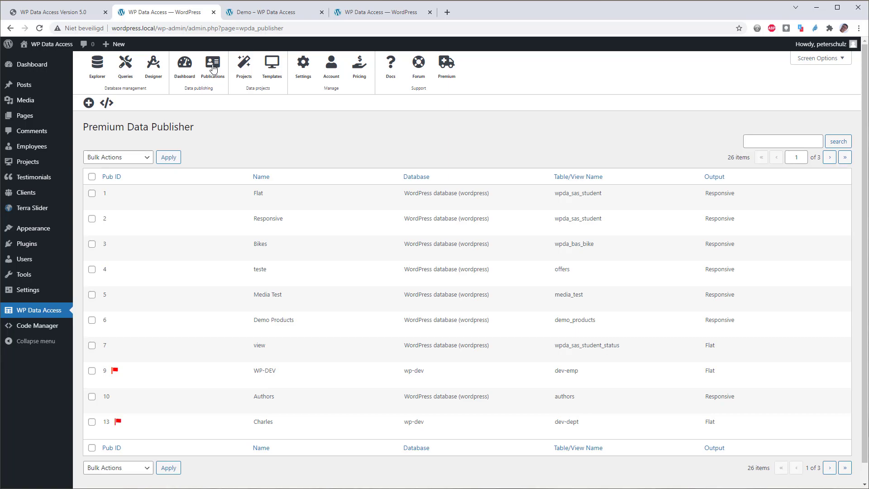
left_click(184, 65)
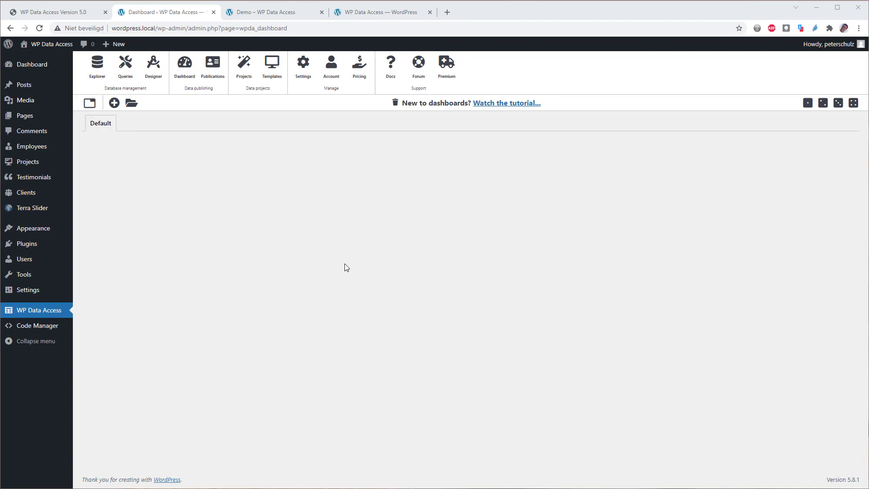
mouse_move(343, 249)
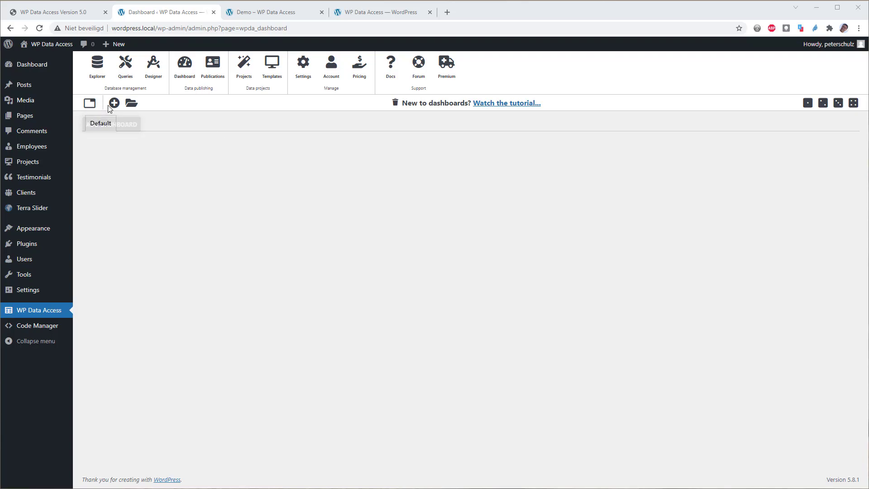
mouse_move(131, 103)
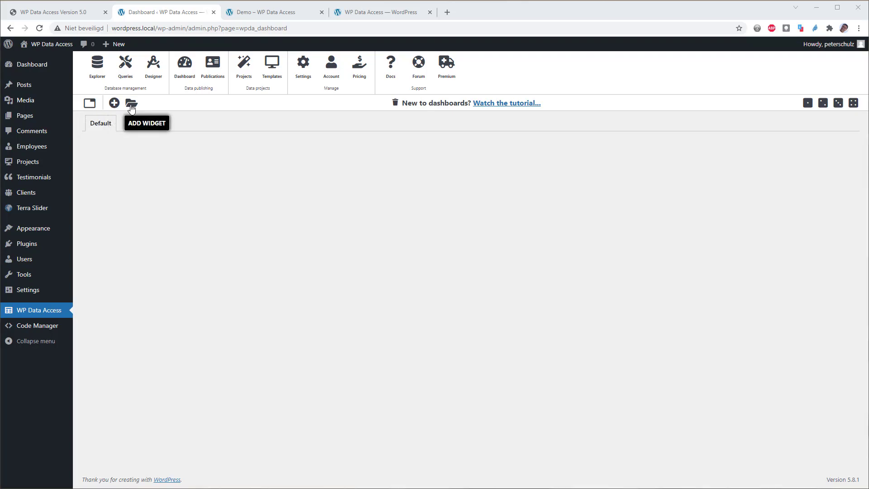
left_click(131, 103)
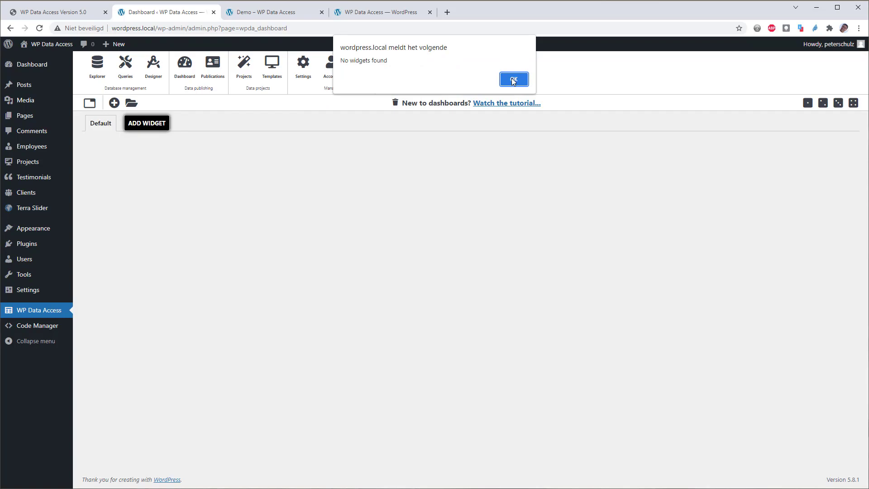
left_click(512, 80)
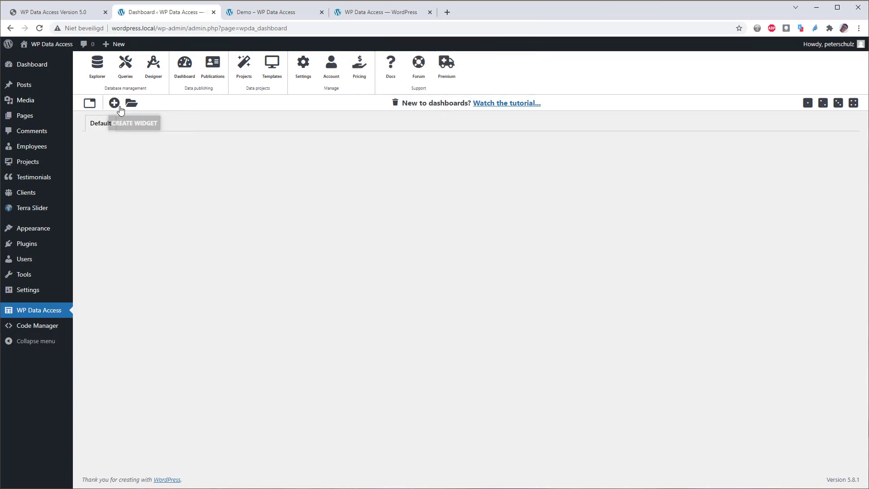
Create a Chart-type widget named 'Salaries' on the Default dashboard tab.
left_click(114, 103)
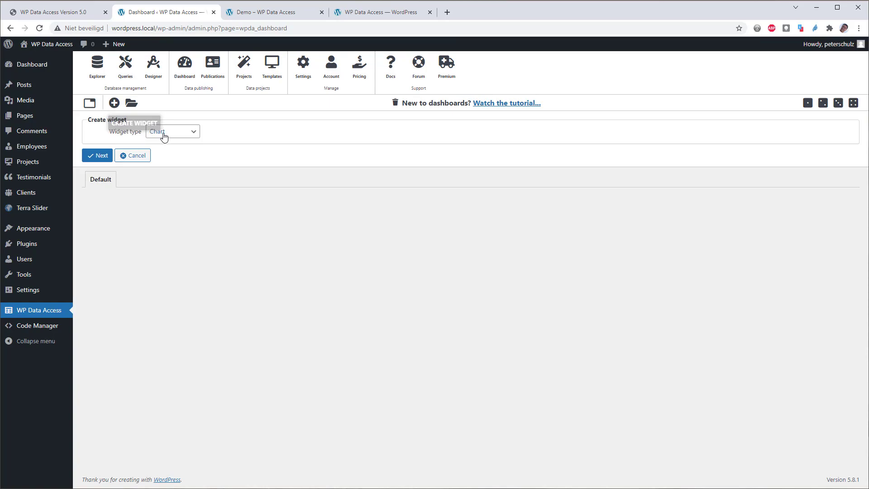
left_click(172, 131)
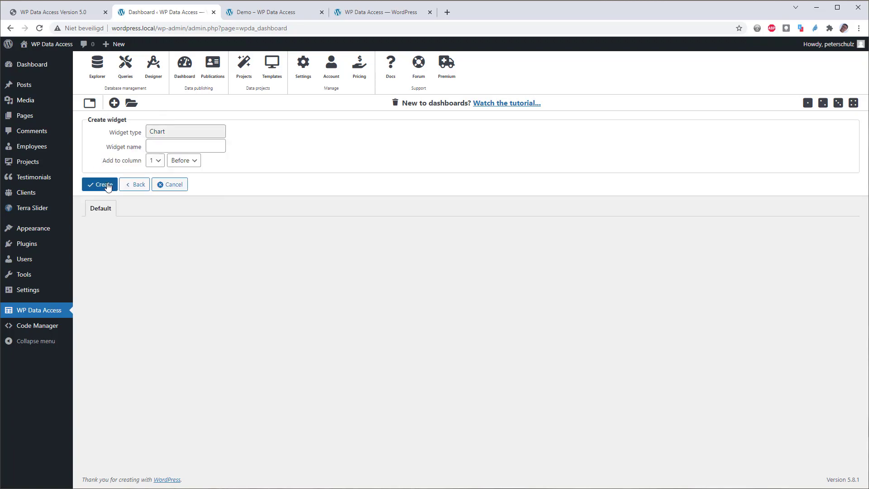
left_click(99, 184)
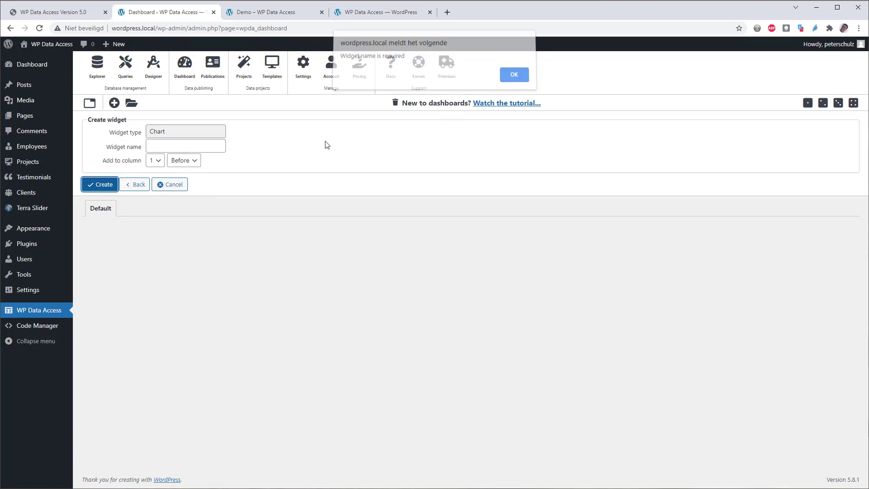
type("Sa")
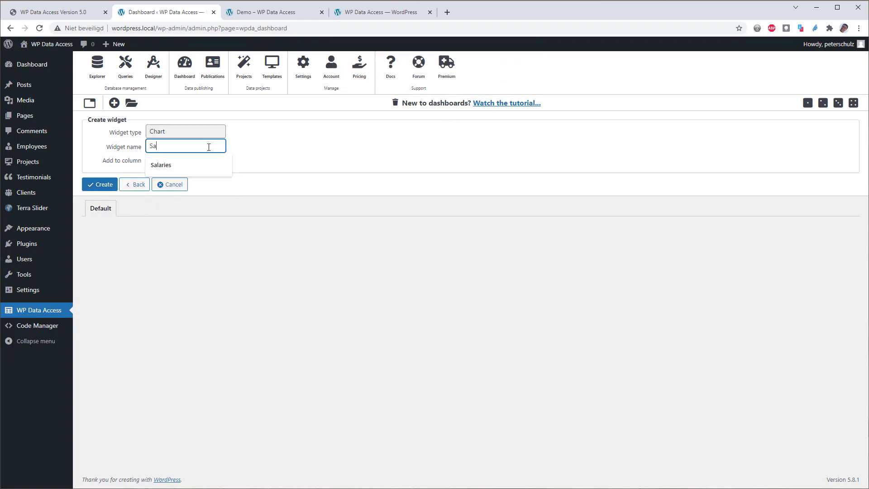
left_click(161, 165)
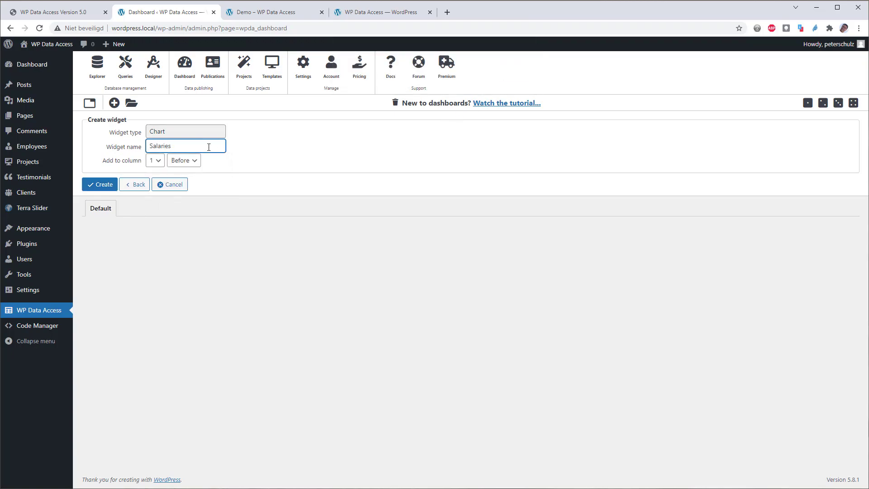
left_click(100, 184)
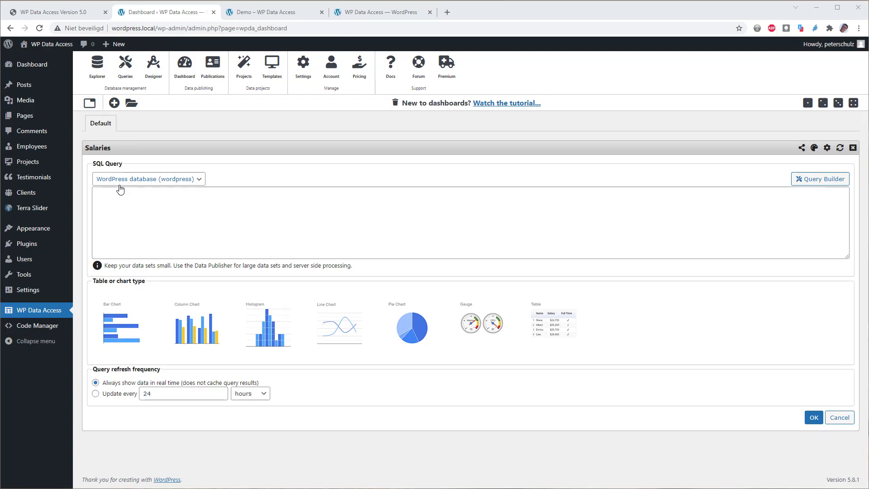
mouse_move(819, 179)
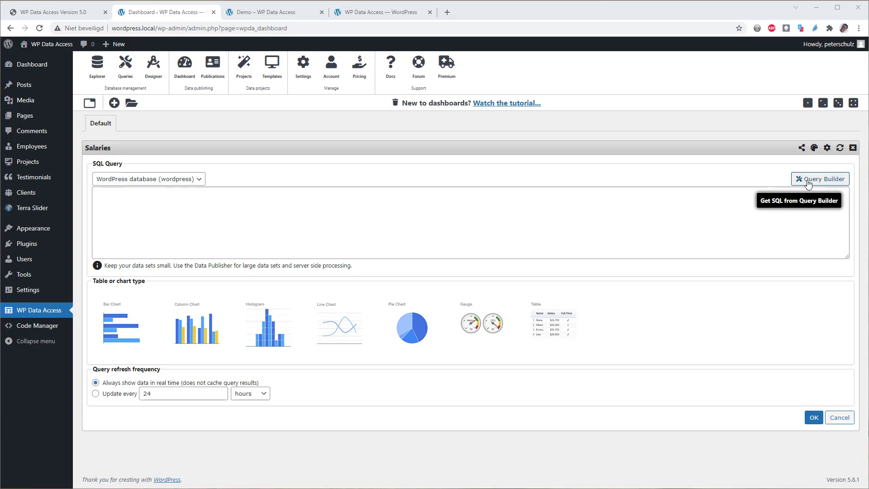
Bring up the saved Query Builder queries for the Salaries widget.
left_click(821, 178)
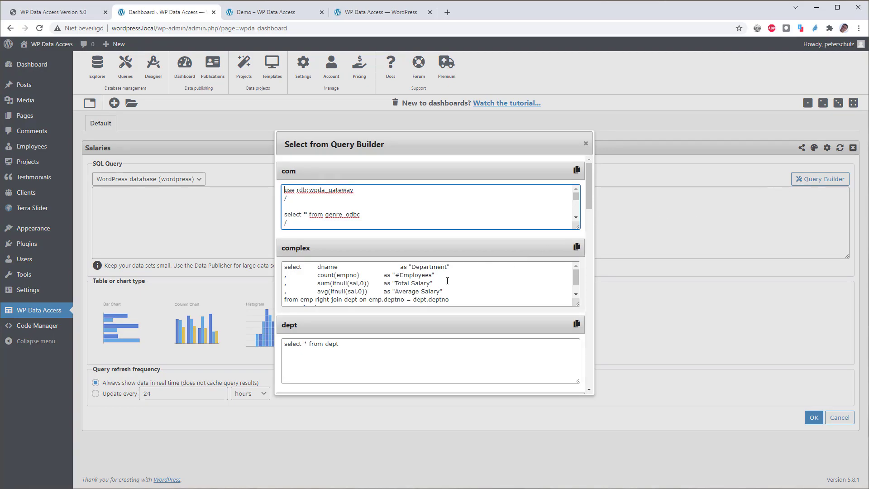
Drop the employee count from the 'complex' query and copy its SQL into the widget.
left_click(430, 282)
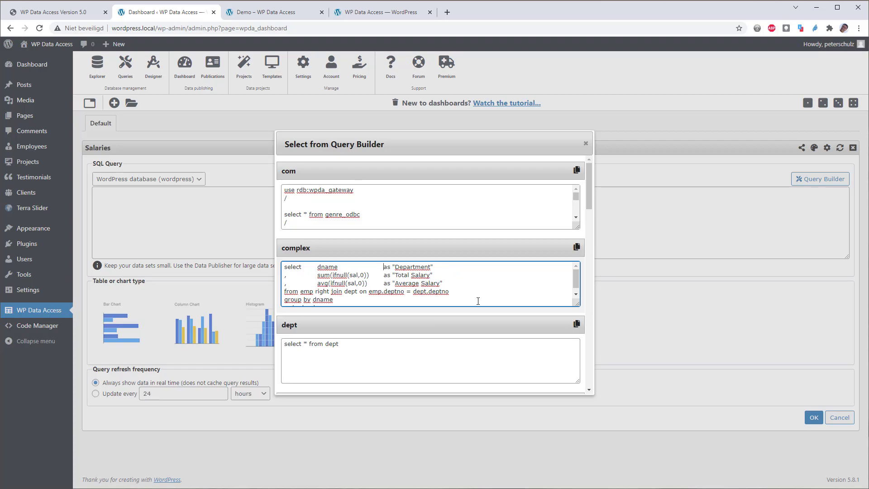
mouse_move(636, 297)
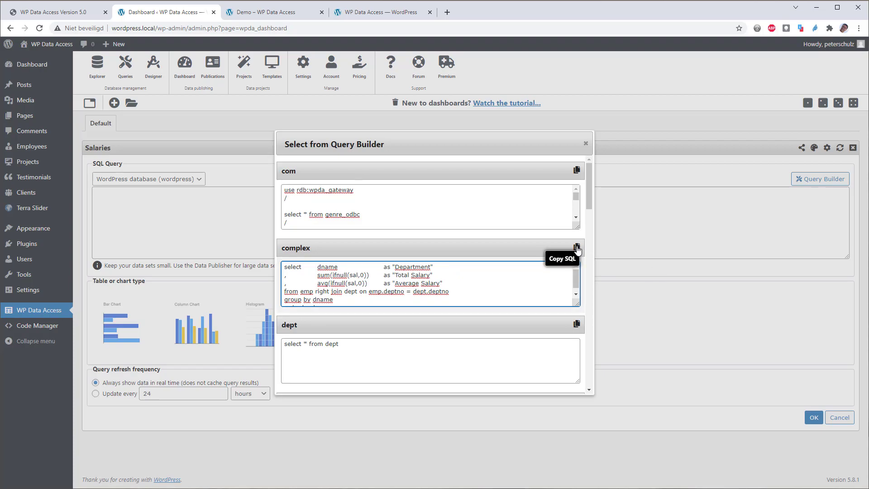
left_click(576, 247)
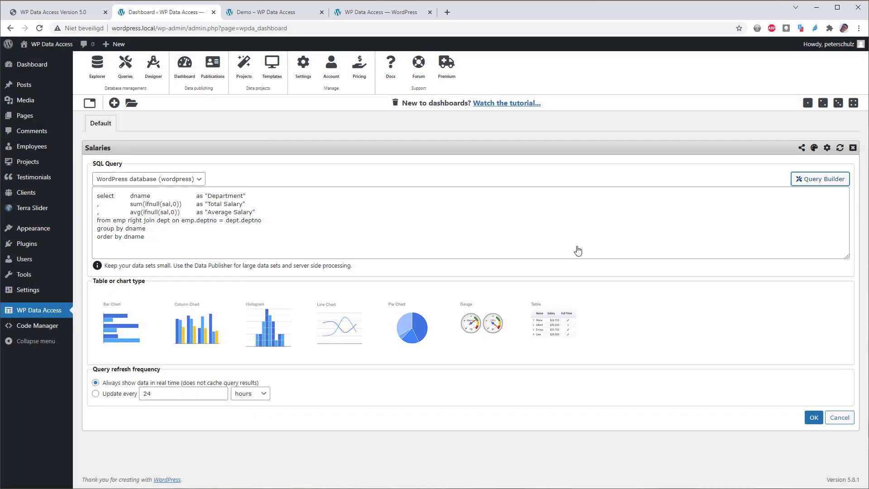
mouse_move(819, 178)
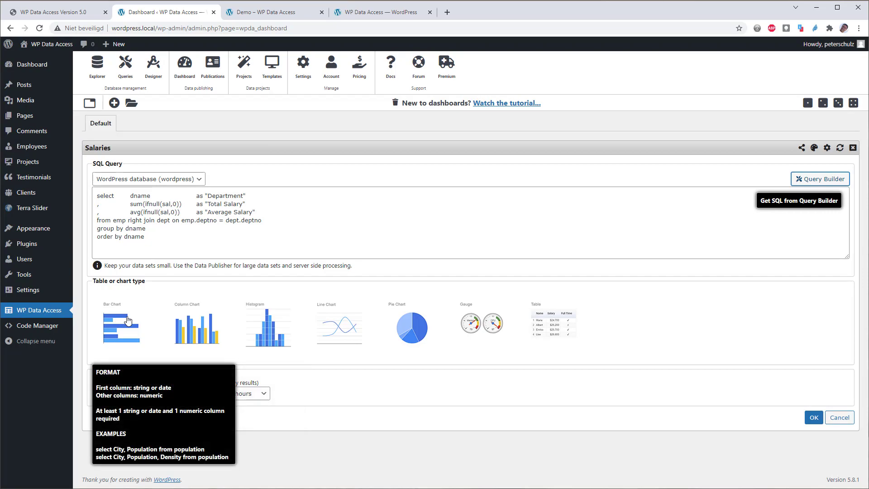
Render the Salaries widget as a bar chart of department total and average salary.
left_click(126, 327)
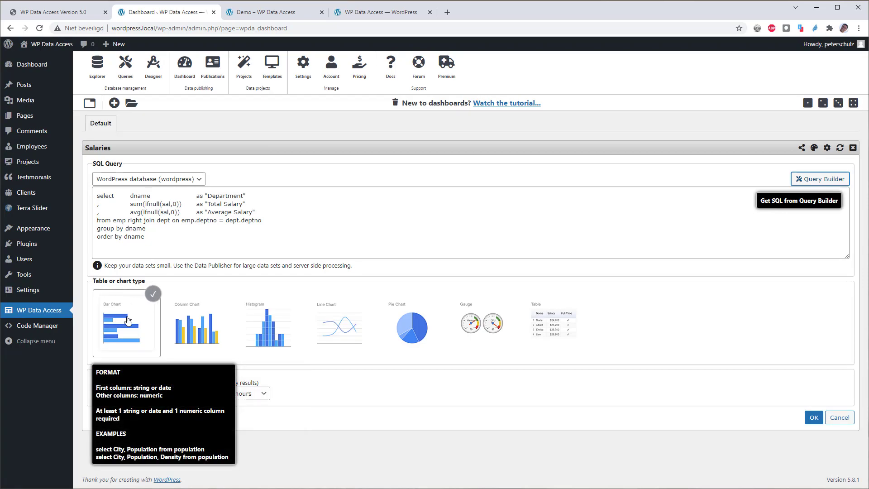
left_click(812, 416)
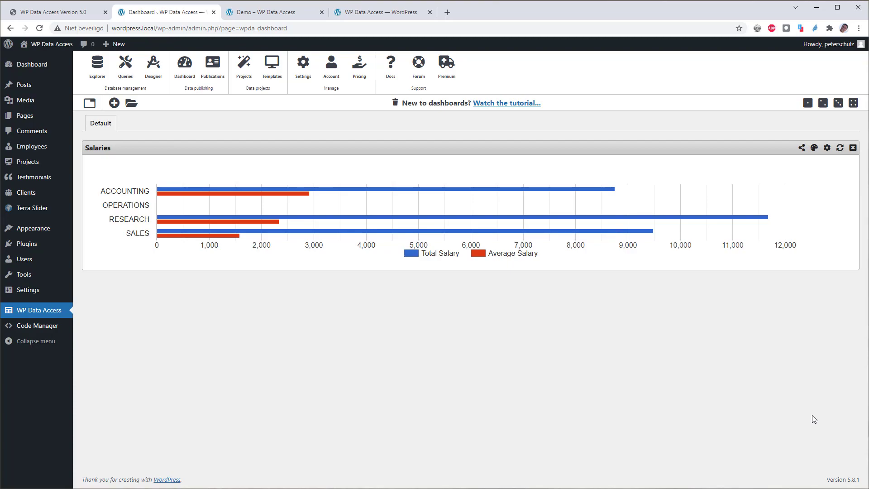
mouse_move(524, 191)
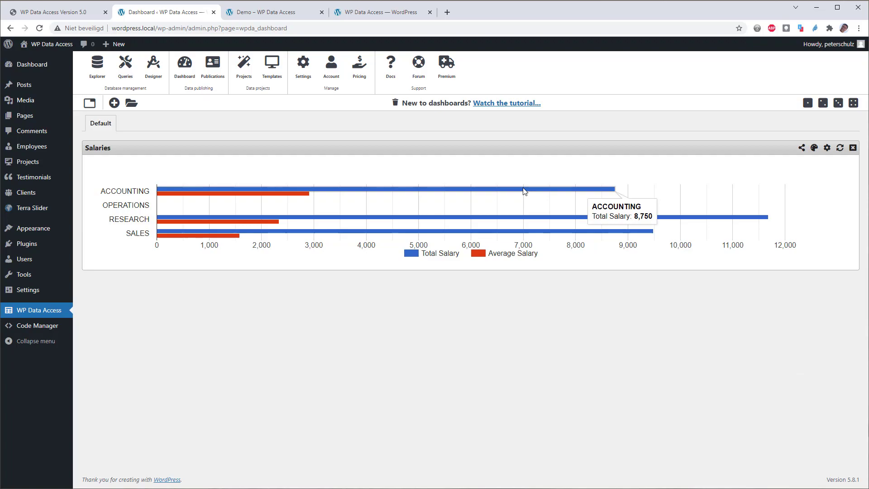
mouse_move(297, 198)
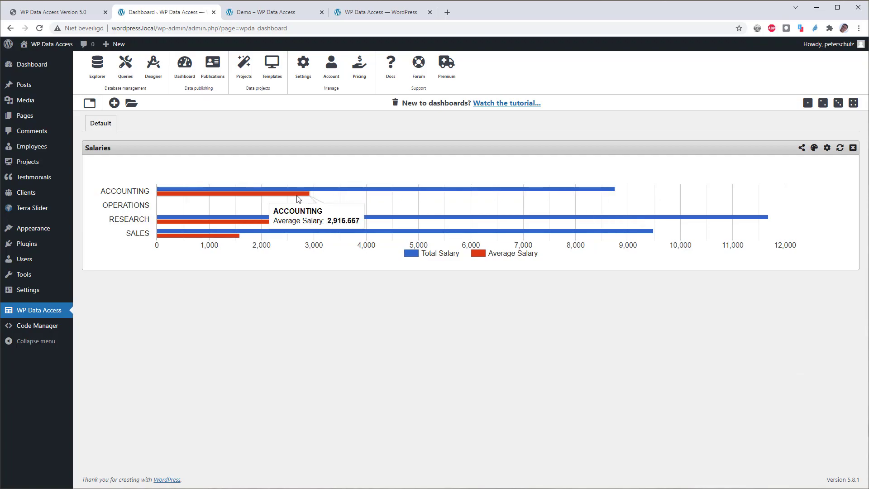
mouse_move(256, 220)
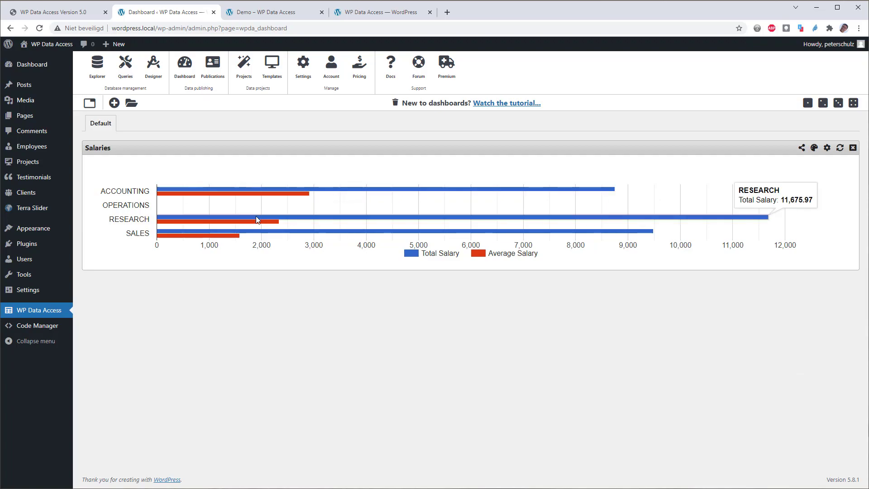
mouse_move(258, 223)
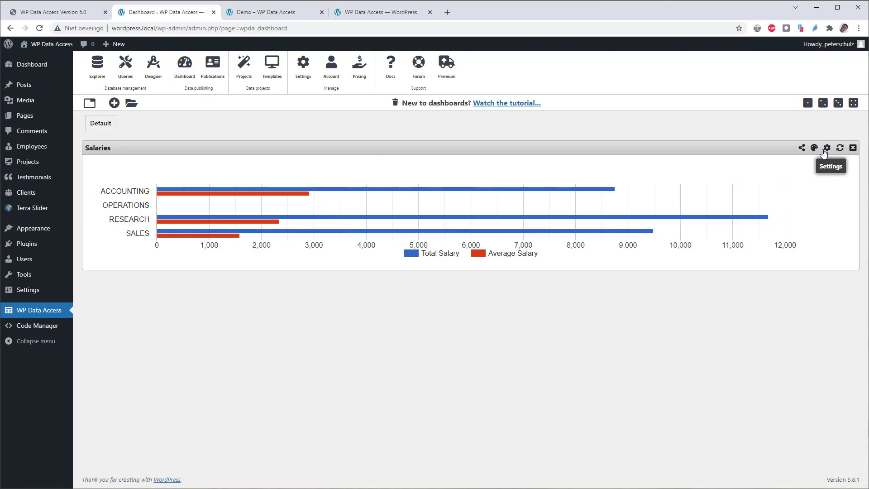
Change the Salaries widget from Bar Chart to Column Chart.
left_click(826, 147)
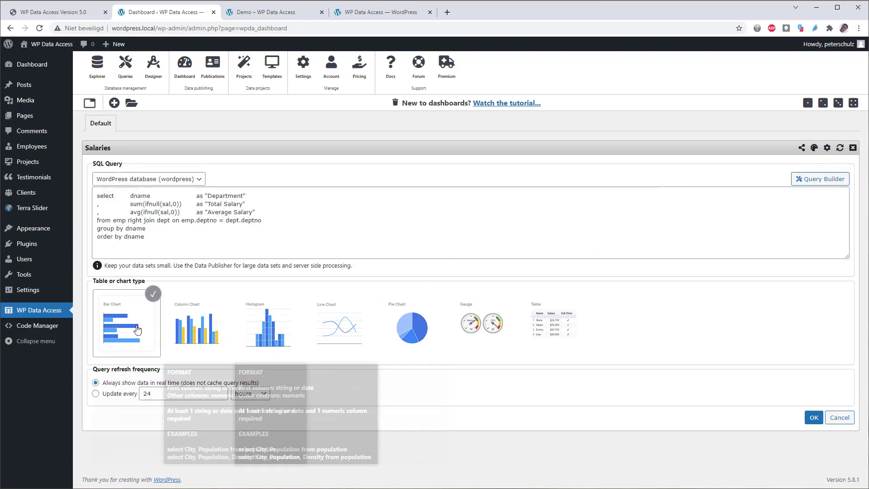
left_click(197, 323)
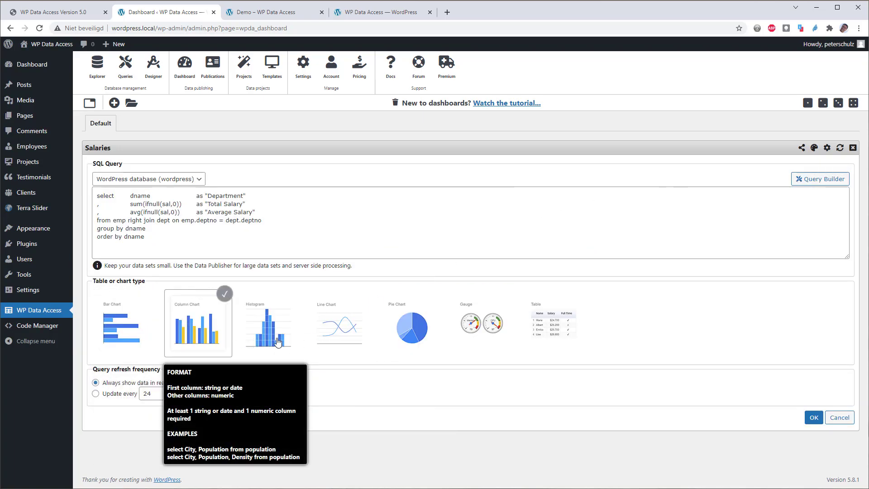
left_click(812, 417)
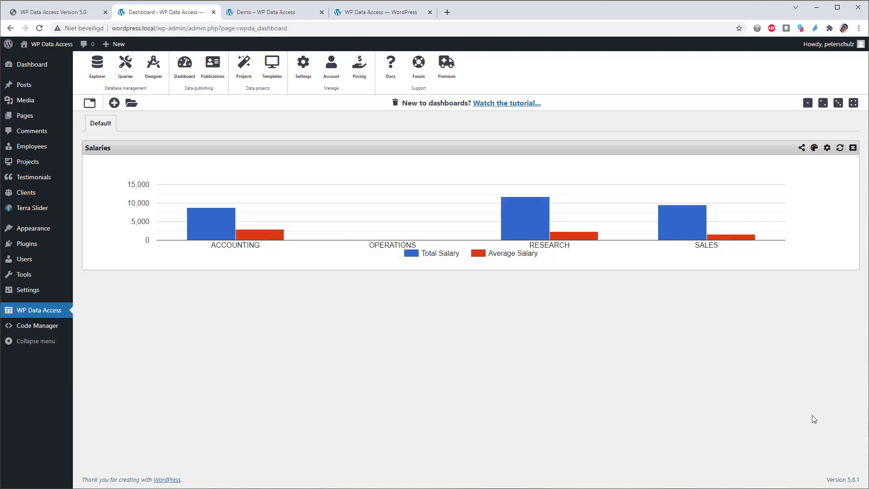
mouse_move(653, 351)
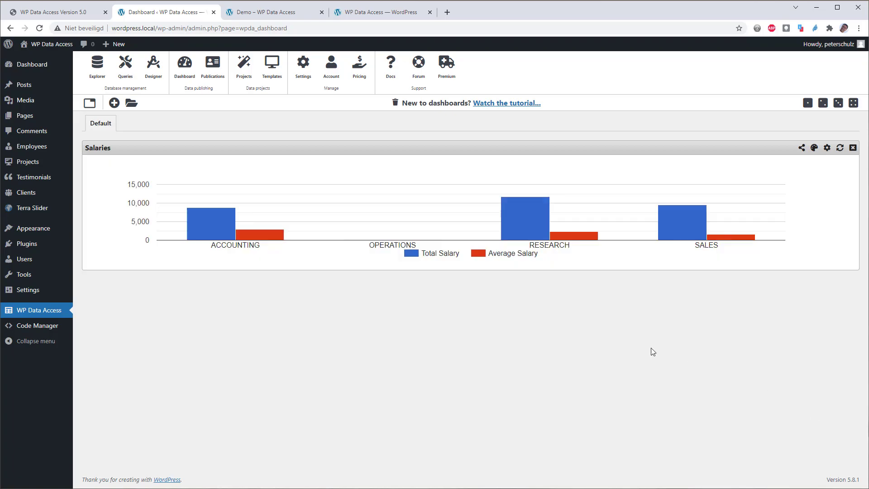
mouse_move(655, 341)
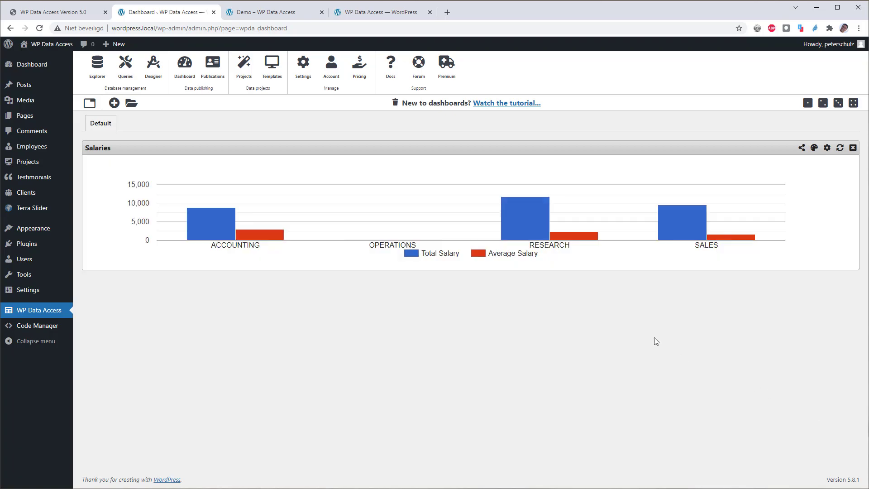
Enable bar, column, histogram and pie chart options, then switch the widget to column view.
left_click(827, 148)
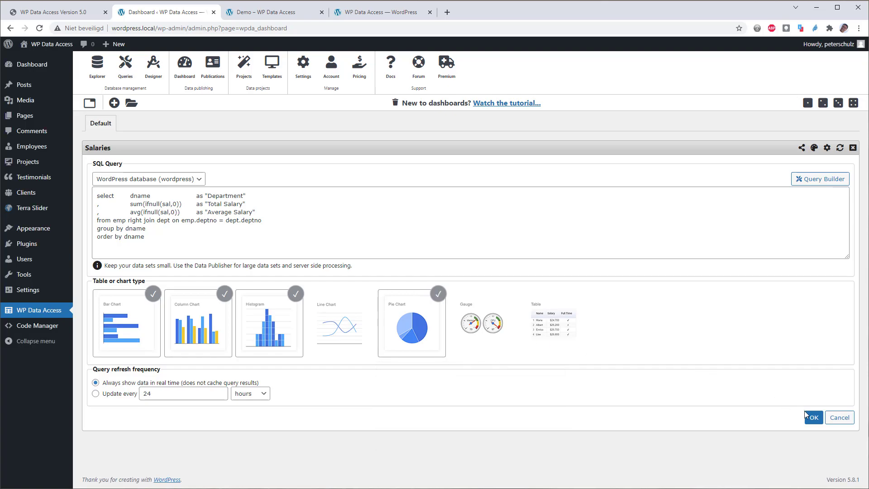
left_click(812, 417)
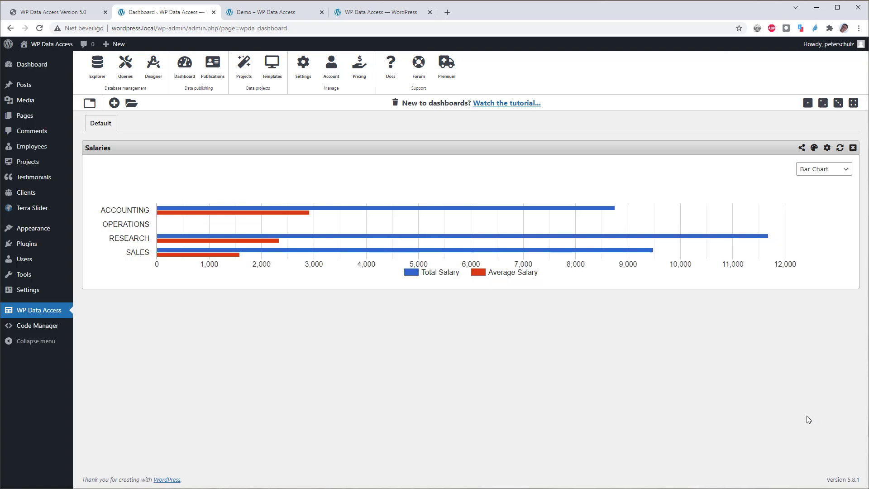
mouse_move(800, 244)
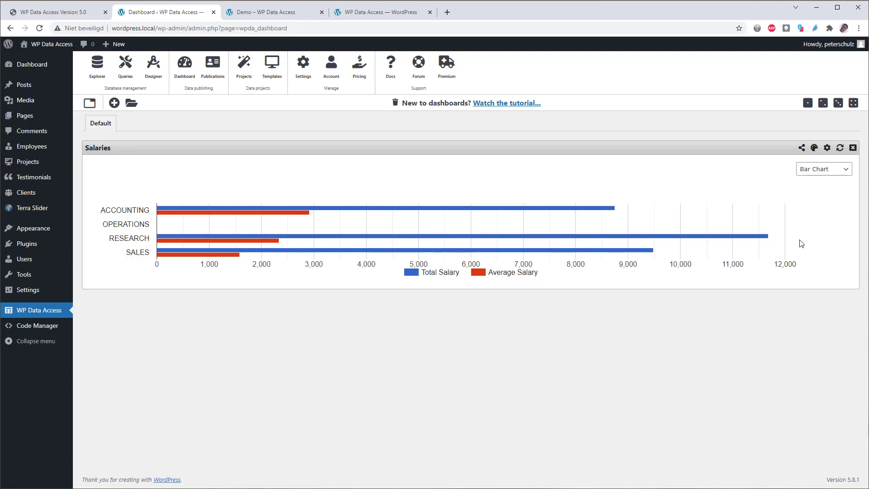
left_click(823, 169)
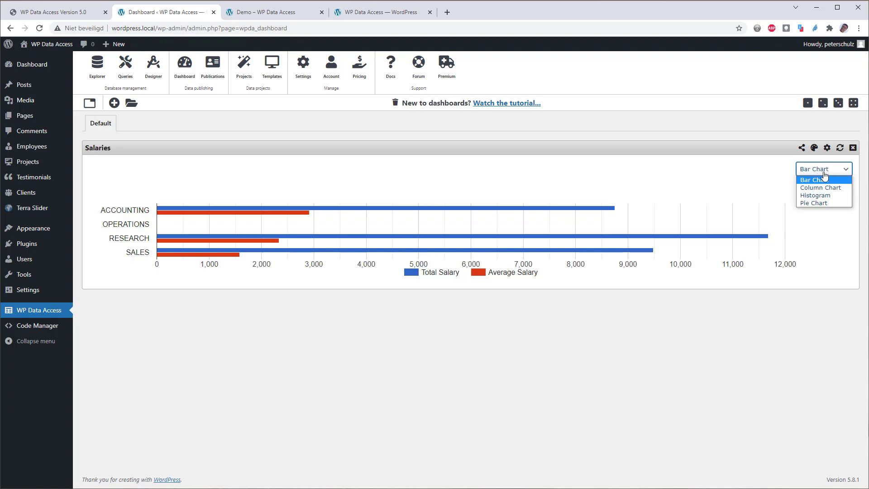
left_click(820, 187)
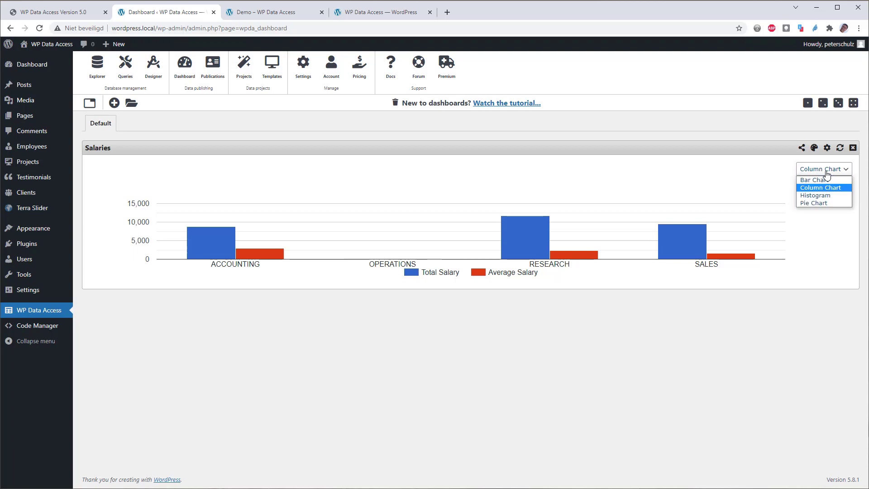
Preview histogram and pie views, return to bar chart, and reopen the widget settings.
left_click(815, 195)
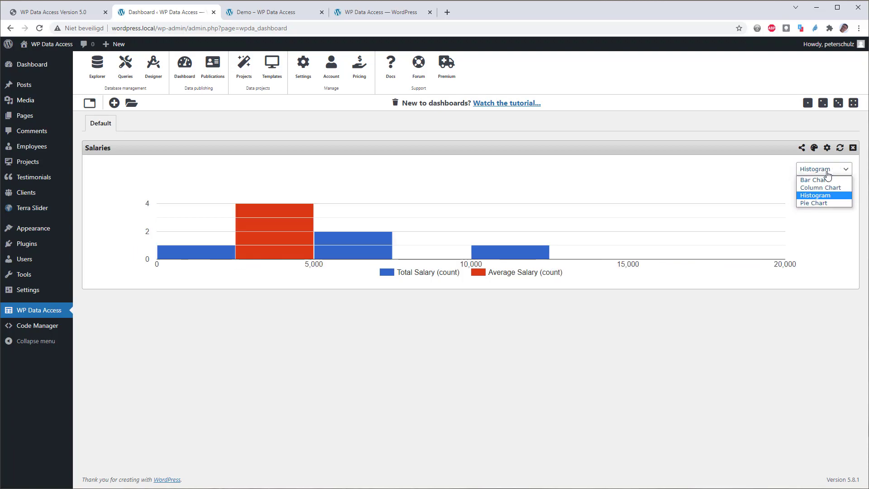
left_click(813, 203)
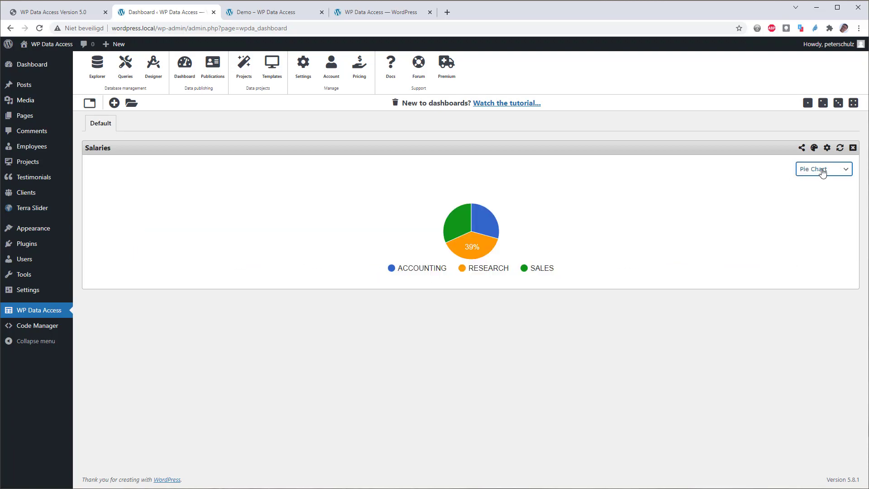
left_click(823, 168)
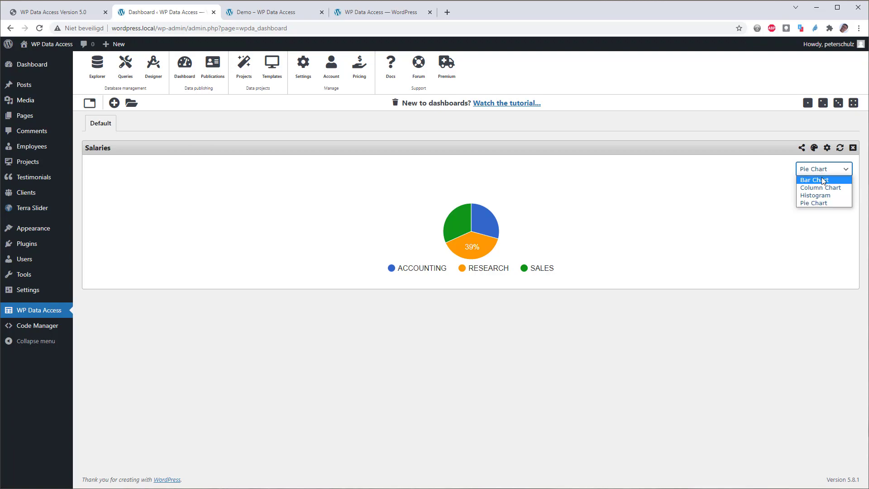
left_click(812, 179)
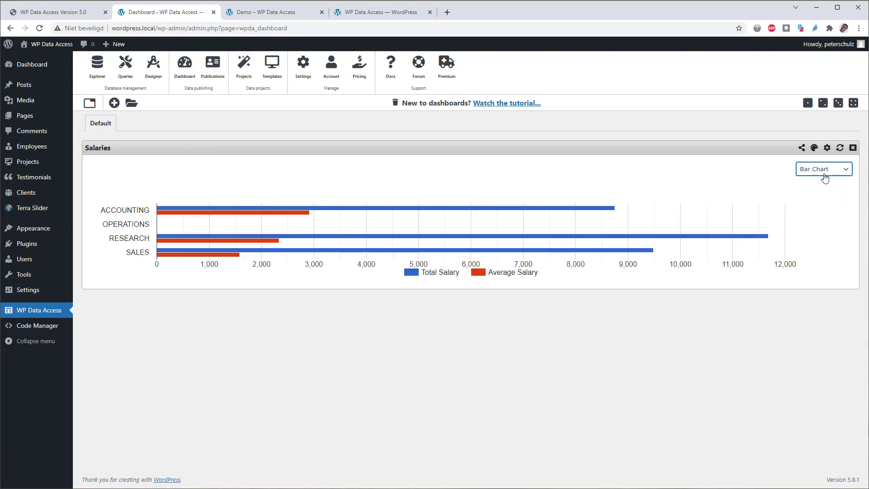
left_click(826, 147)
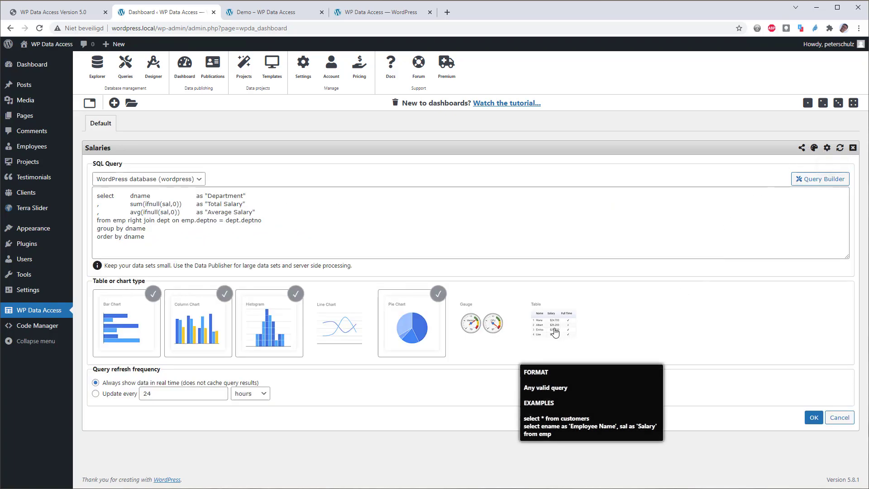
Enable Table as an extra Salaries display type and view the salaries as a table.
left_click(553, 322)
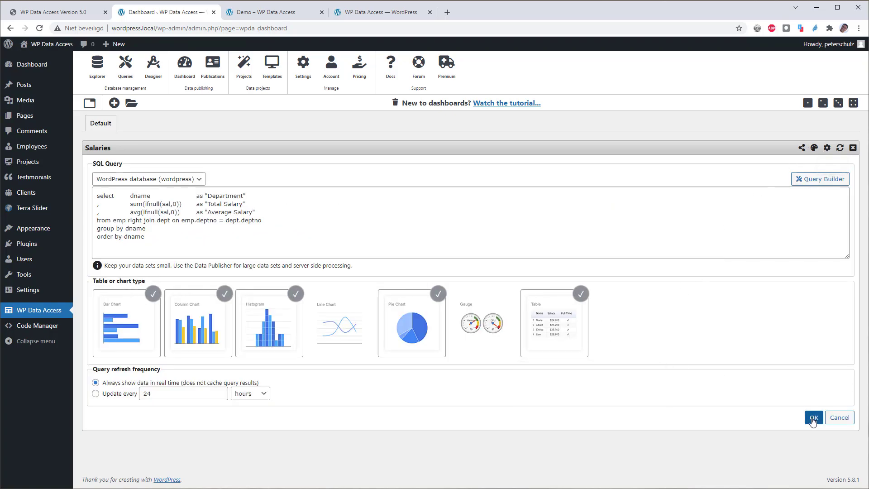
left_click(812, 417)
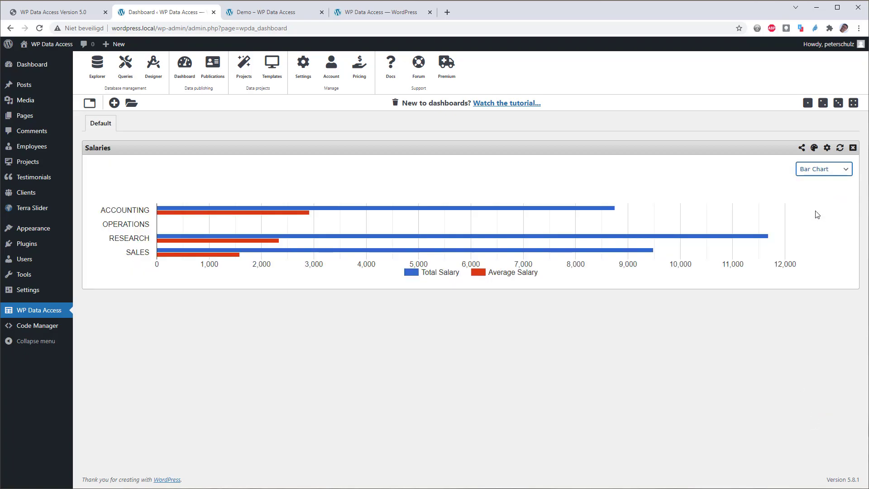
left_click(822, 168)
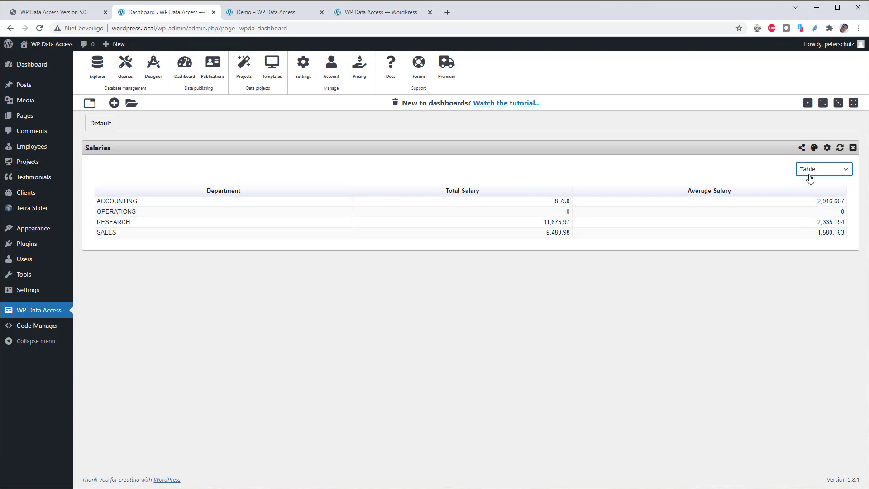
Preview the Salaries pie chart, then switch back to the bar chart.
left_click(822, 168)
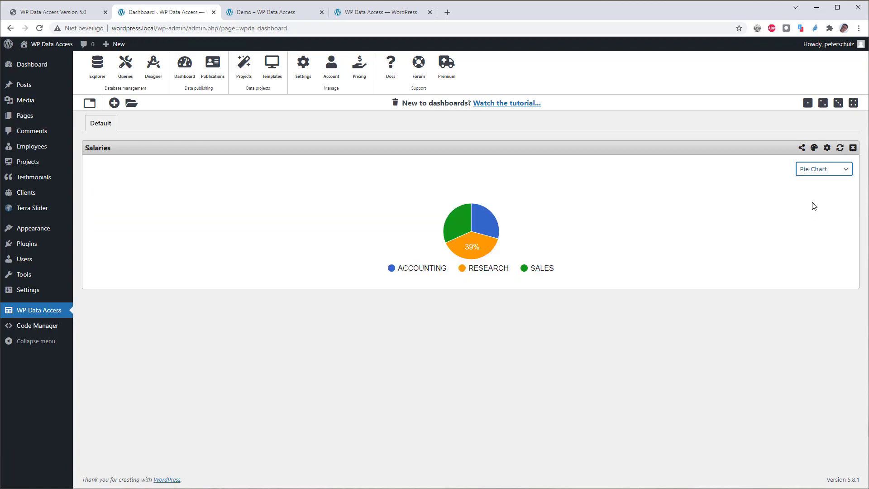
left_click(823, 168)
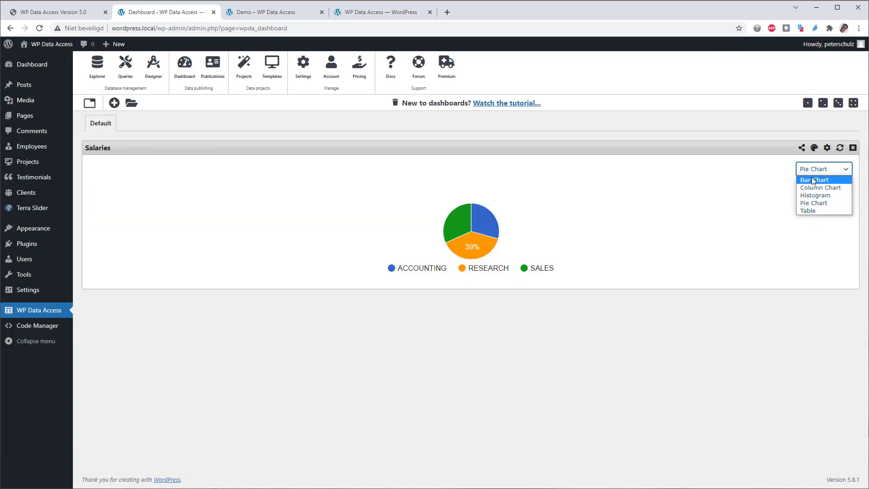
left_click(815, 179)
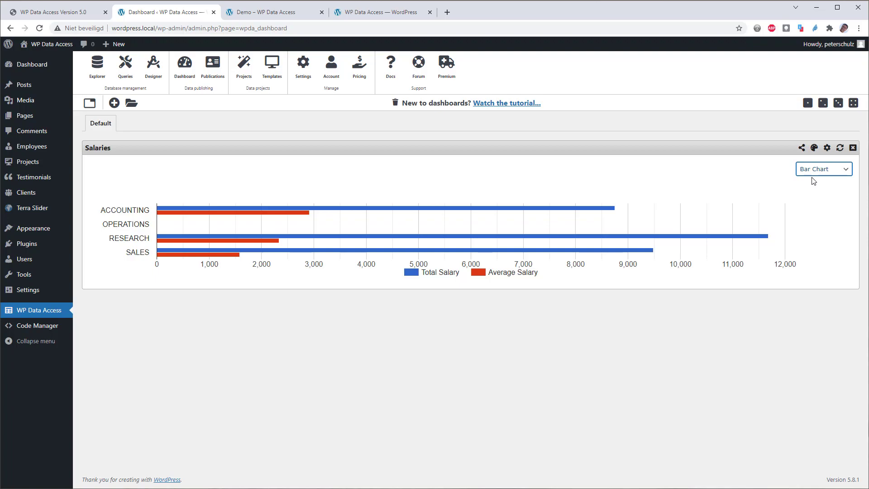
left_click(823, 169)
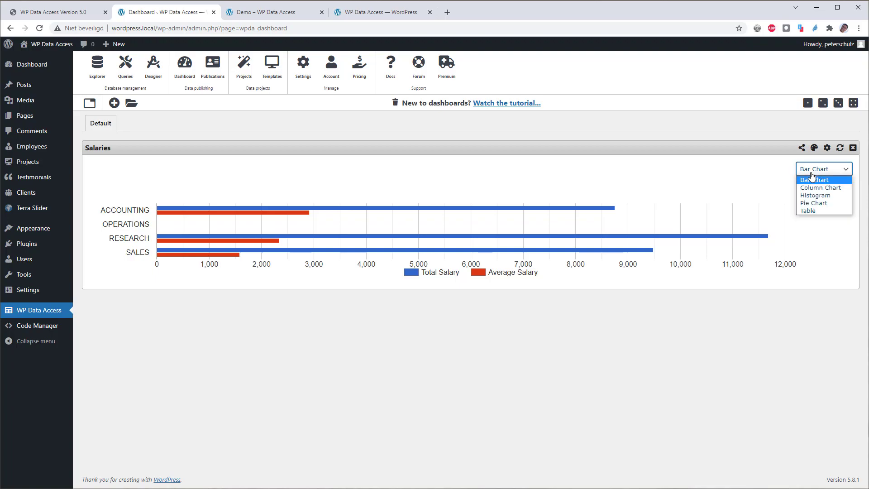
left_click(814, 180)
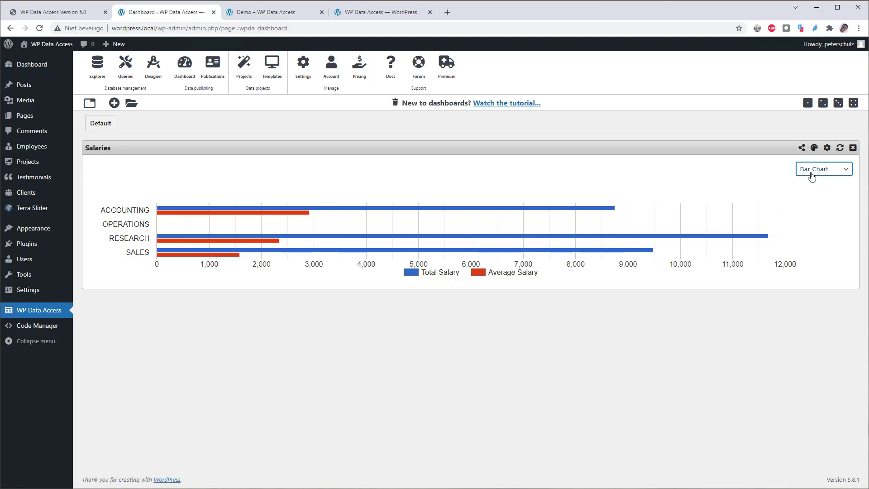
mouse_move(826, 147)
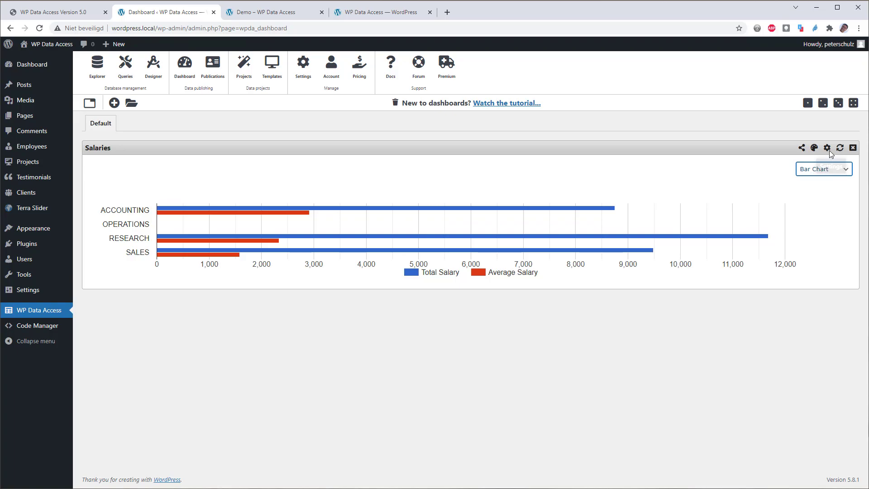
Open the Salaries widget settings listing its query and five display types.
left_click(826, 148)
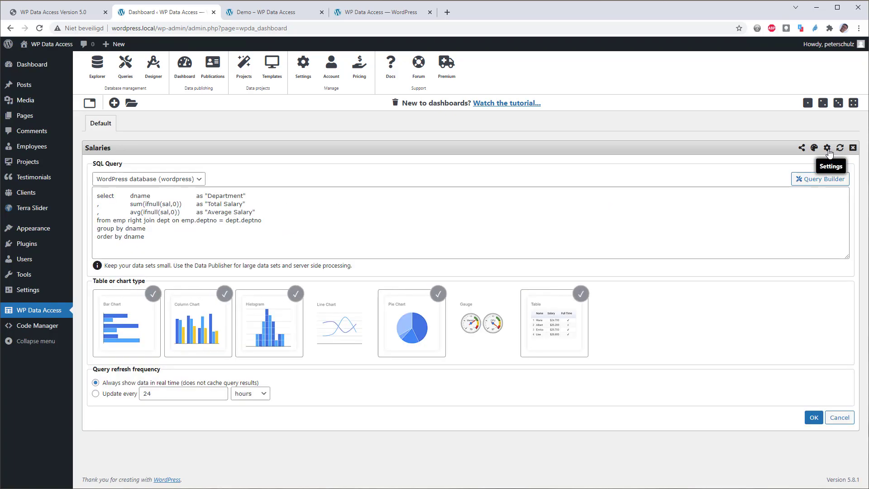
mouse_move(412, 338)
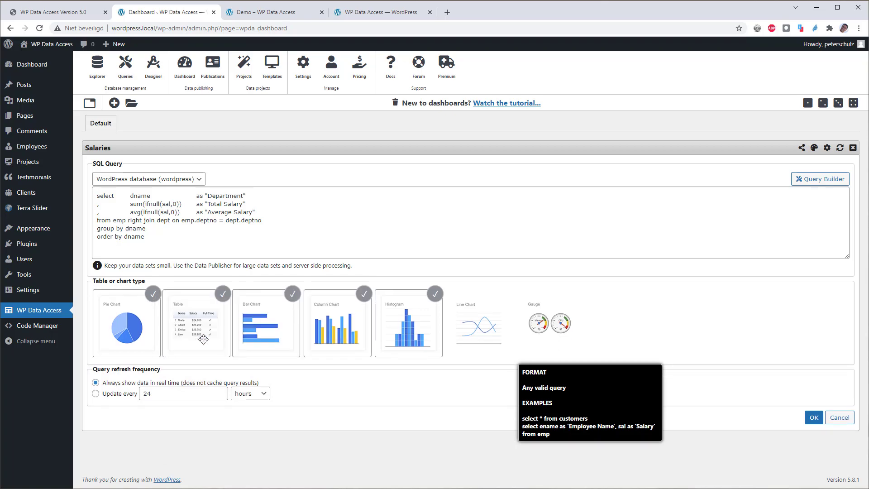
mouse_move(208, 344)
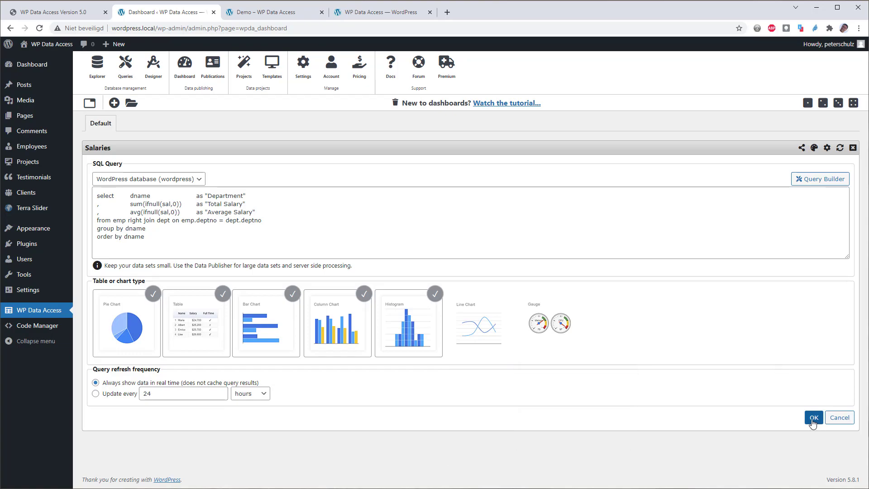
Save the new chart type order, preview Salaries as a table, then show the bar chart.
left_click(813, 417)
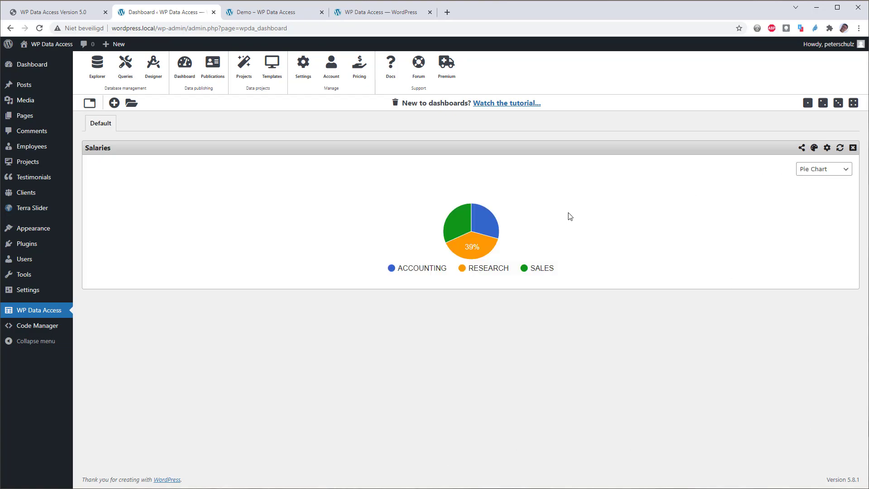
left_click(823, 168)
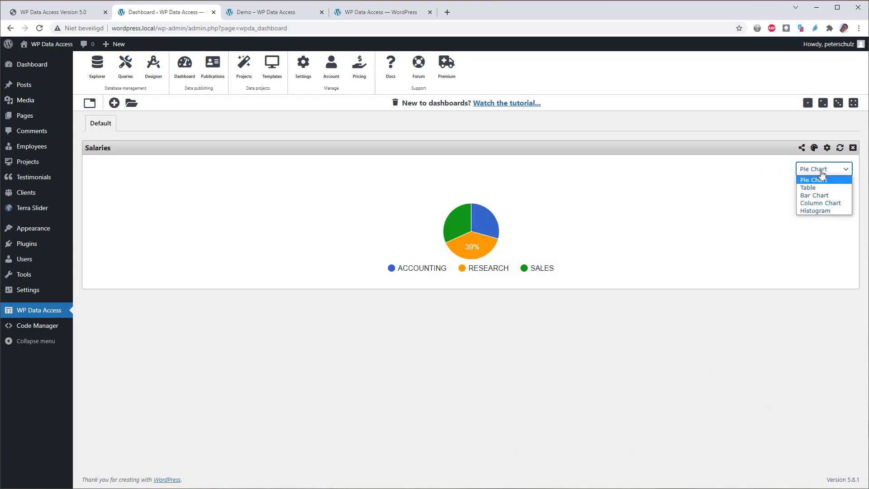
left_click(808, 187)
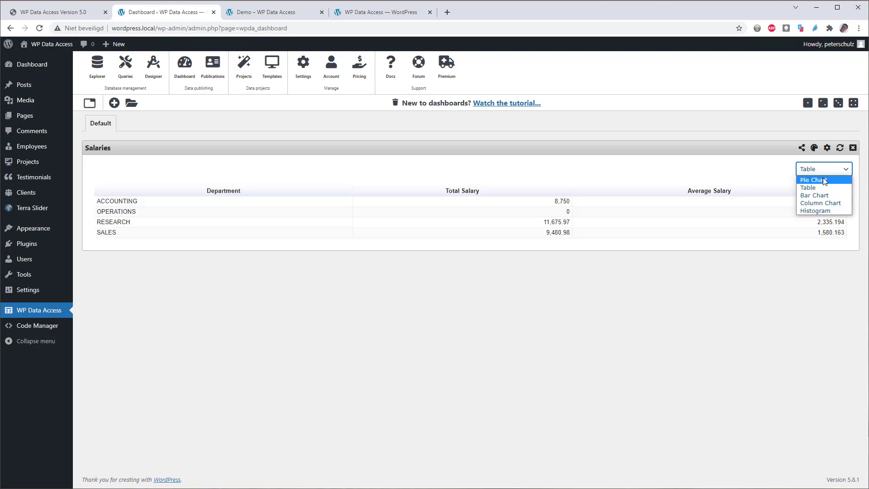
left_click(813, 195)
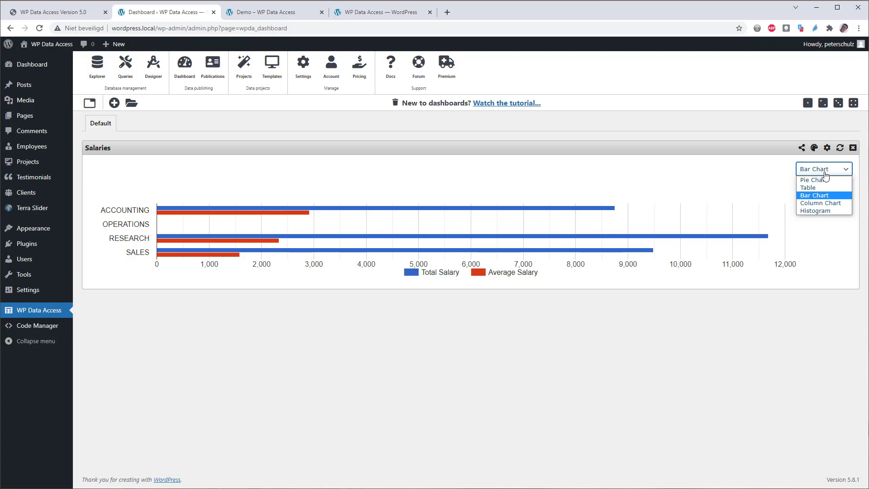
left_click(815, 195)
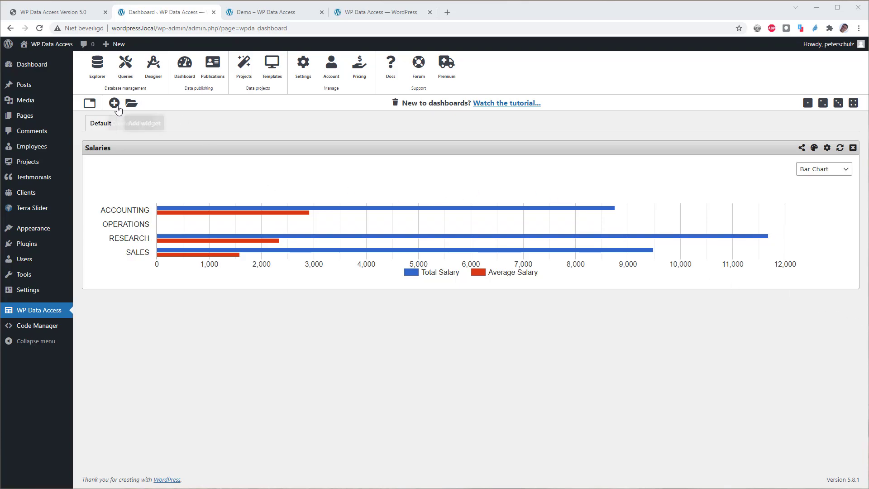
Create a chart widget named Sales and dismiss the missing Payments table error.
left_click(114, 103)
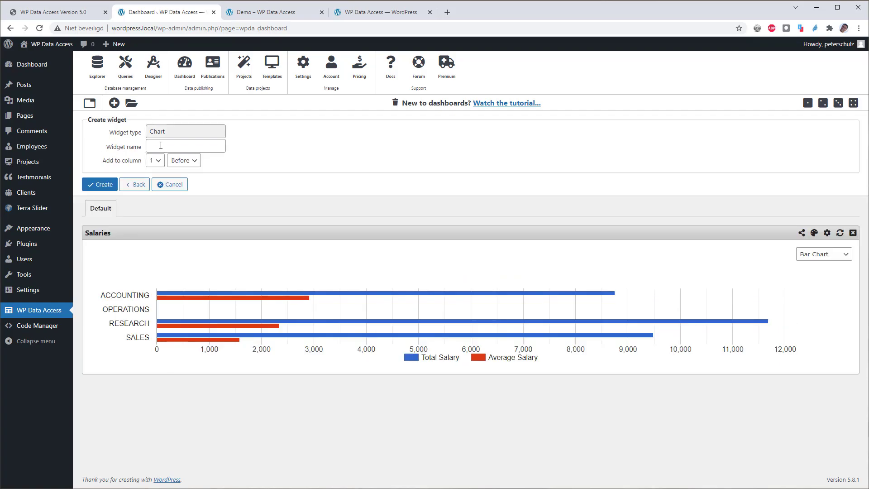
type("Sales")
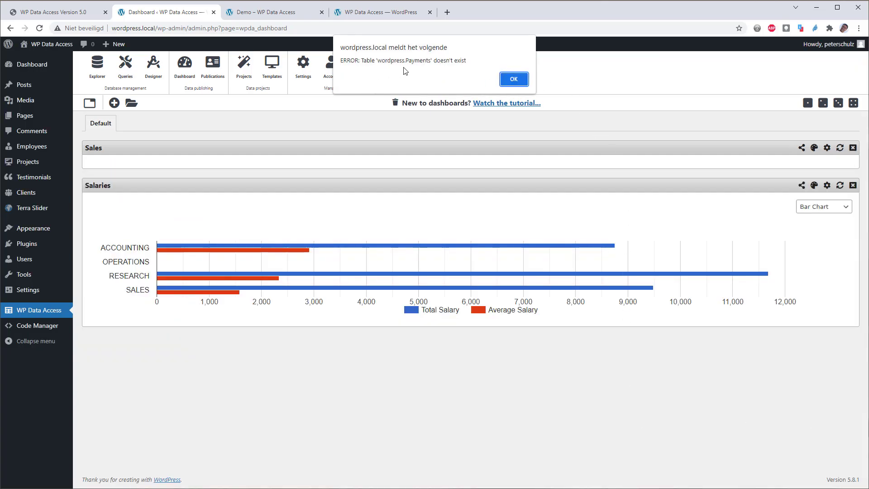
left_click(512, 78)
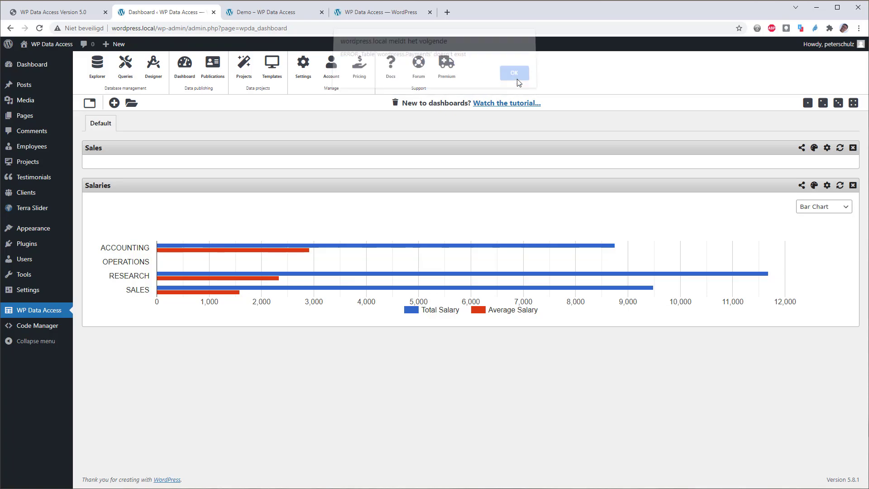
Set the Sales widget's query database to rdb:classicmodels and save.
left_click(513, 72)
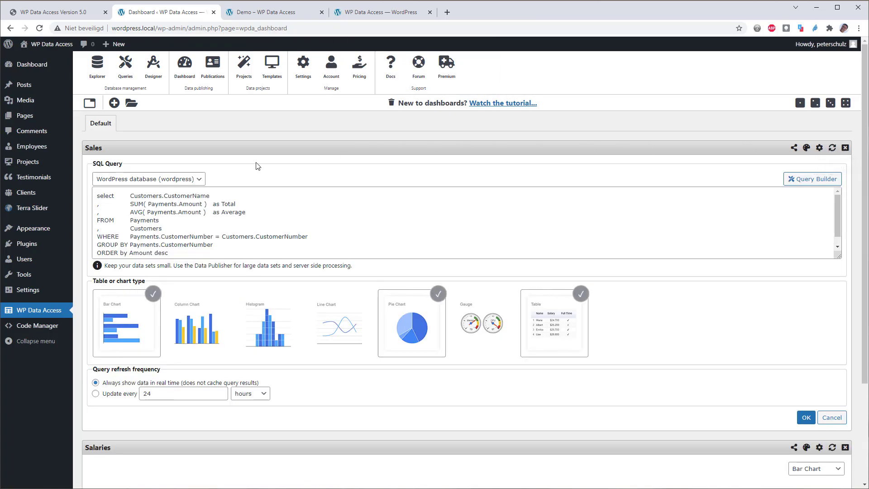
left_click(148, 178)
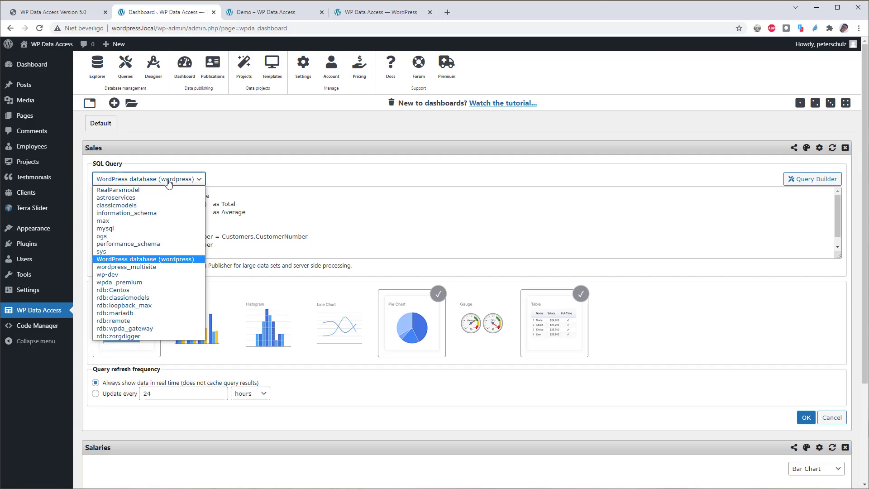
left_click(123, 297)
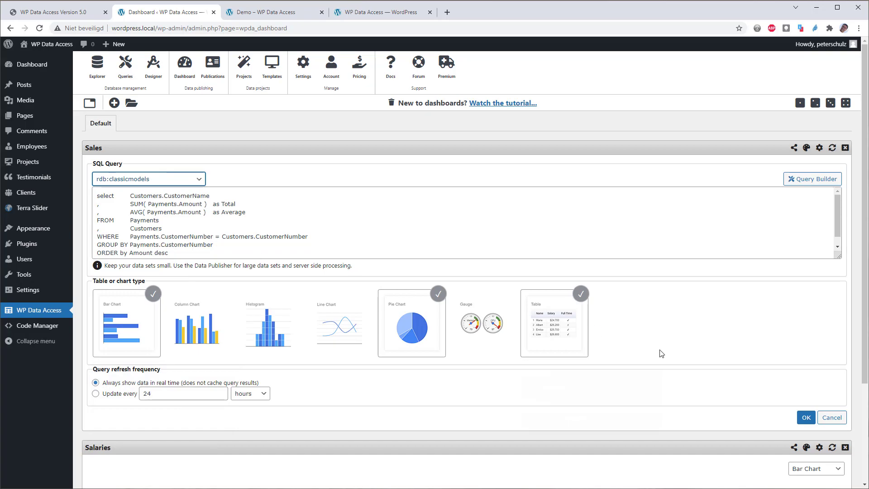
left_click(805, 417)
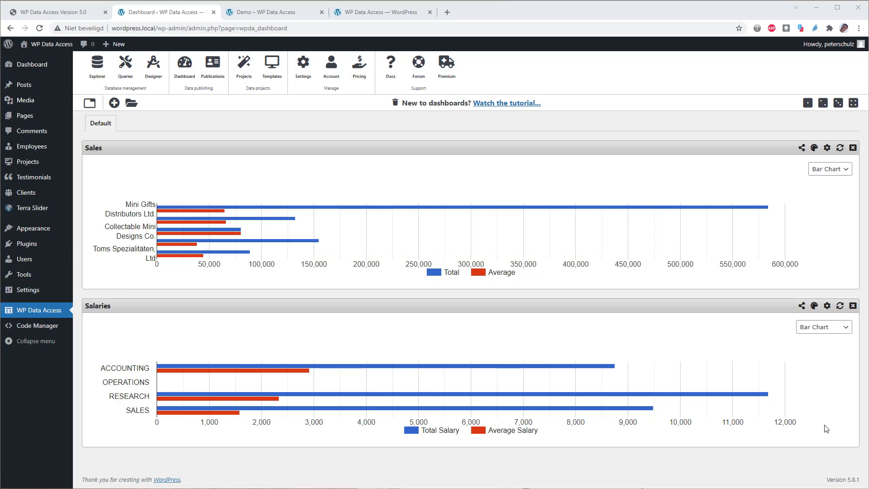
mouse_move(796, 195)
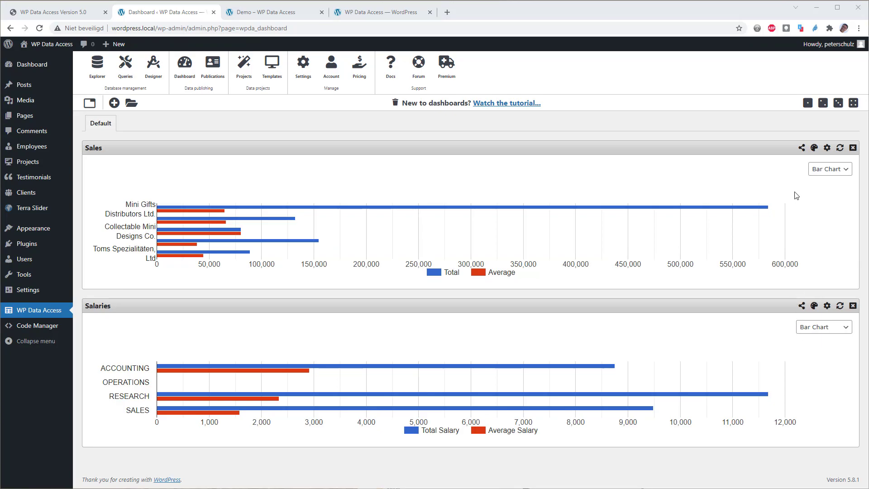
mouse_move(822, 102)
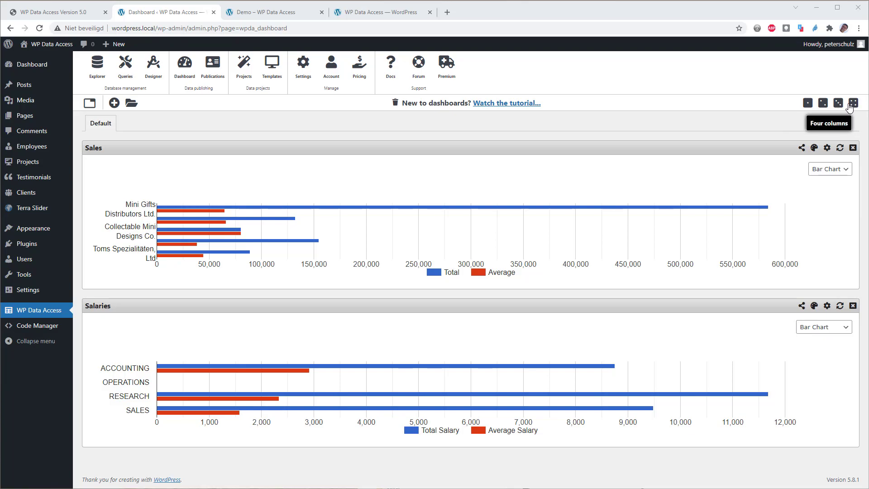
Arrange the dashboard in multiple columns and begin adding another widget.
left_click(822, 103)
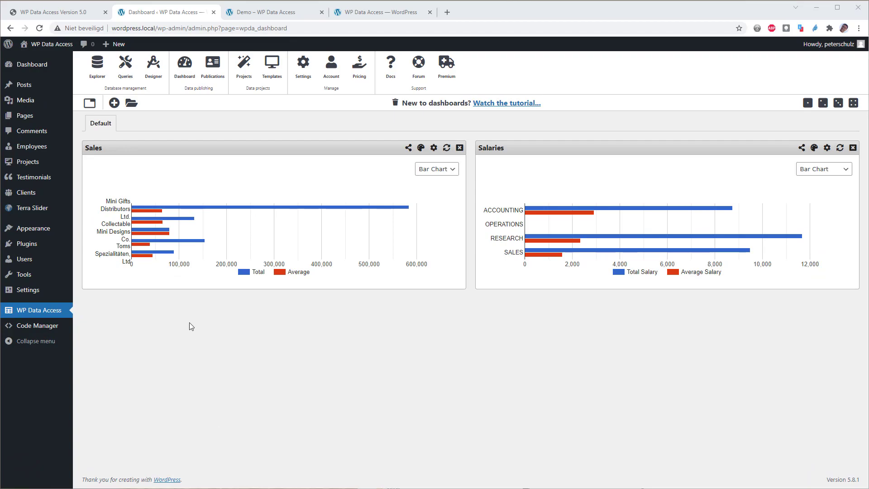
left_click(114, 103)
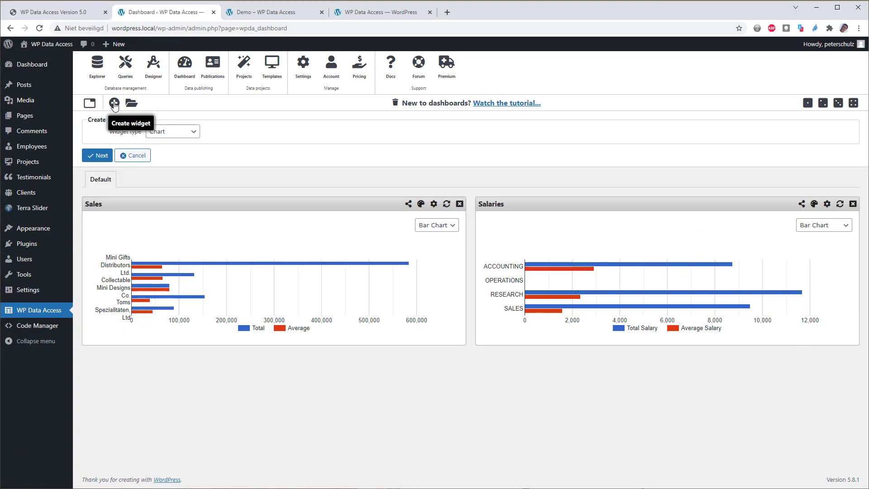
Add an Authors publication widget in column 2 and move Salaries below Sales.
left_click(172, 131)
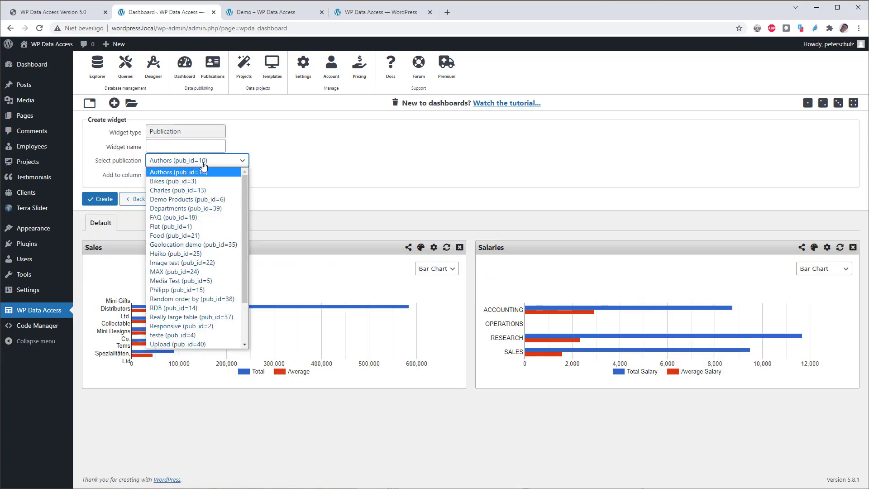
left_click(186, 146)
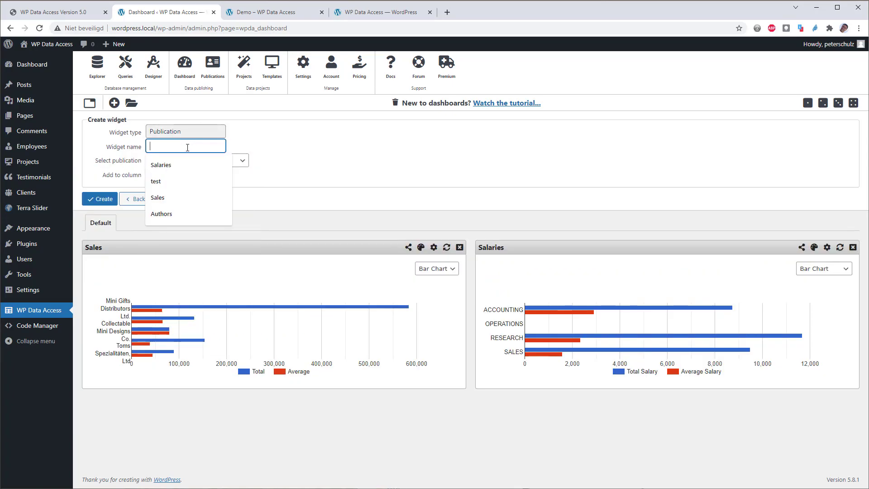
type("Auth")
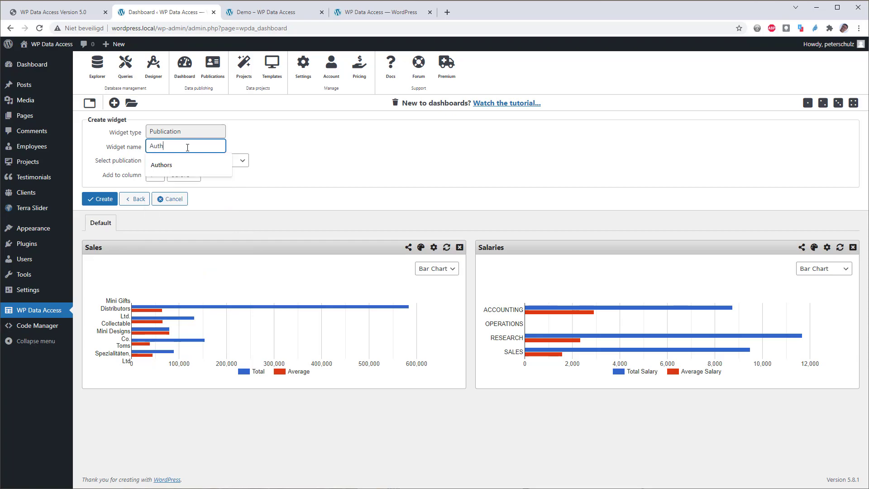
left_click(161, 165)
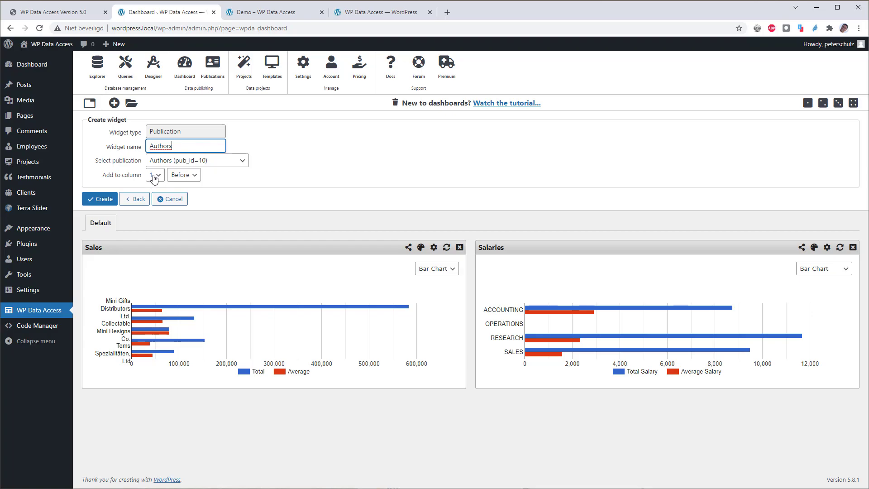
left_click(183, 174)
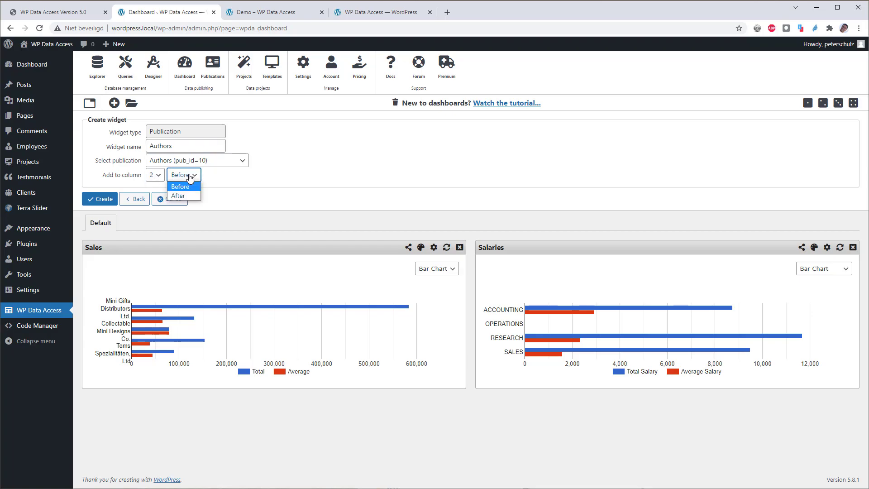
left_click(100, 198)
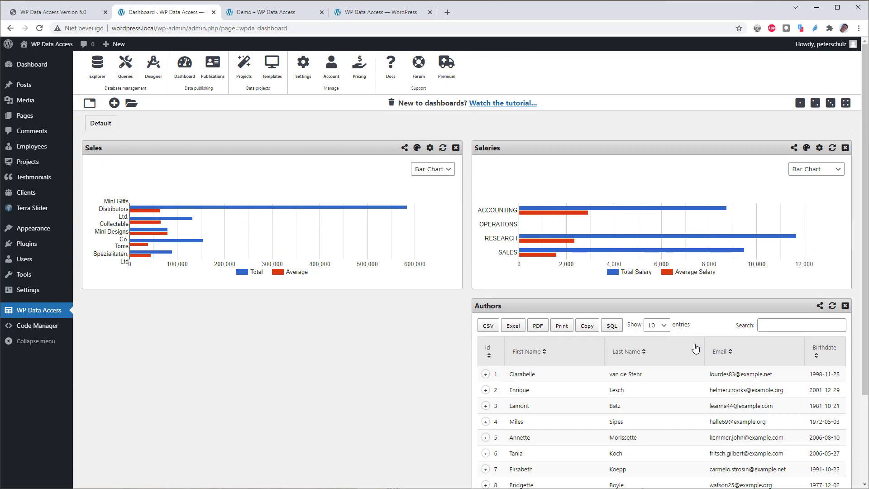
mouse_move(716, 152)
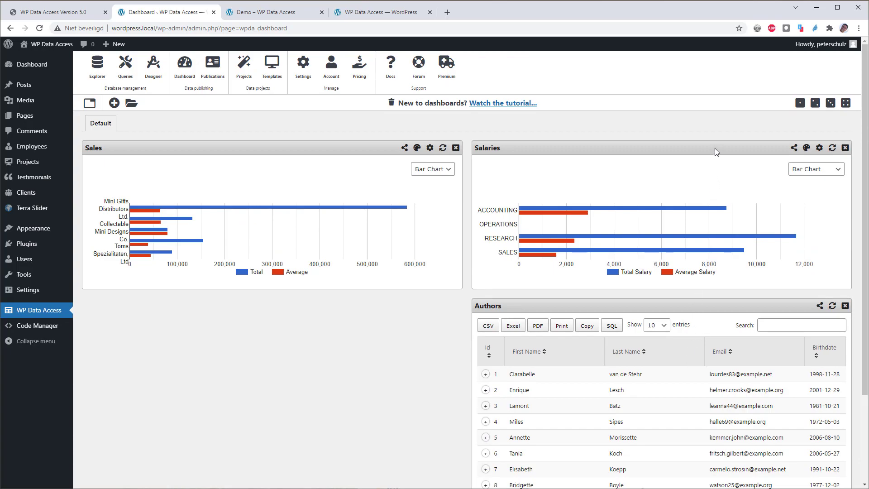
left_click_drag(714, 147, 501, 255)
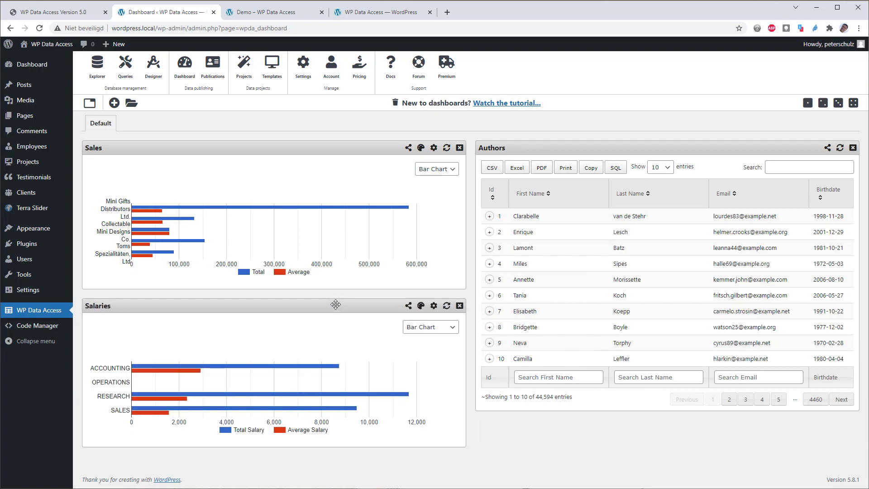
mouse_move(118, 118)
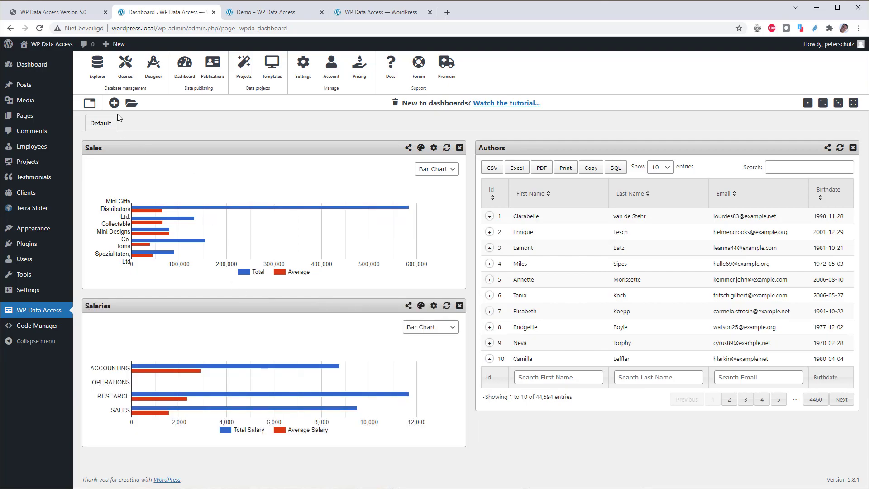
left_click(114, 103)
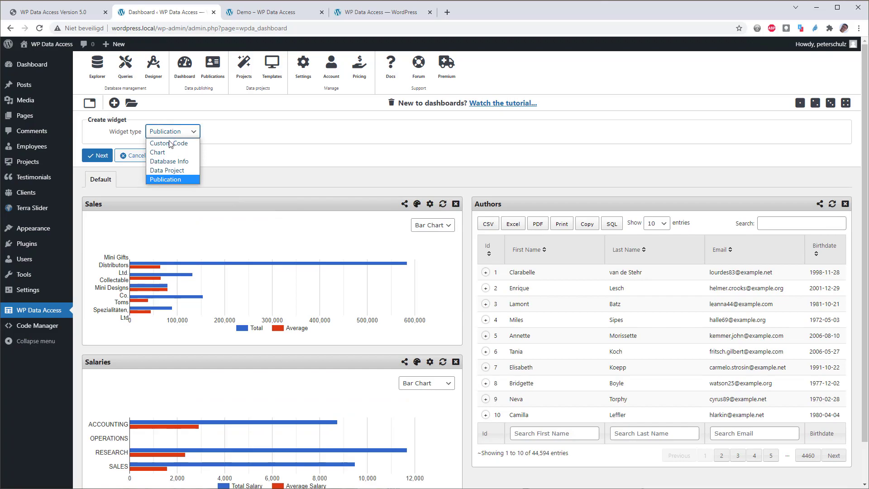
left_click(166, 170)
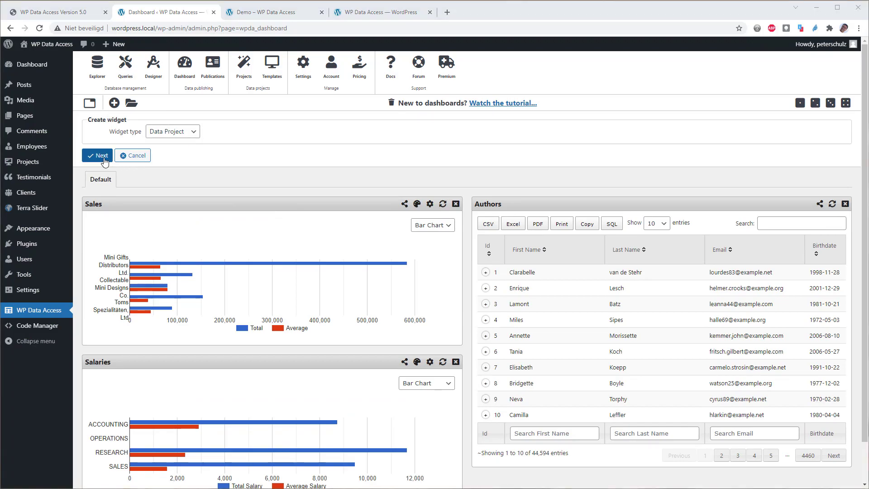
left_click(96, 155)
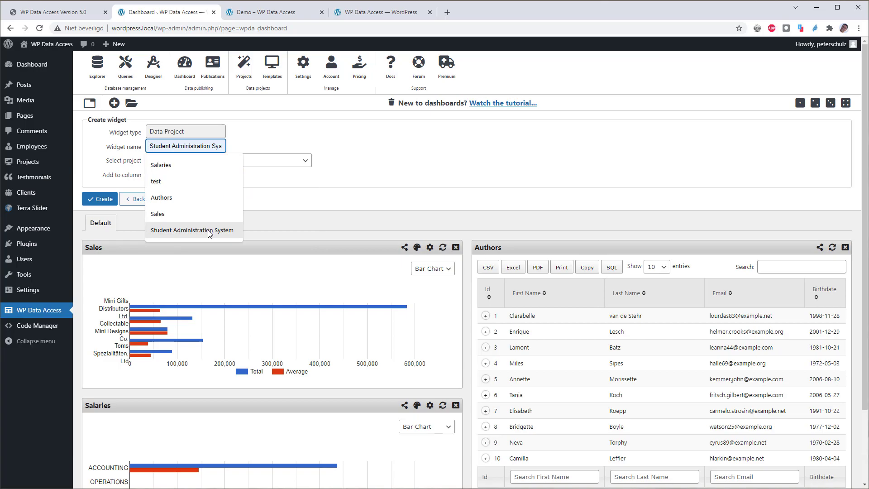
left_click(191, 230)
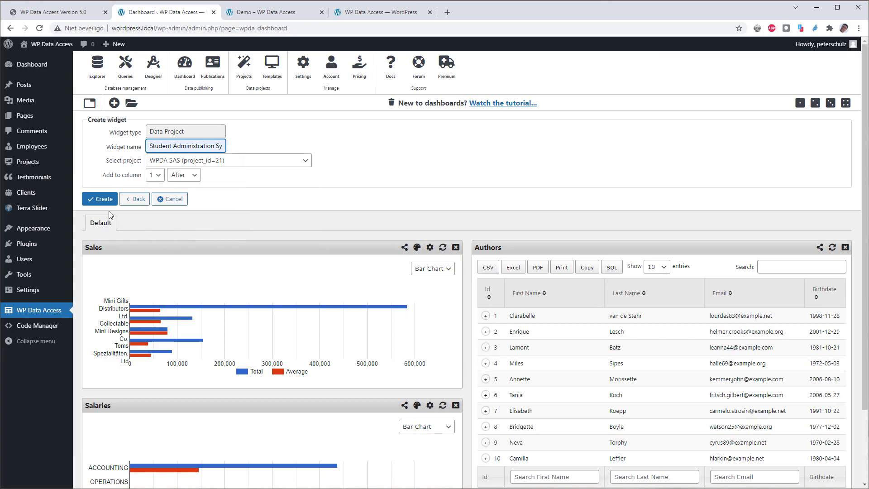
left_click(99, 198)
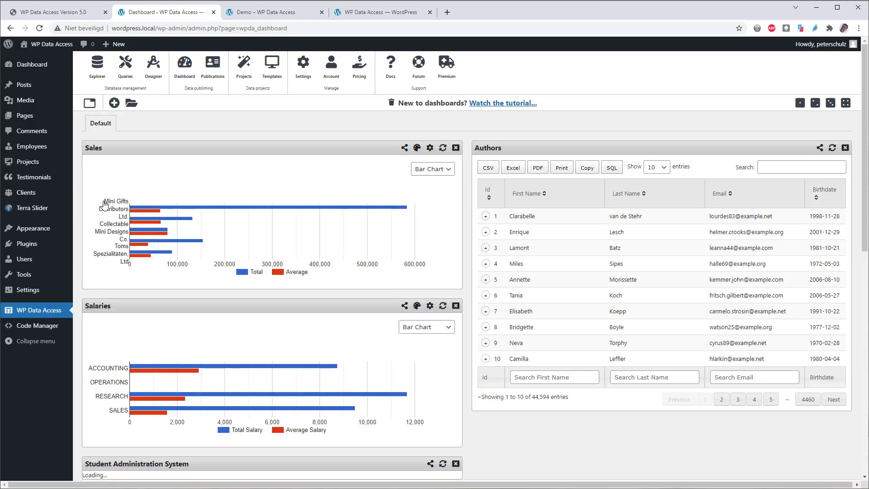
scroll("down", 3)
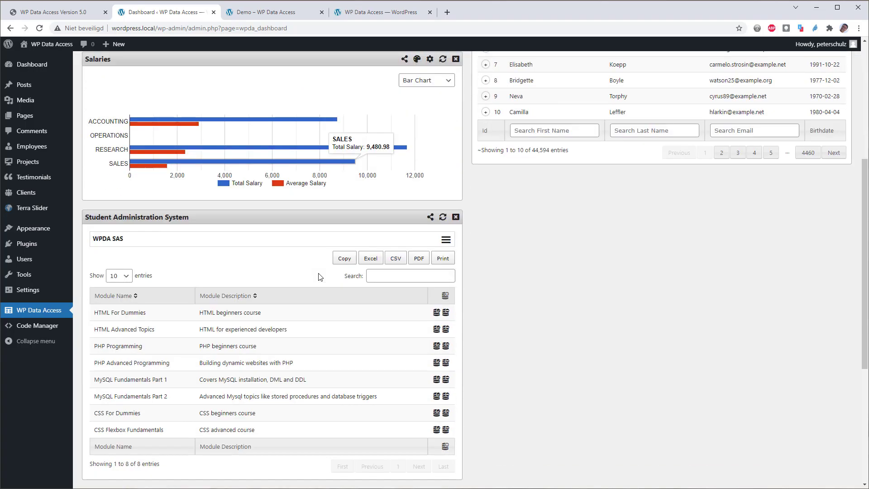
scroll("down", 3)
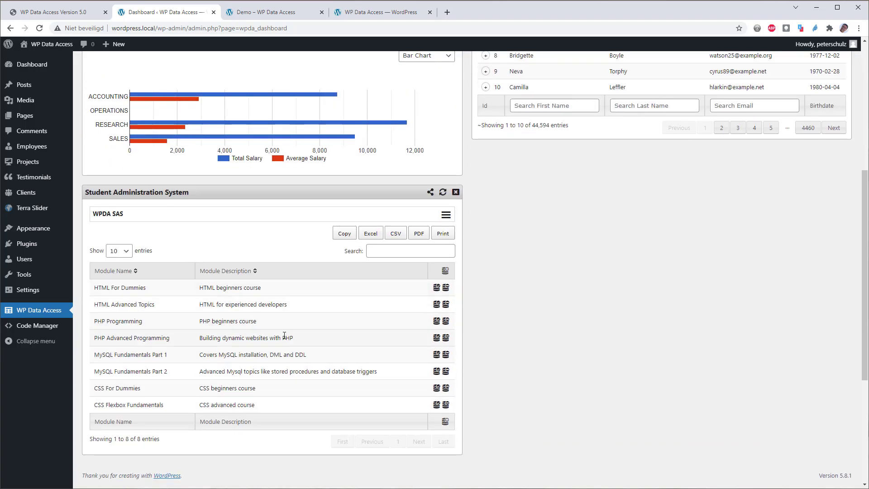
scroll("down", 3)
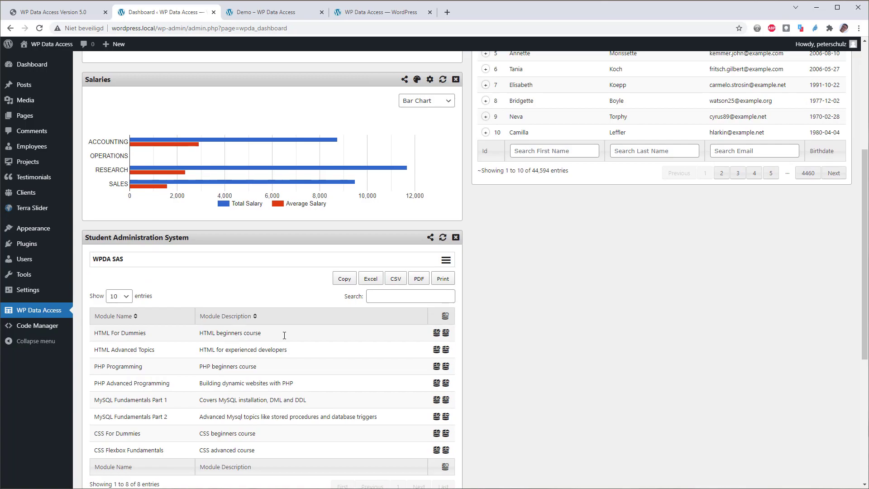
mouse_move(283, 338)
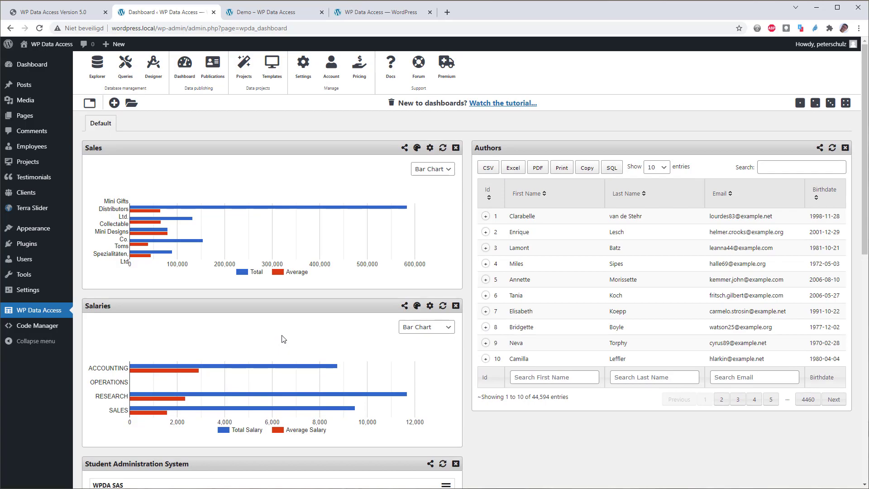
Add a 'Student Administration' dashboard and remove the Student Administration System widget from Default.
left_click(89, 104)
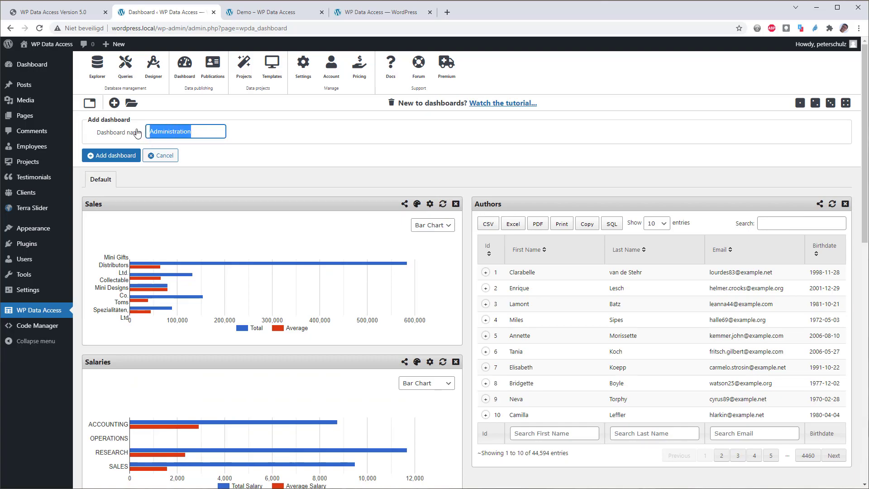
type("Student")
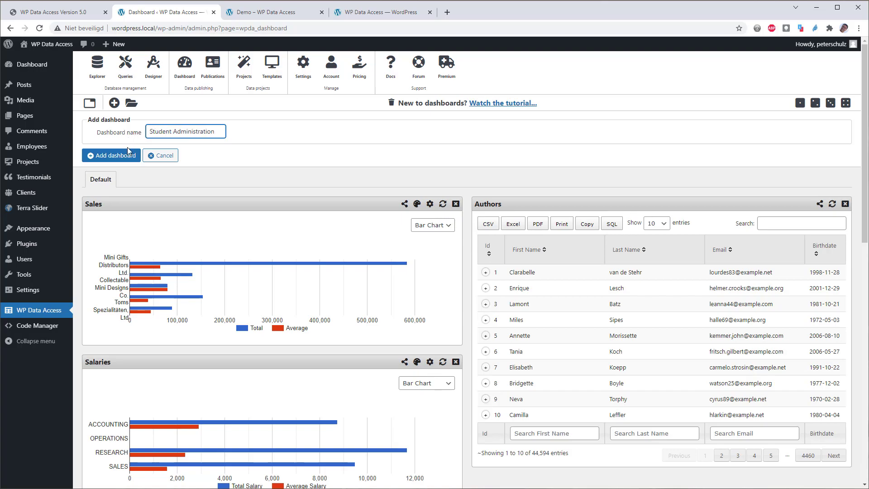
left_click(111, 155)
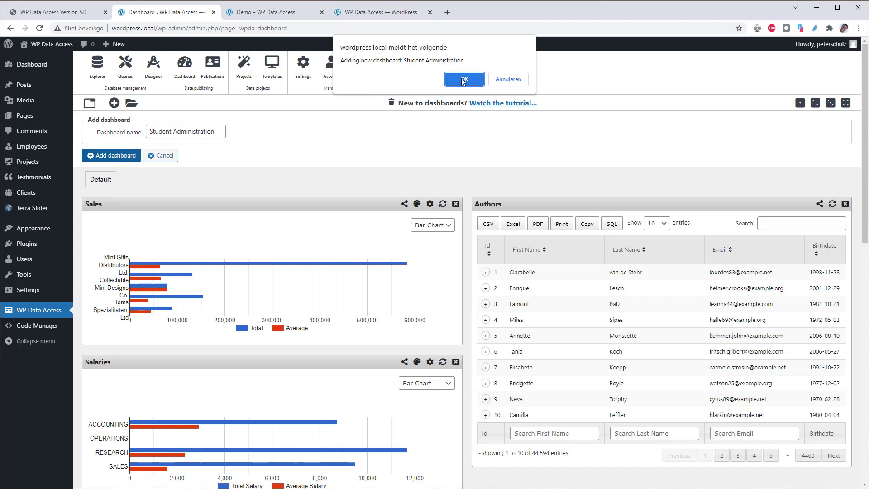
left_click(462, 78)
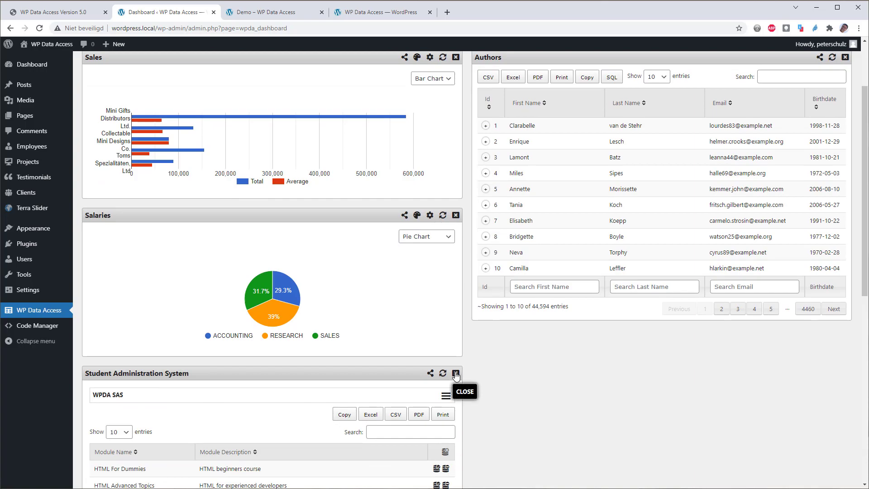
left_click(455, 372)
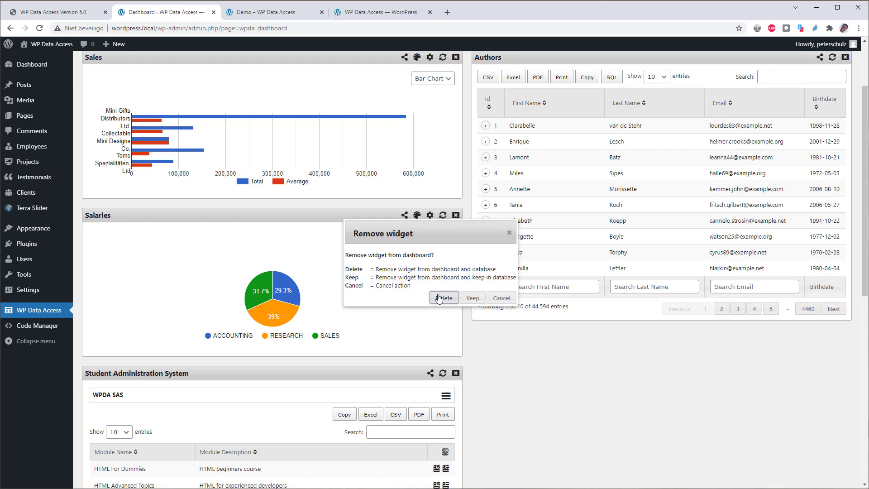
mouse_move(471, 297)
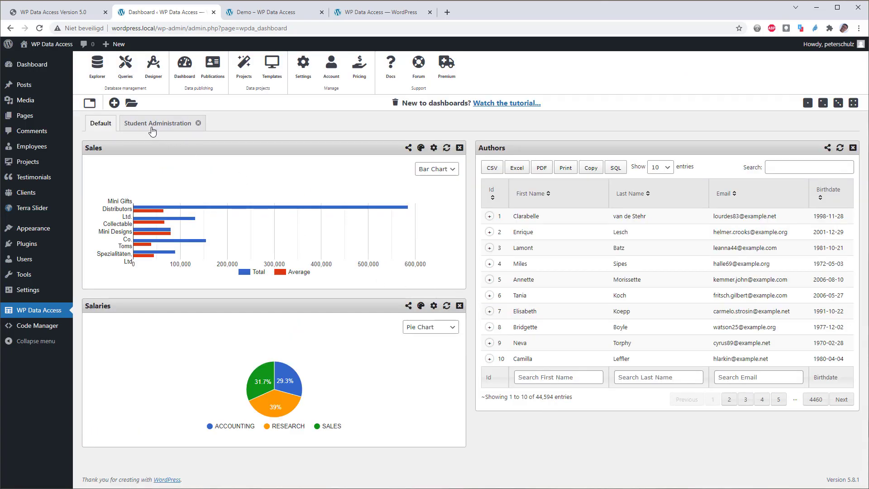
Add the Student Administration System widget to the Student Administration dashboard.
left_click(159, 123)
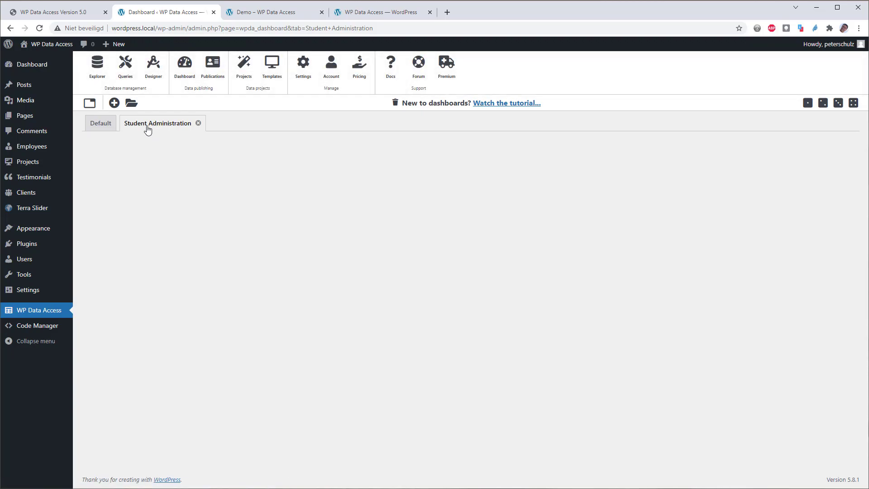
left_click(114, 103)
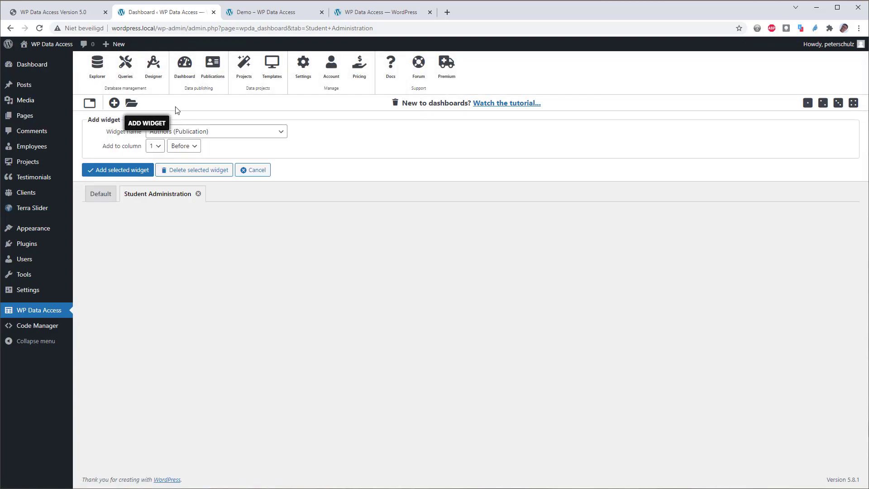
left_click(214, 131)
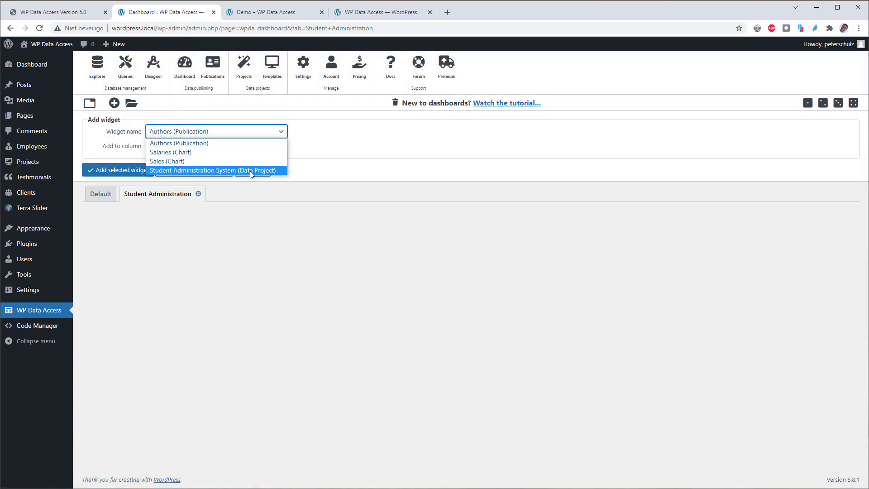
left_click(212, 170)
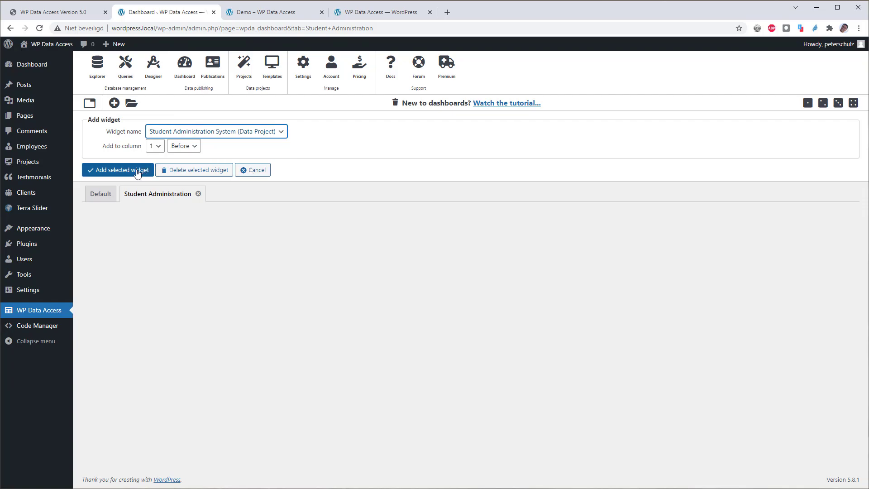
left_click(117, 170)
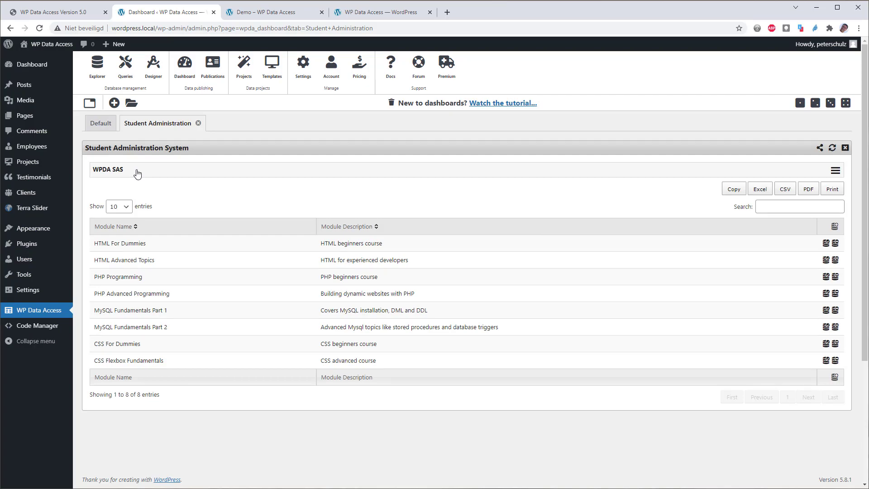
mouse_move(852, 183)
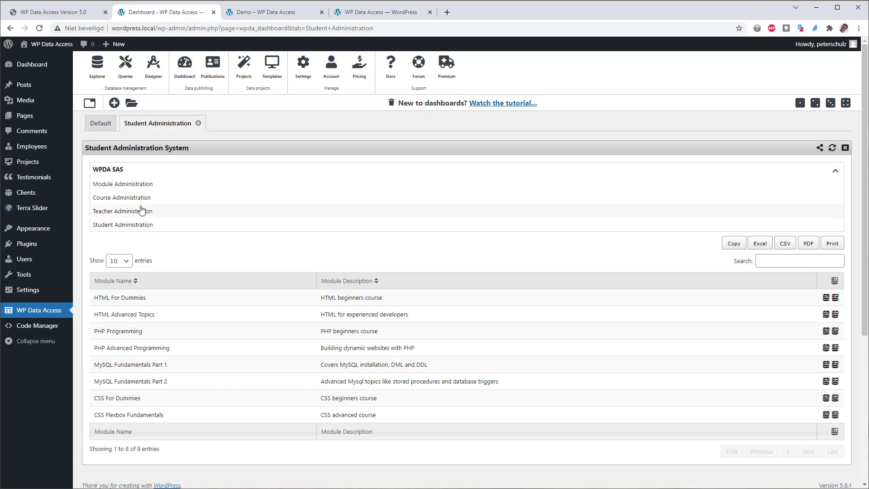
Browse the students and course schedule, view Josephine's grades and course status, then close.
left_click(123, 225)
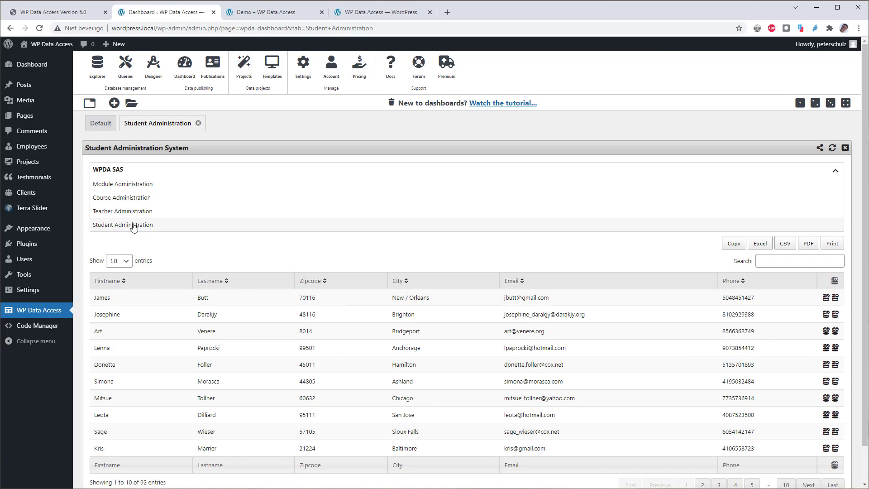
left_click(122, 183)
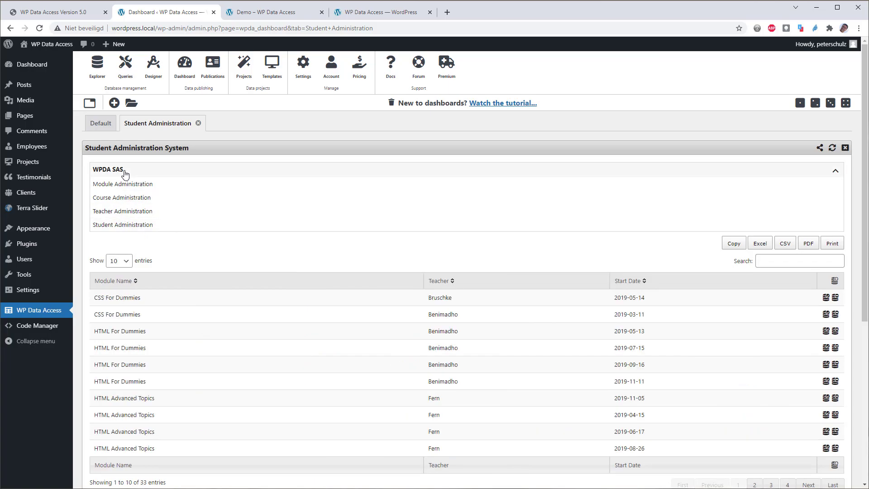
left_click(123, 225)
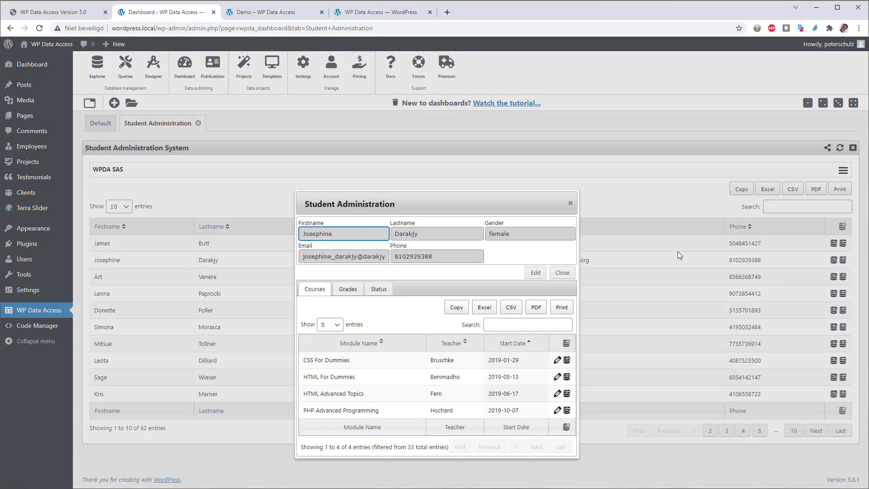
left_click(348, 288)
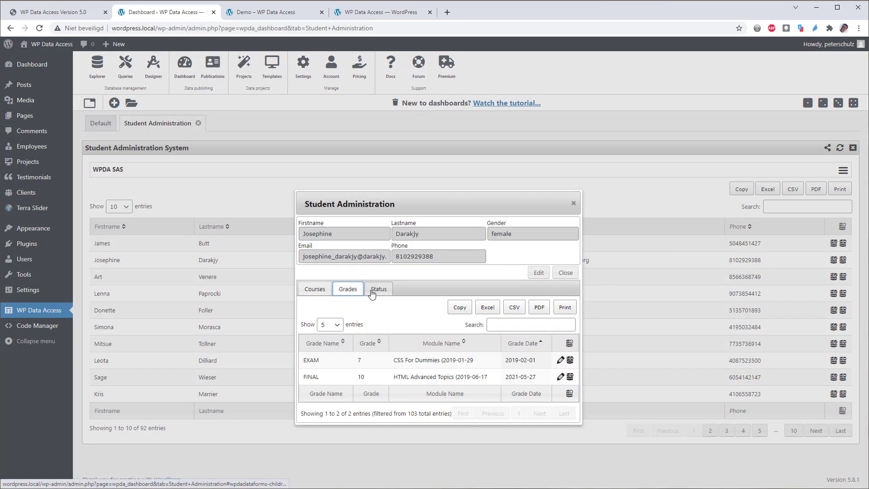
left_click(378, 288)
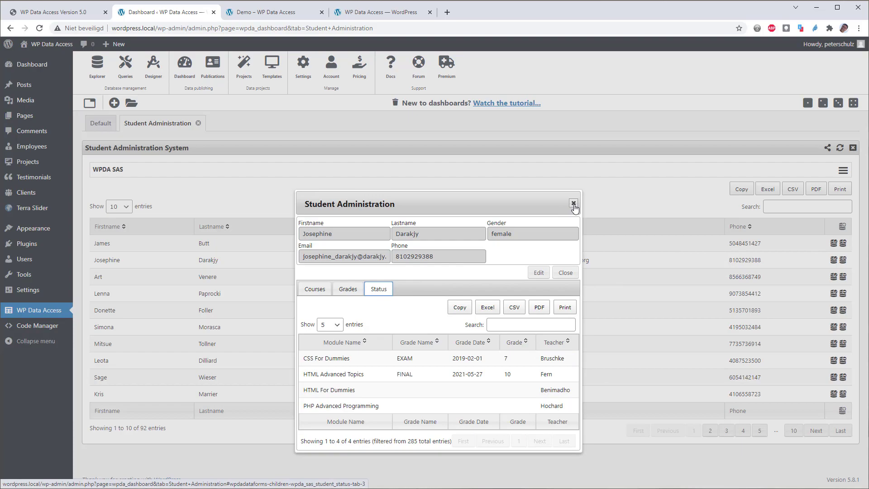
mouse_move(573, 204)
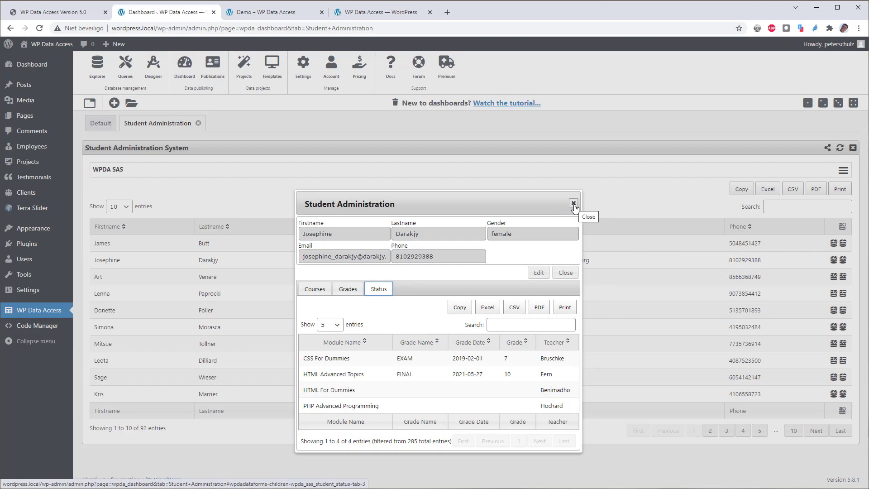
left_click(573, 203)
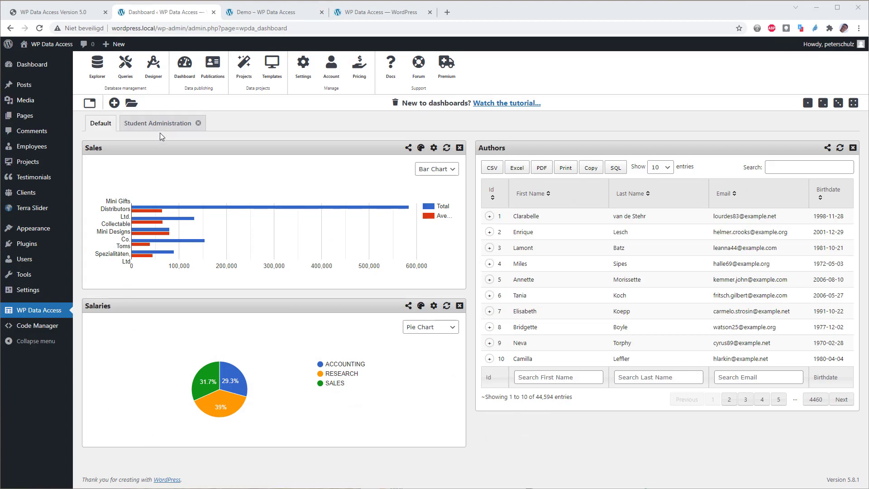
Return to Default, add a dashboard named Demo, and open its tab.
left_click(158, 123)
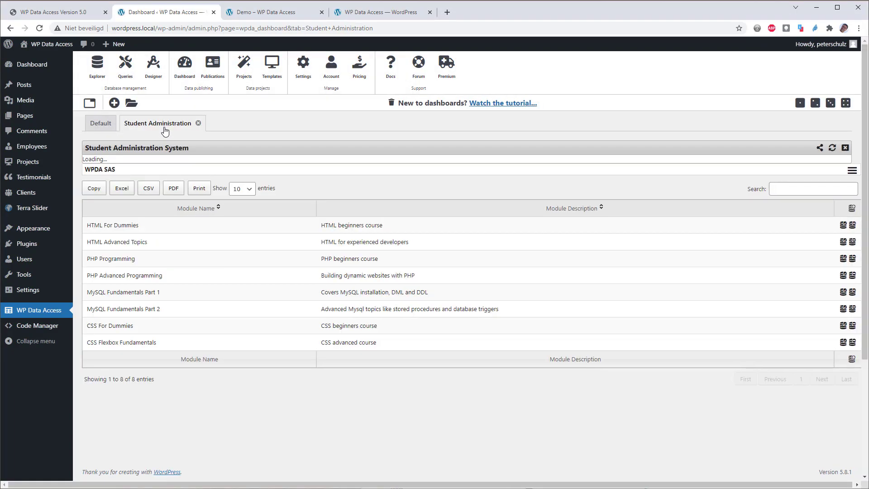
left_click(100, 123)
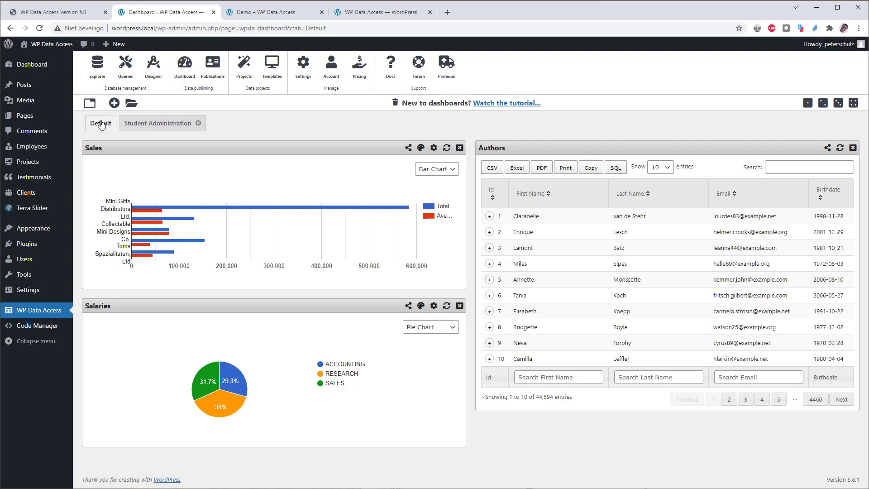
left_click(114, 103)
type("Demo")
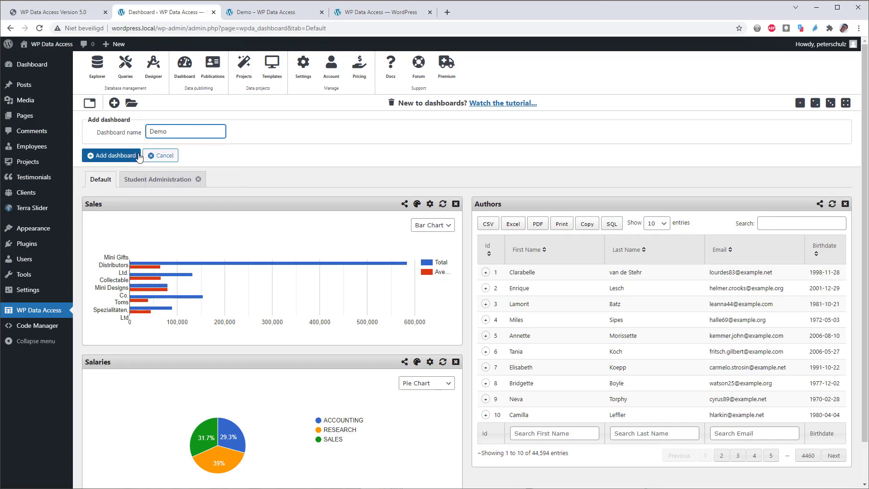
left_click(111, 155)
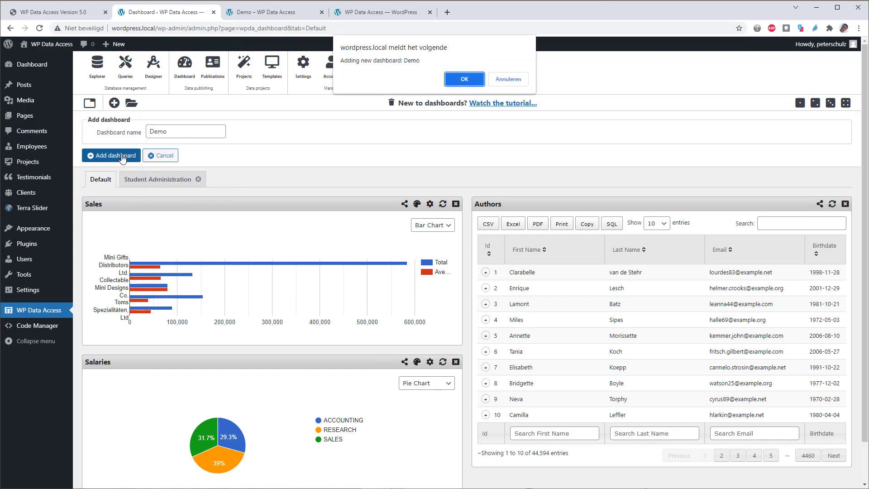
left_click(464, 78)
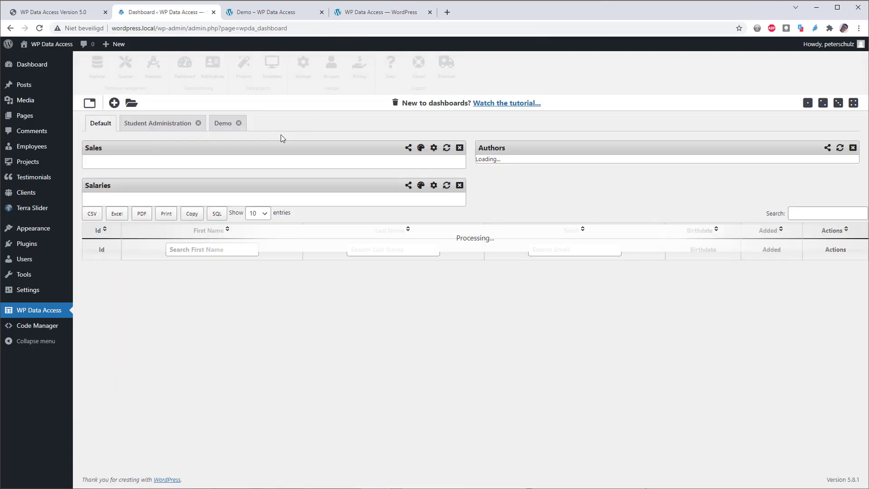
left_click(222, 123)
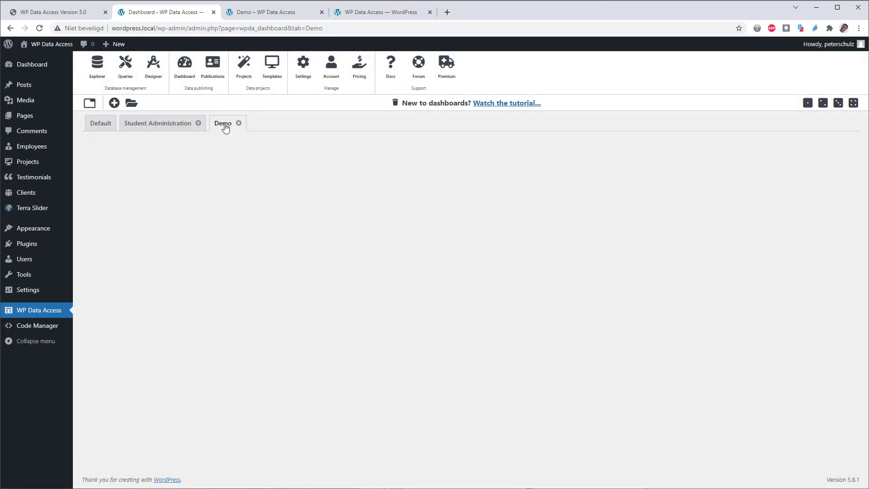
Start a new widget with Custom Code as its widget type.
left_click(114, 104)
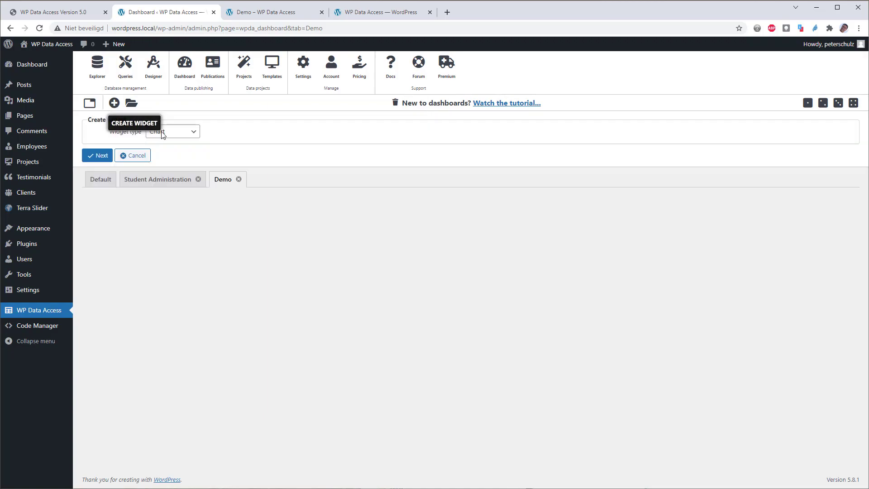
left_click(172, 131)
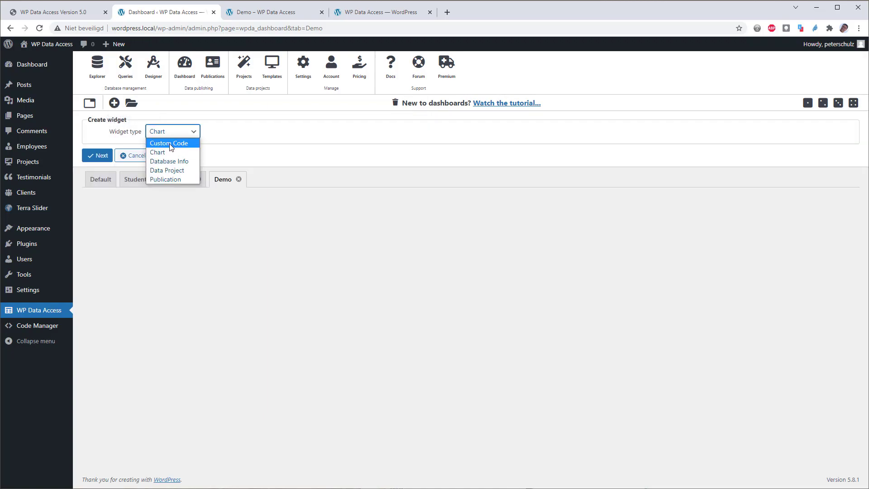
left_click(170, 143)
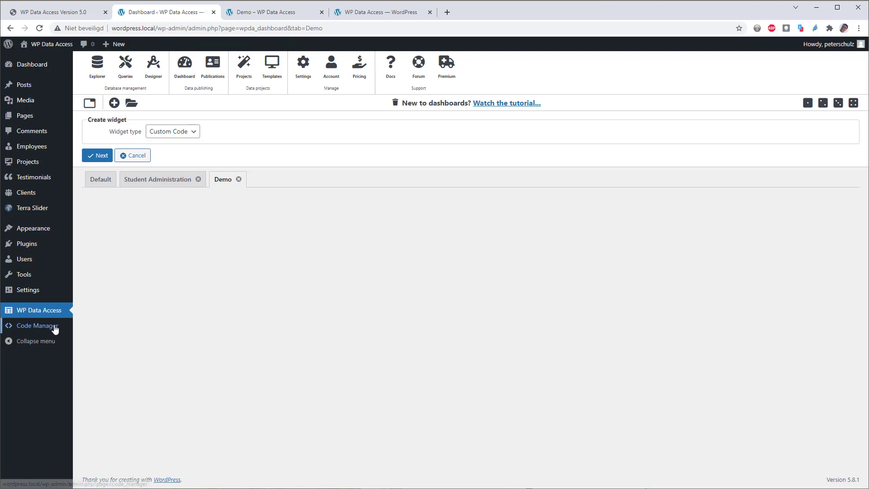
mouse_move(39, 326)
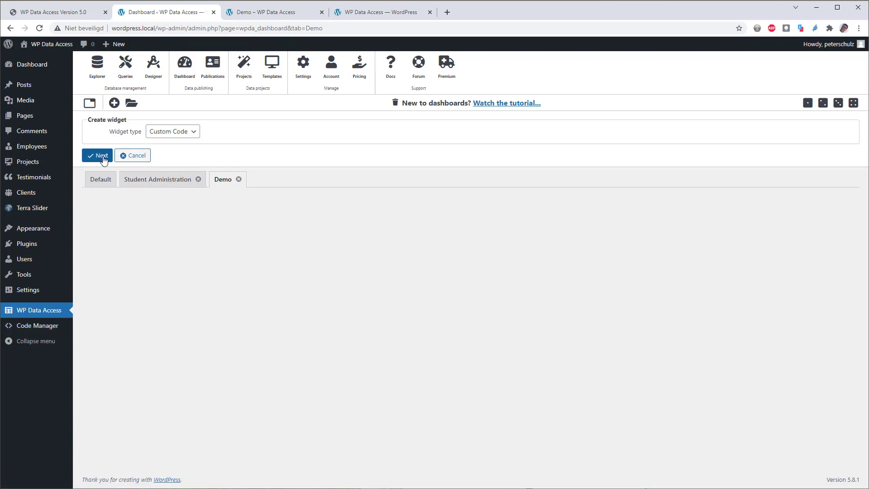
left_click(97, 155)
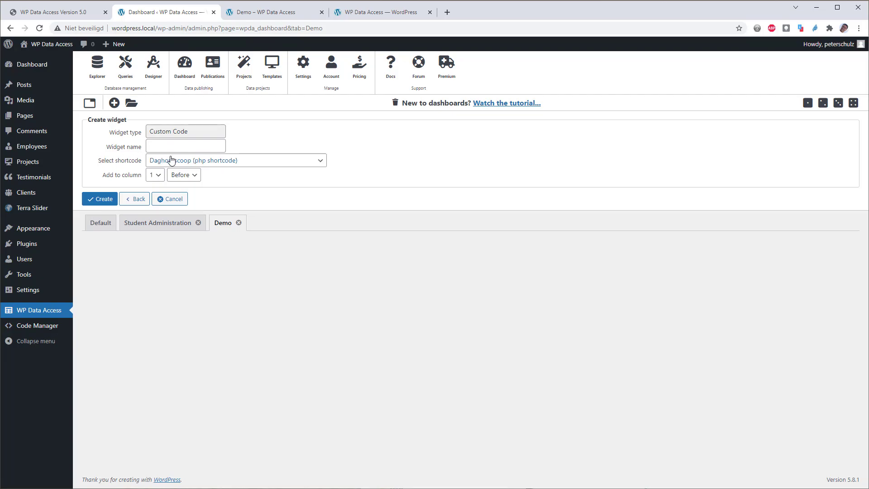
Select the Hello World shortcode, name the widget 'Hello World', and create it.
left_click(235, 160)
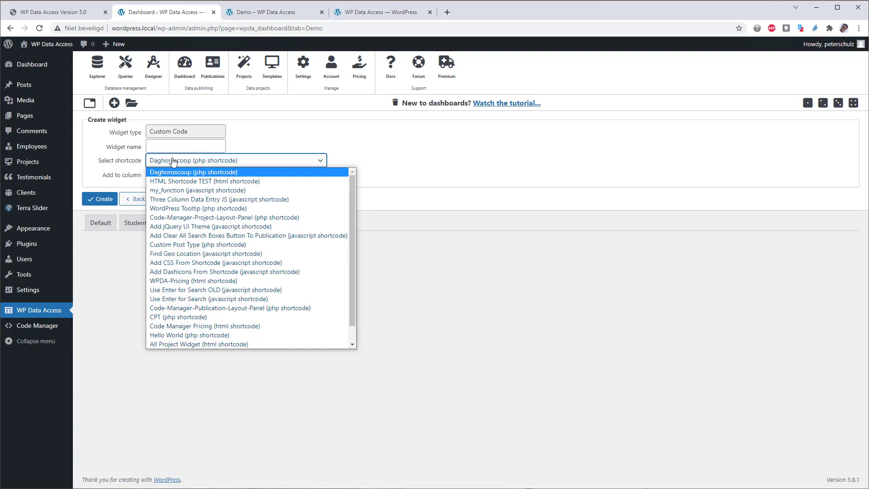
left_click(190, 336)
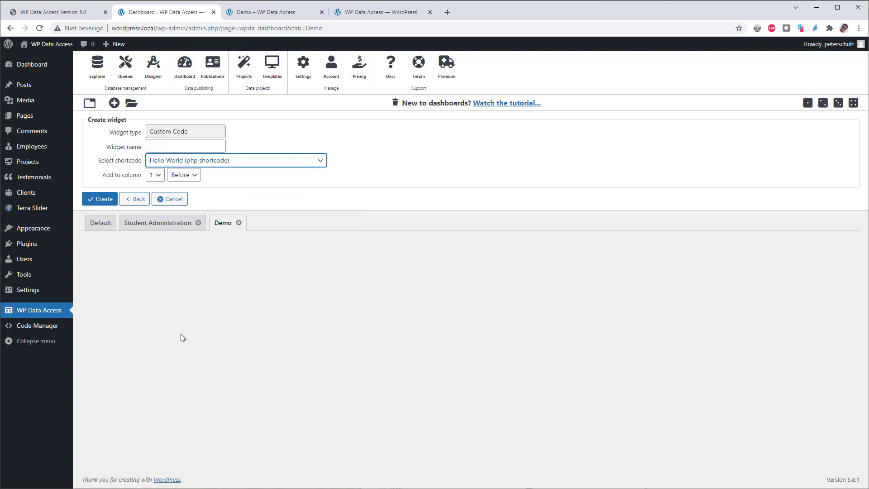
mouse_move(184, 335)
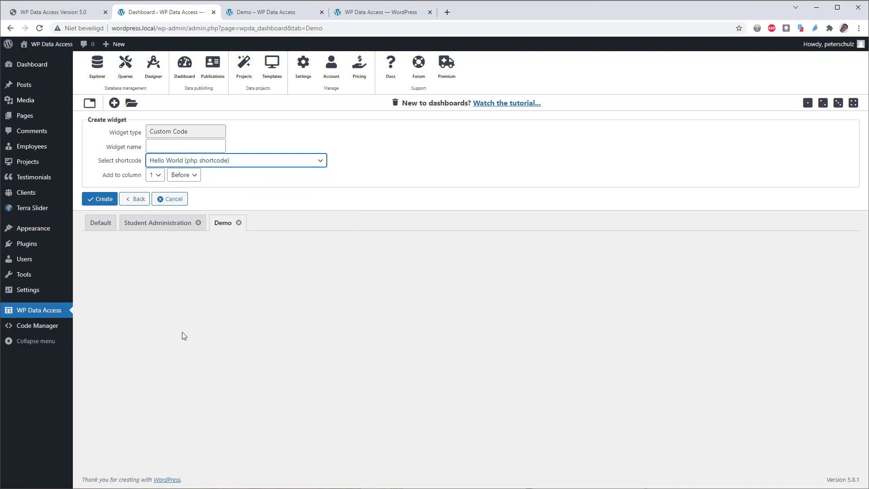
left_click(185, 146)
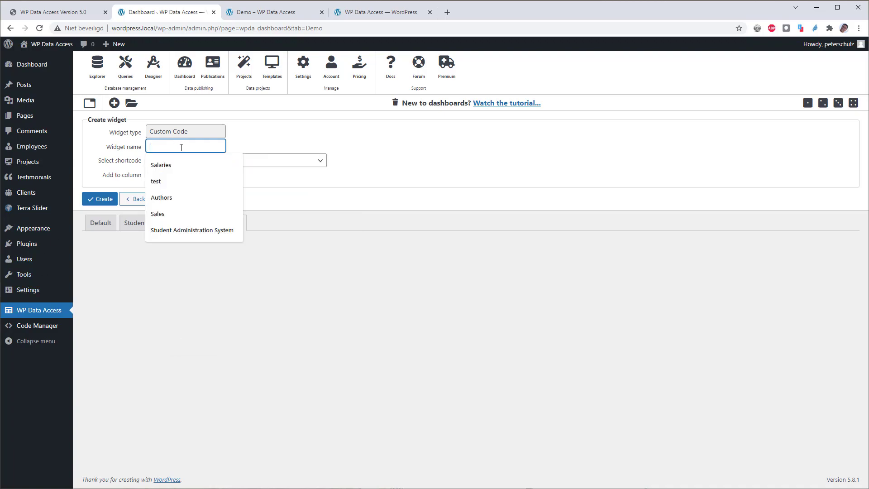
type("Hello World")
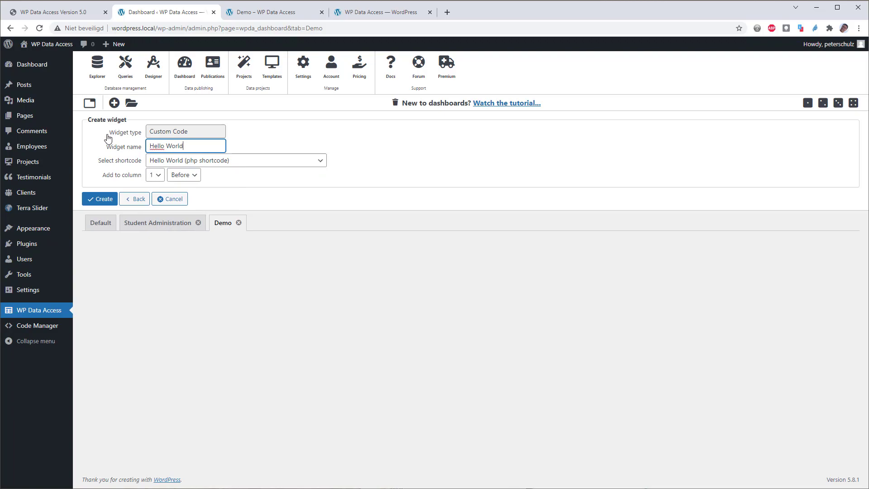
left_click(99, 198)
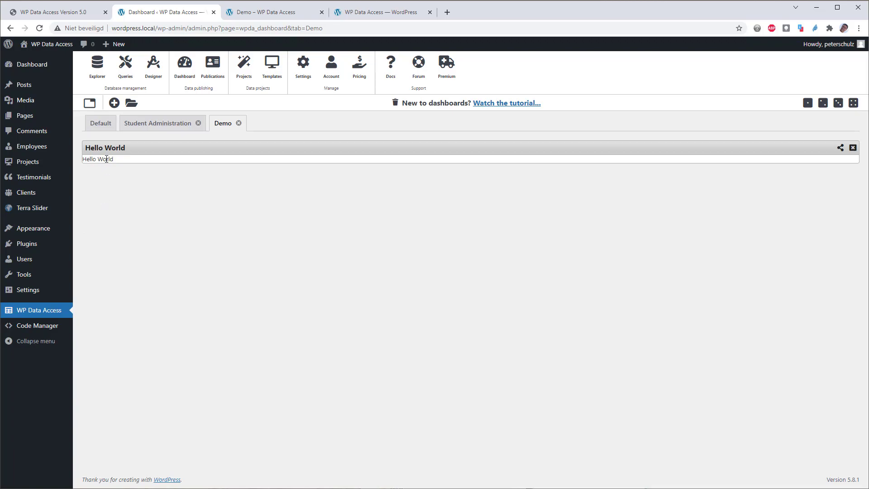
mouse_move(114, 103)
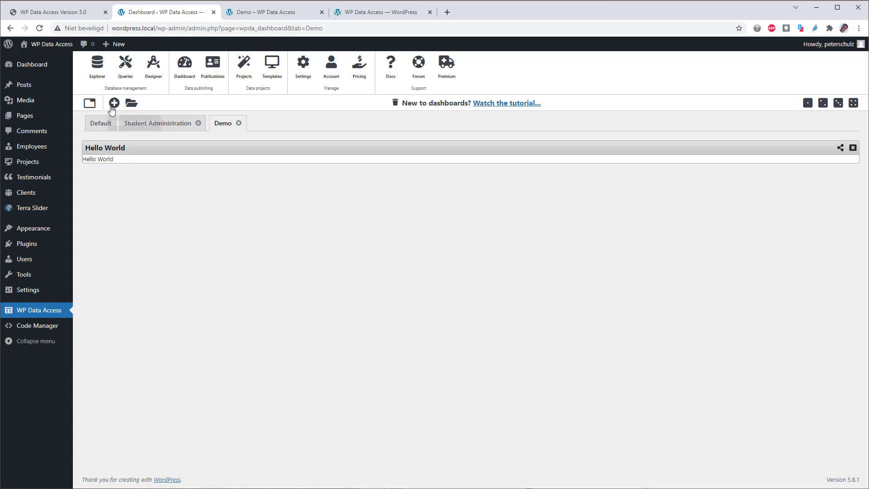
Add a custom-code widget named 'Horoscope' using the Daghoroscoop shortcode.
left_click(114, 103)
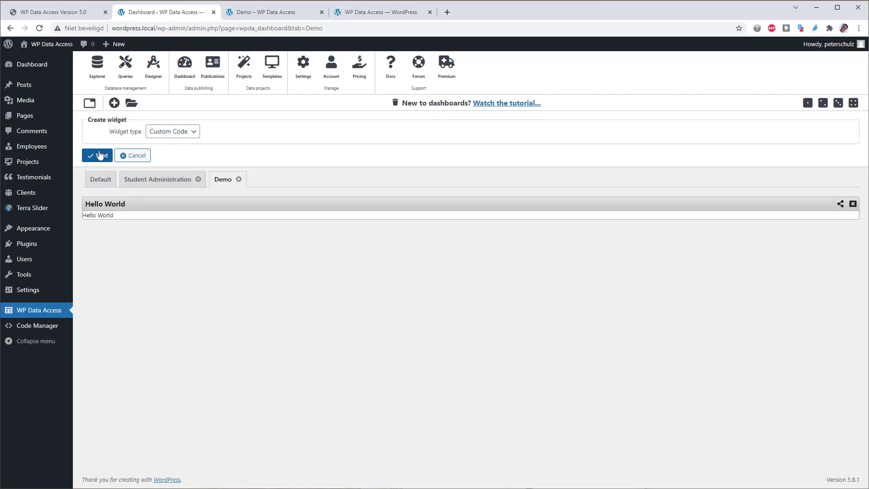
left_click(235, 160)
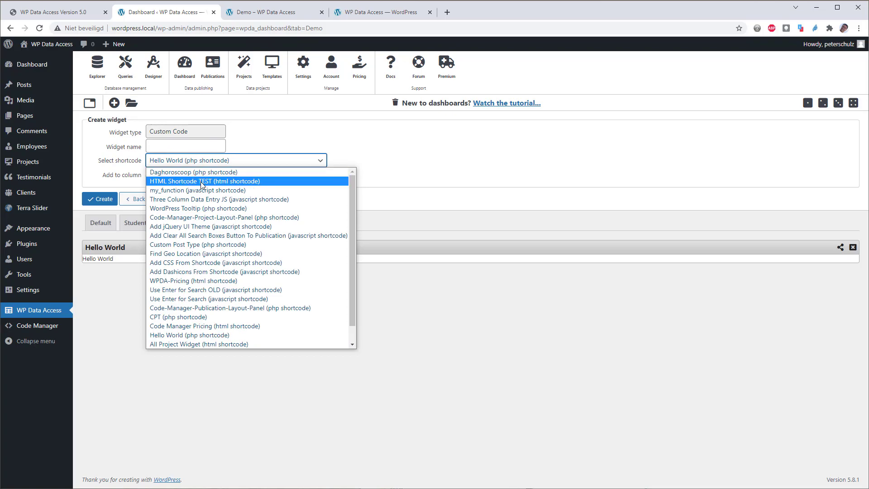
left_click(185, 146)
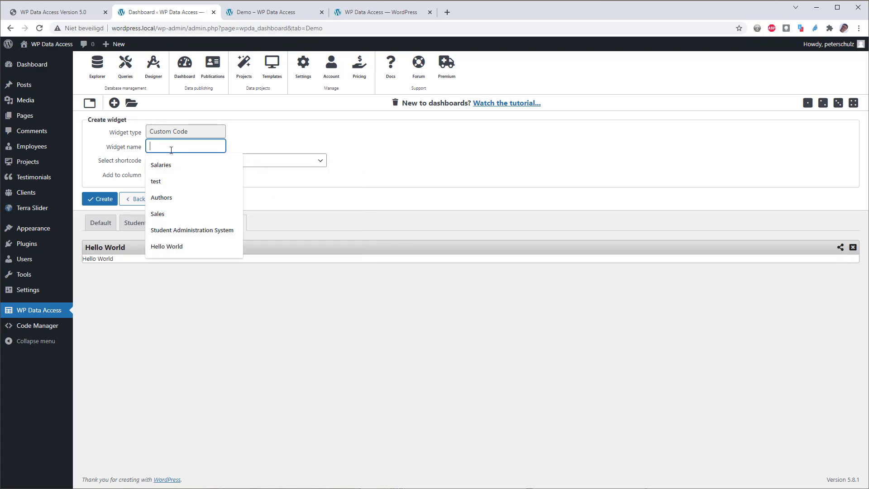
type("Horoscope")
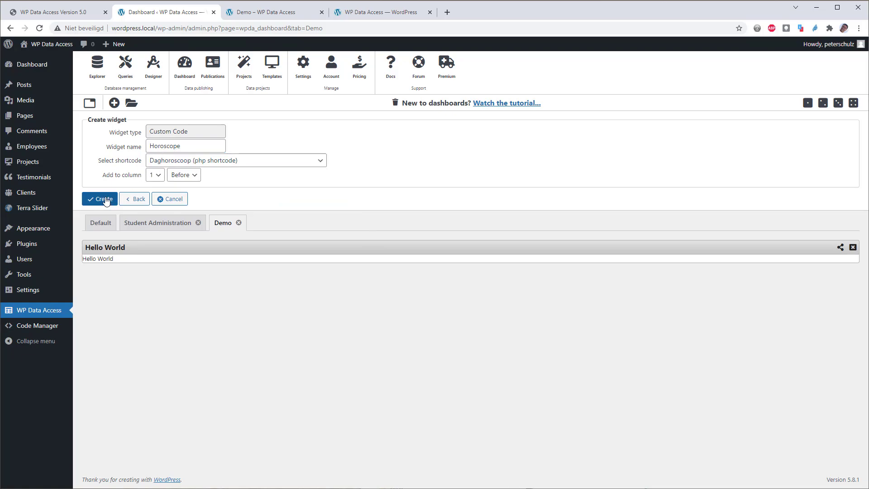
left_click(99, 198)
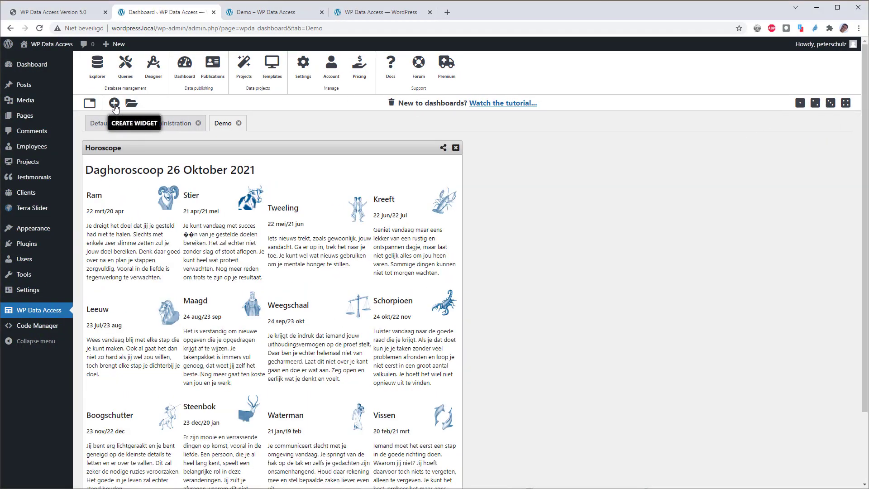
Create a Database Info widget named 'Database' on the Demo dashboard.
left_click(114, 103)
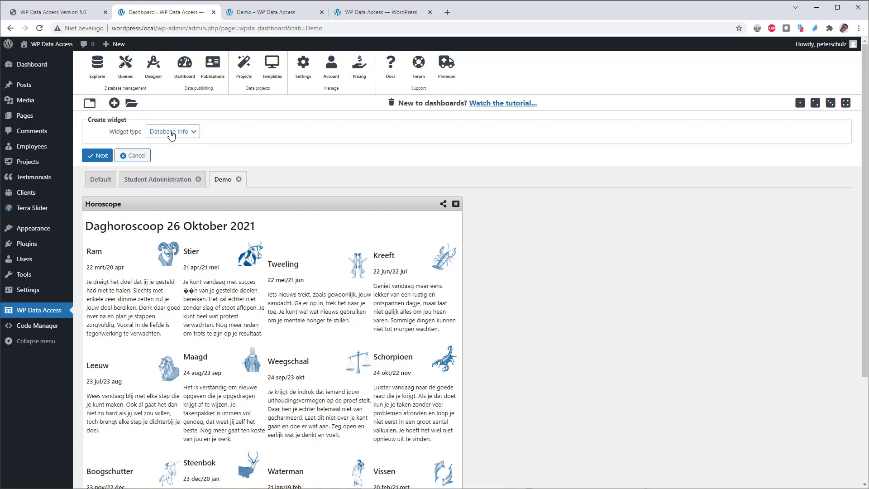
left_click(97, 155)
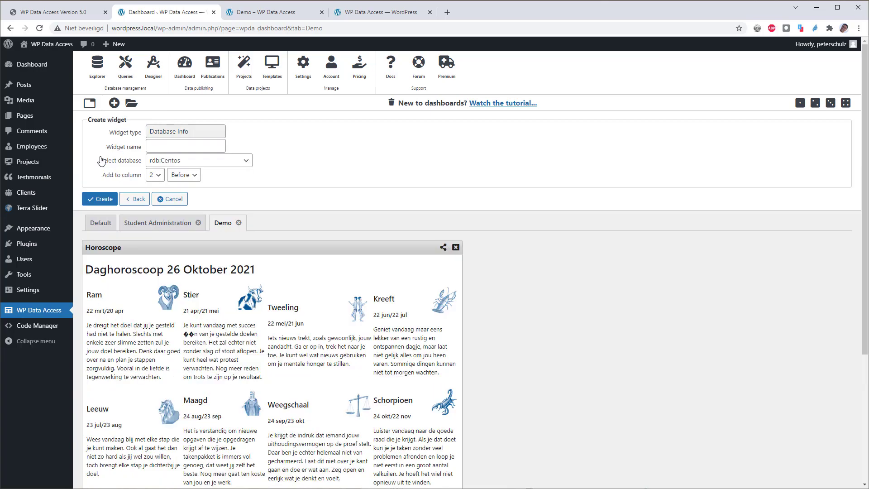
left_click(185, 145)
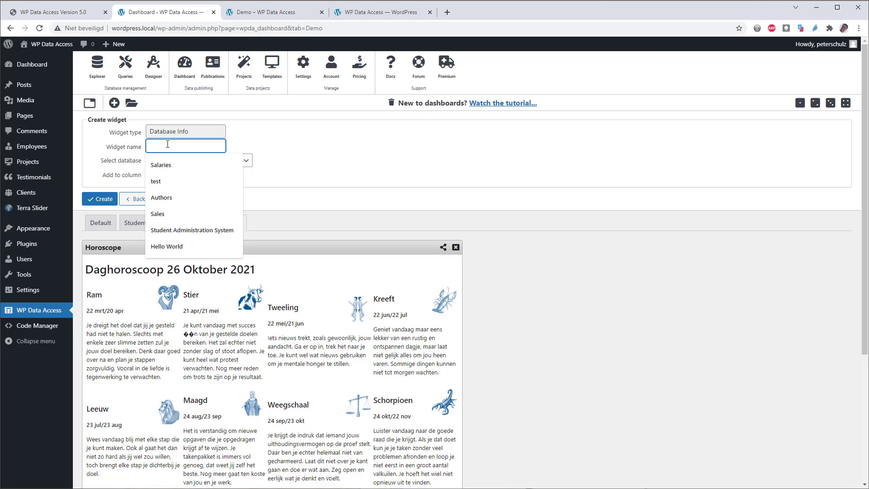
type("Daa")
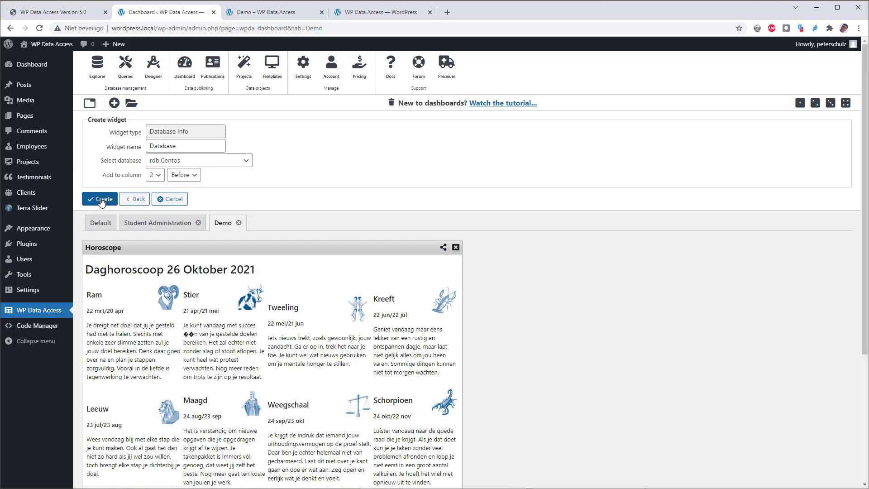
left_click(99, 198)
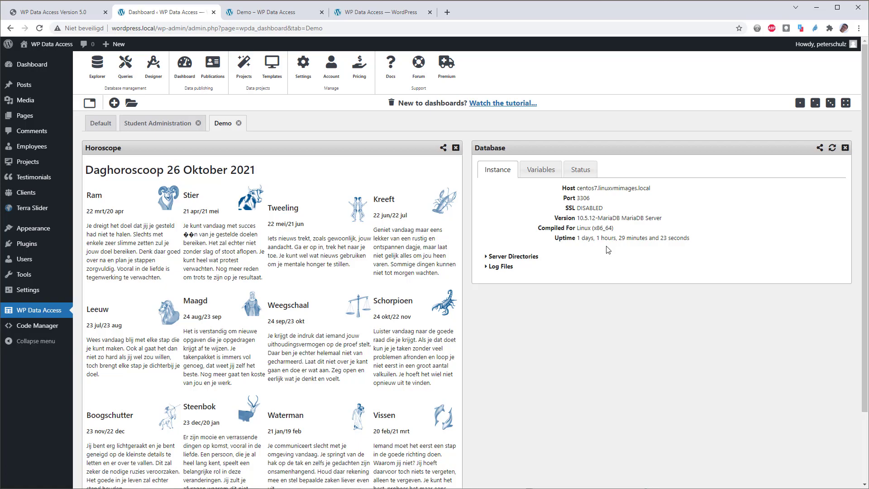
View the server Variables, return to Instance details, and expand Server Directories.
left_click(540, 169)
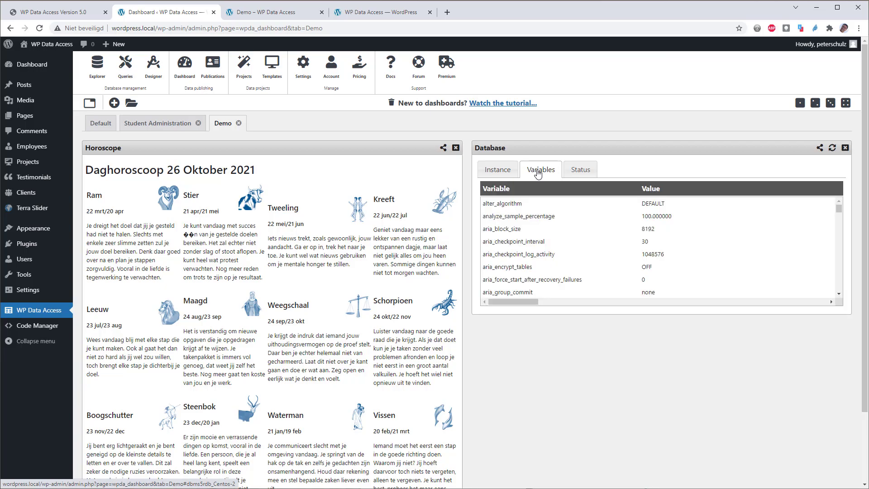
left_click(496, 168)
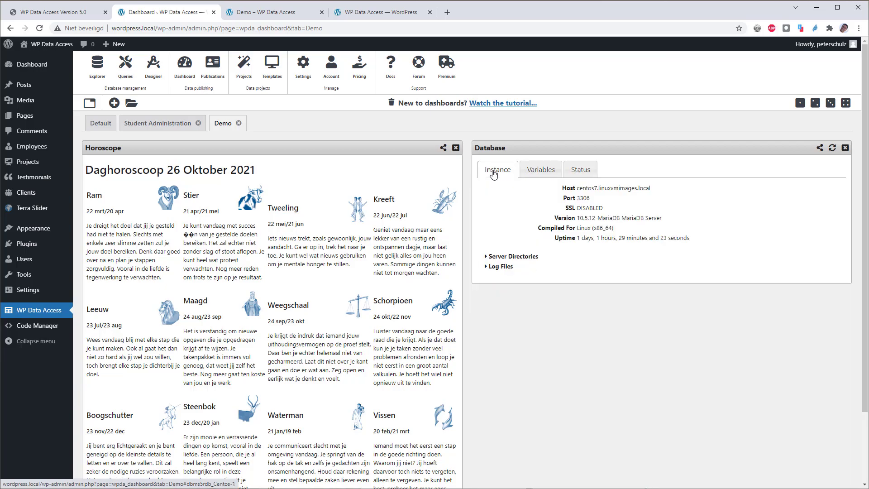
left_click(512, 256)
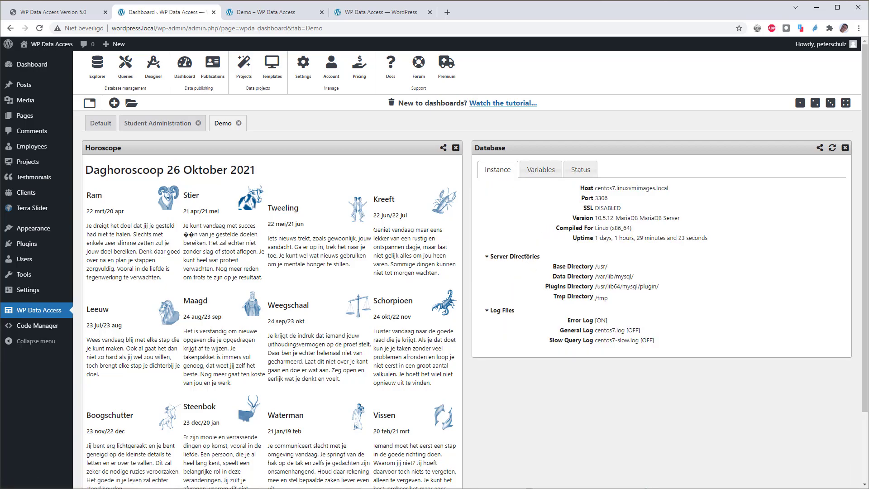